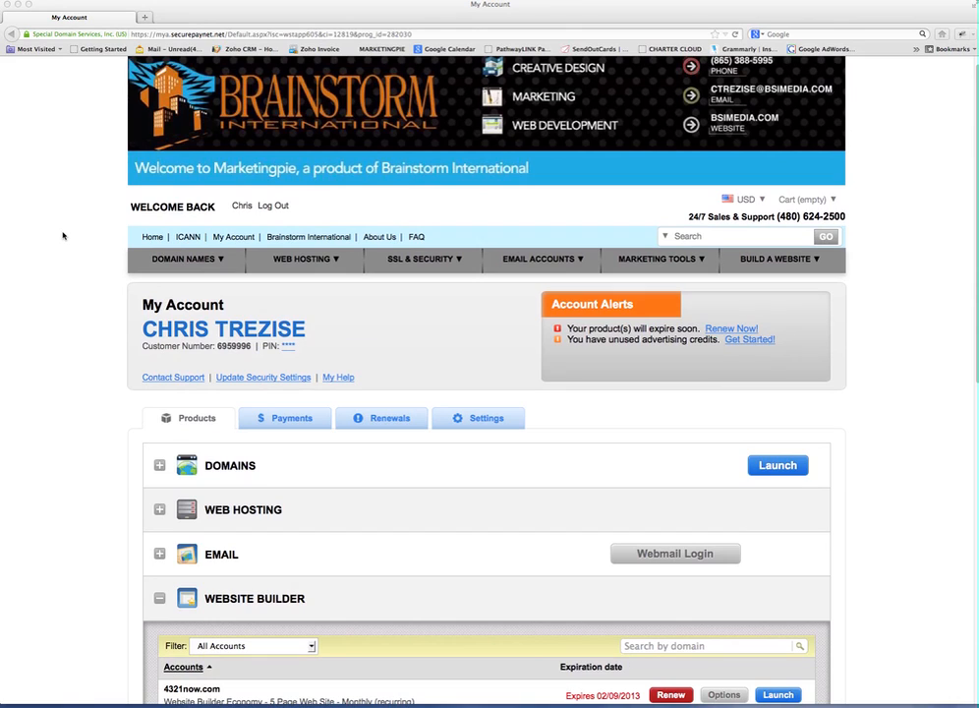
mouse_move(129, 275)
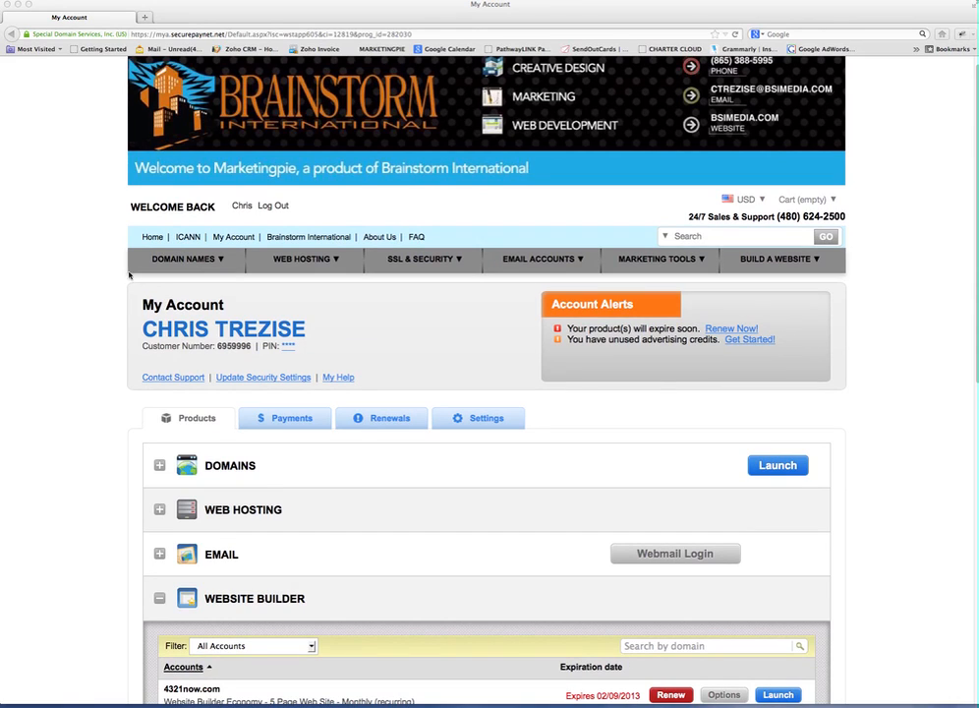
mouse_move(233, 357)
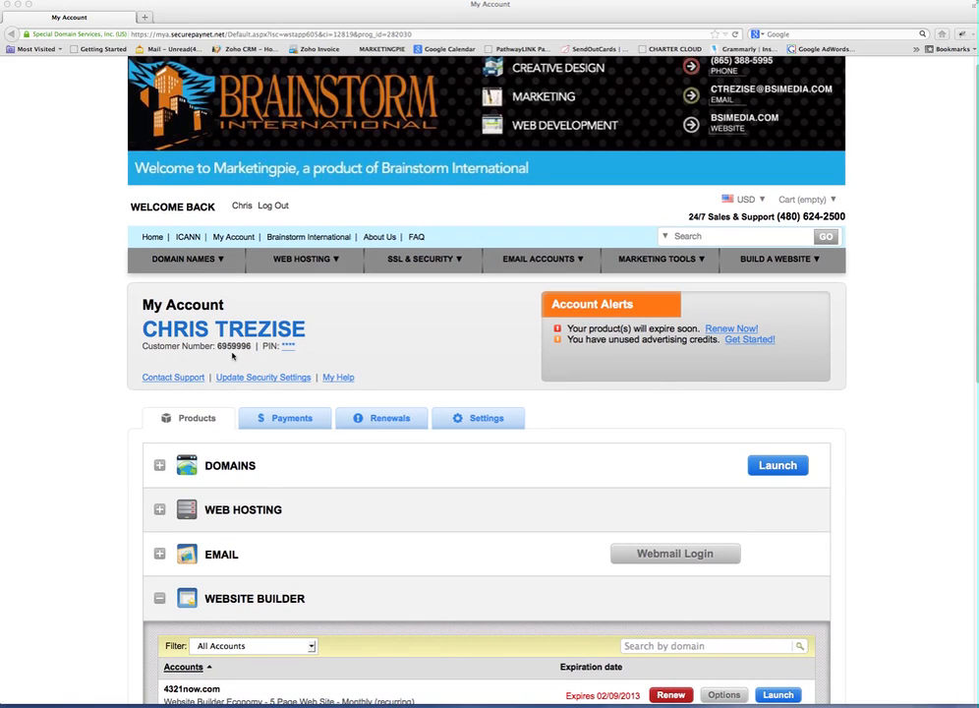
- Launch the site builder for 4321now.com and start Design Your Pages from its home dashboard
scroll("down", 3)
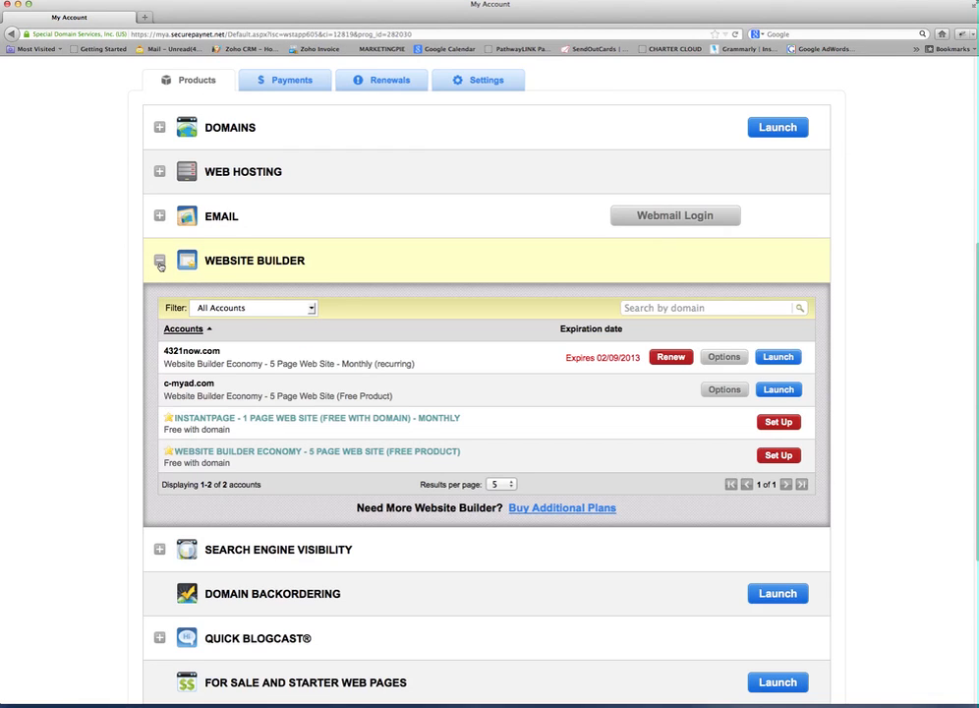
left_click(159, 260)
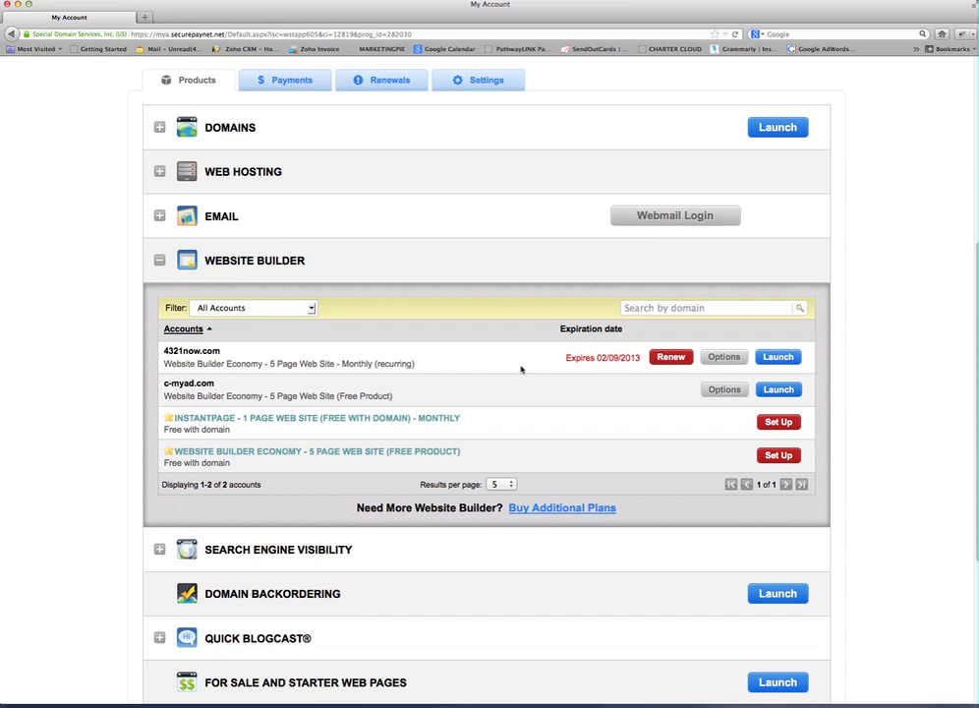
mouse_move(777, 356)
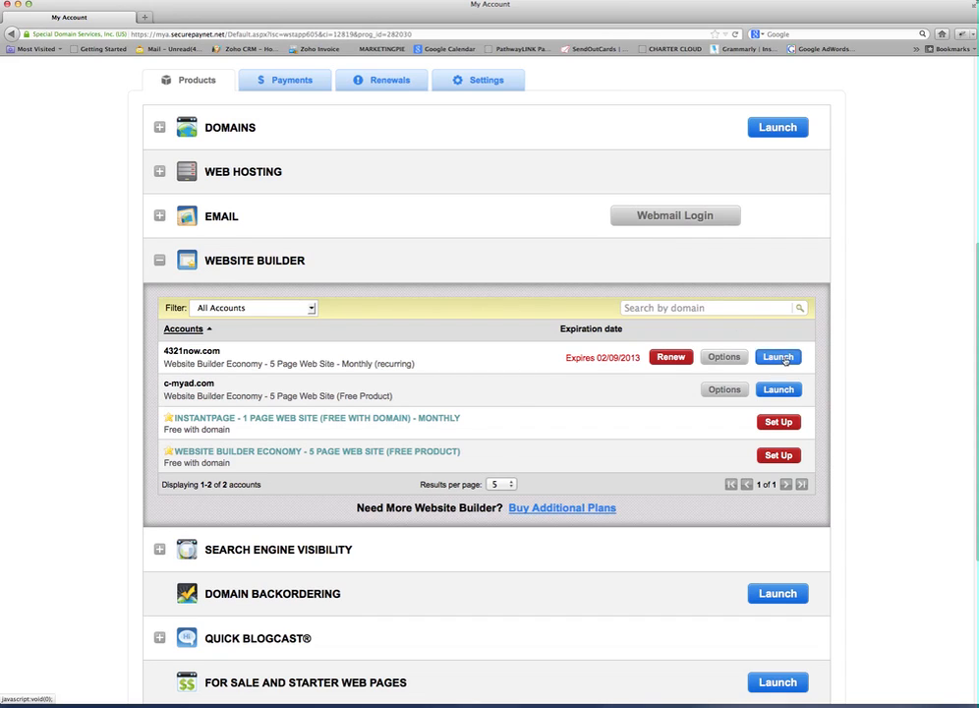
left_click(777, 356)
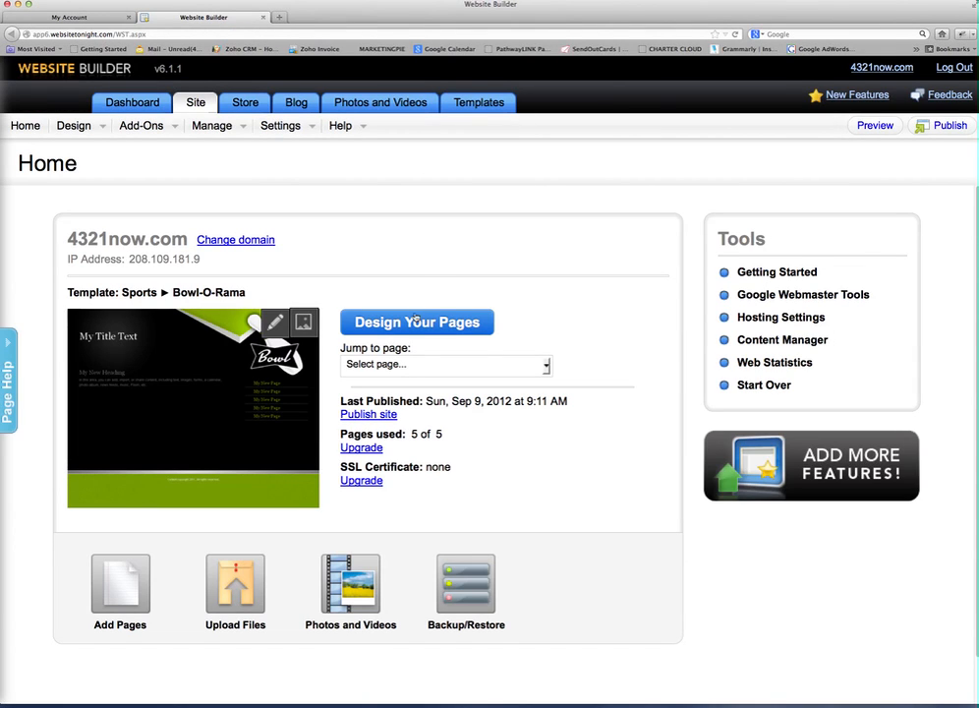
left_click(417, 321)
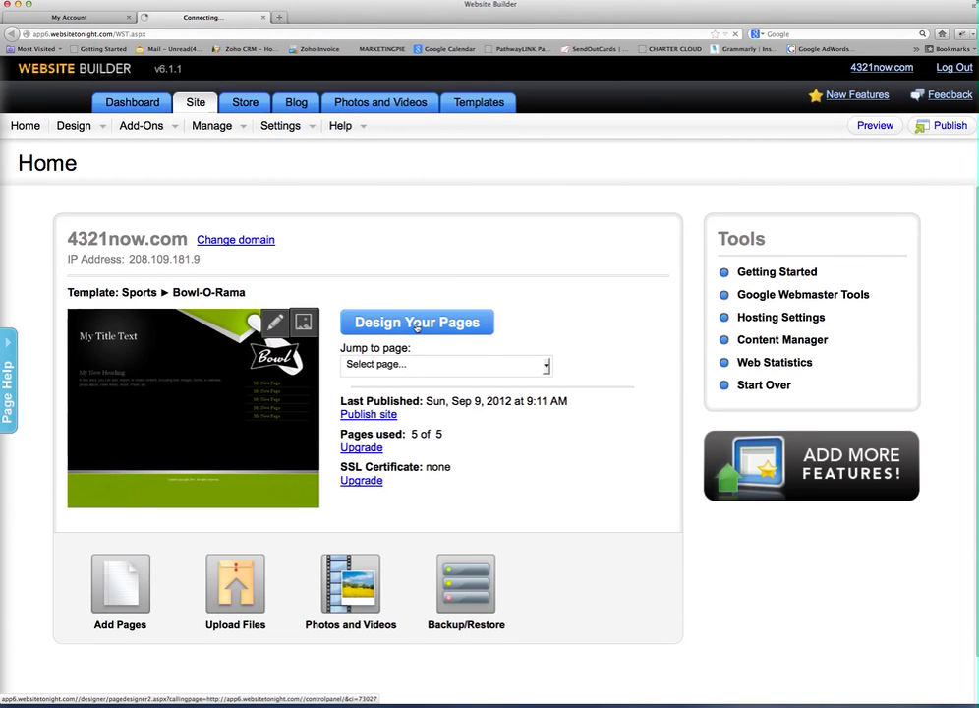
- Dismiss the What's New tips and show the Popular tools in the Page Designer
left_click(416, 321)
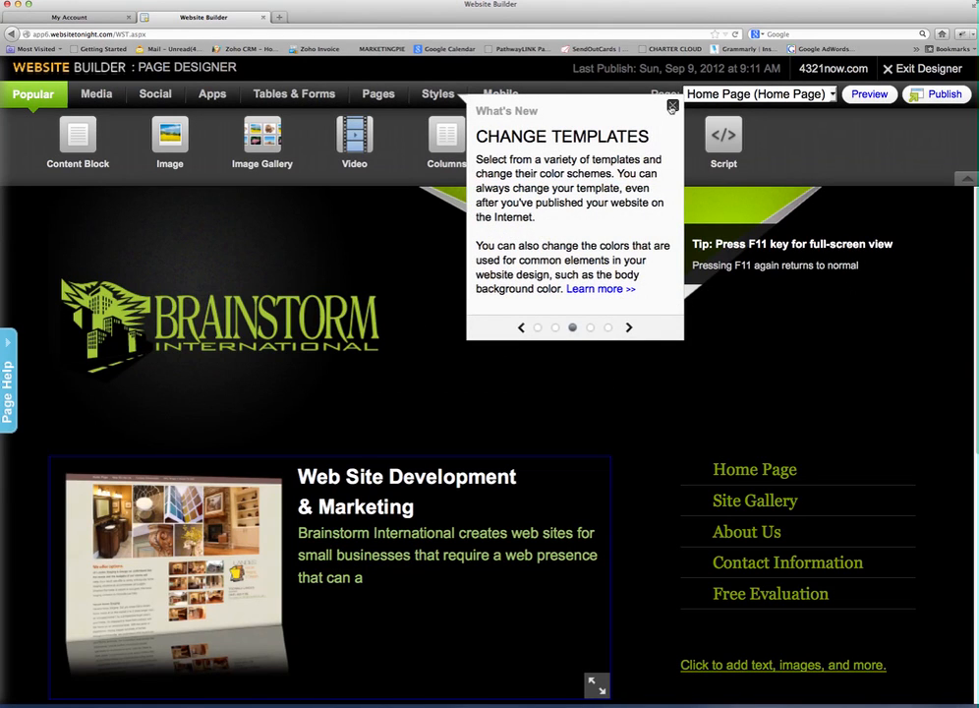
left_click(671, 105)
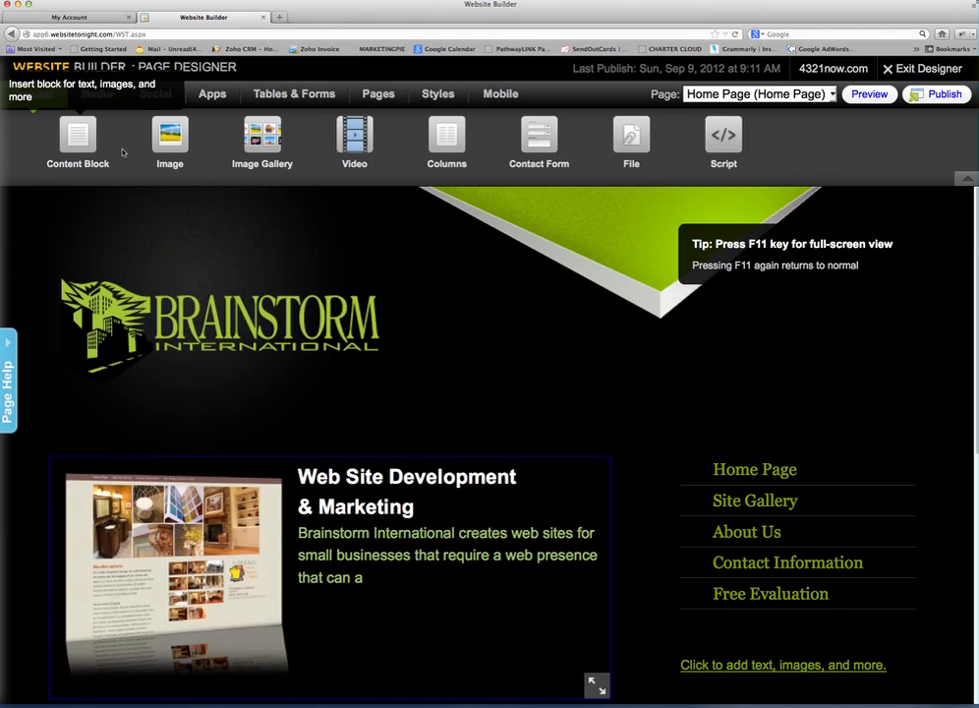
mouse_move(36, 174)
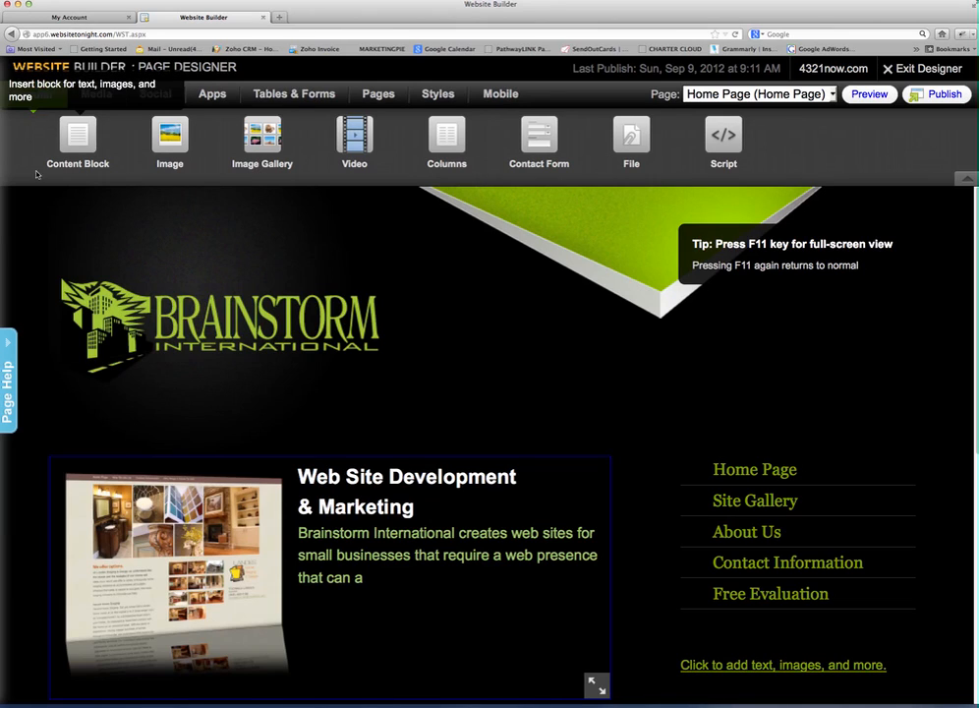
left_click(33, 94)
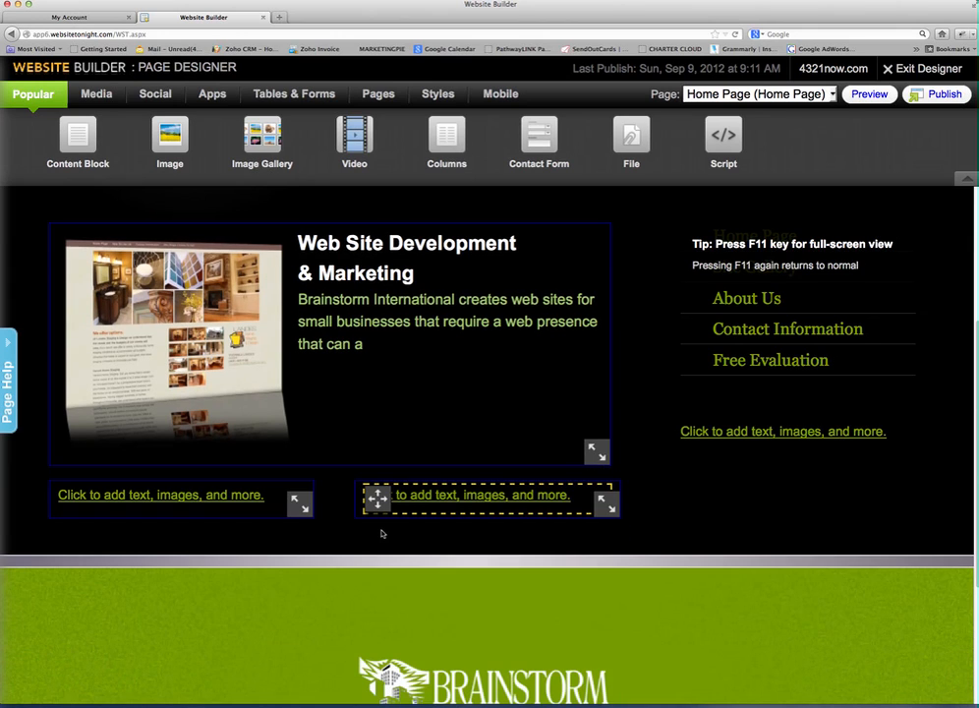
mouse_move(169, 143)
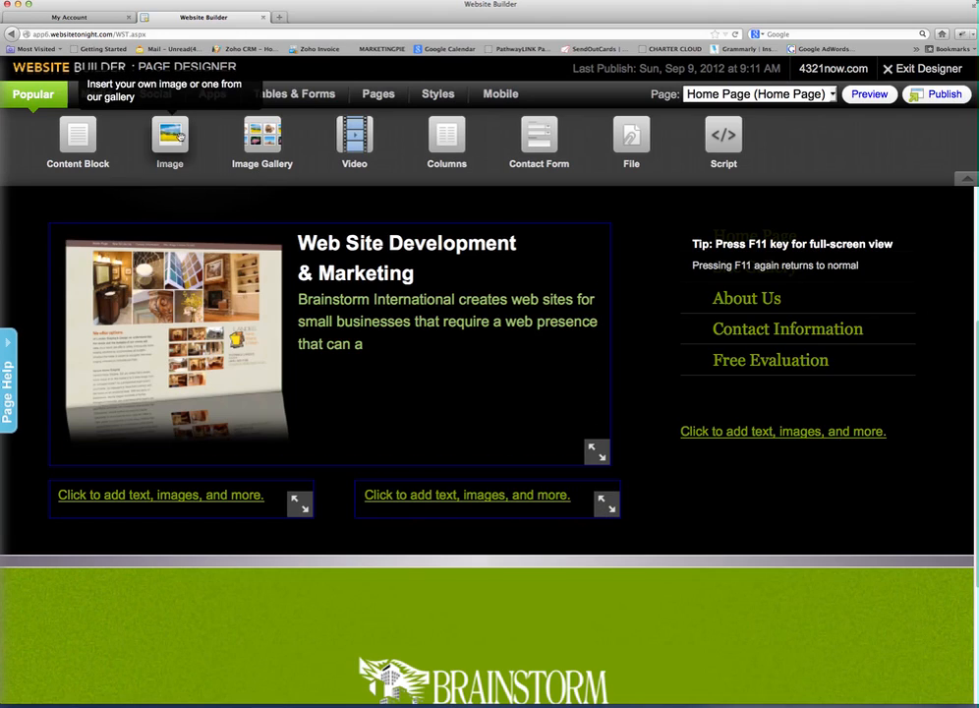
mouse_move(169, 137)
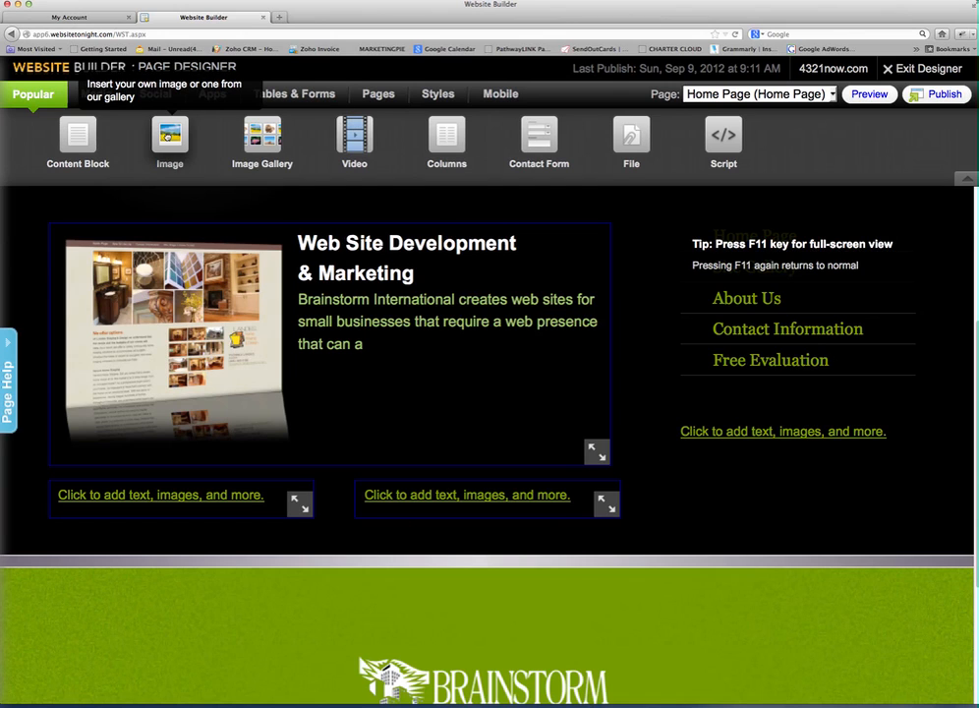
left_click(169, 141)
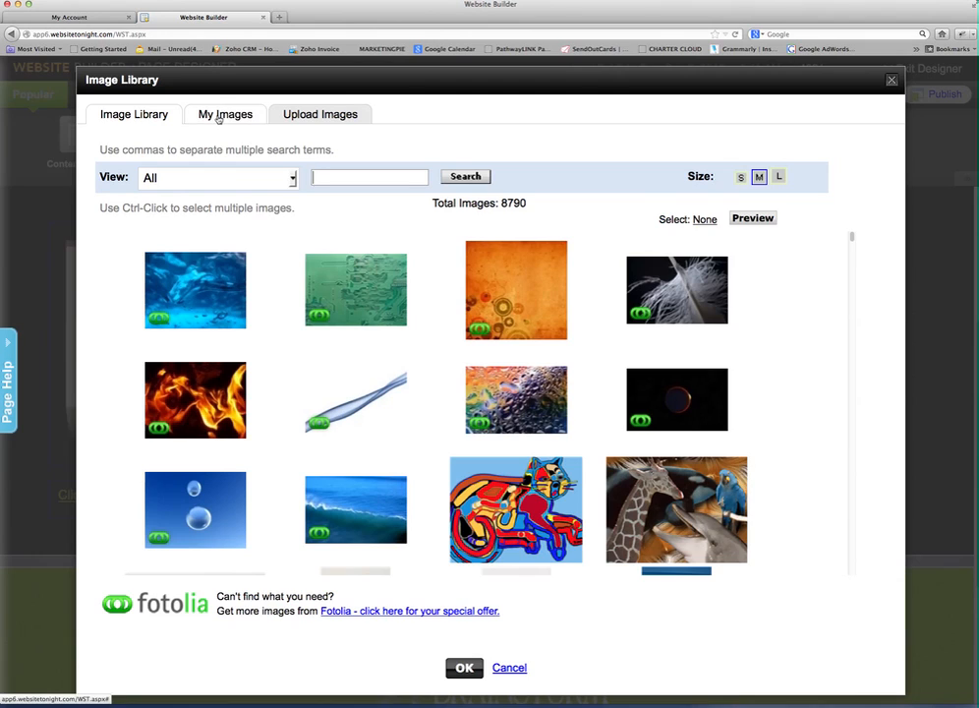
left_click(225, 114)
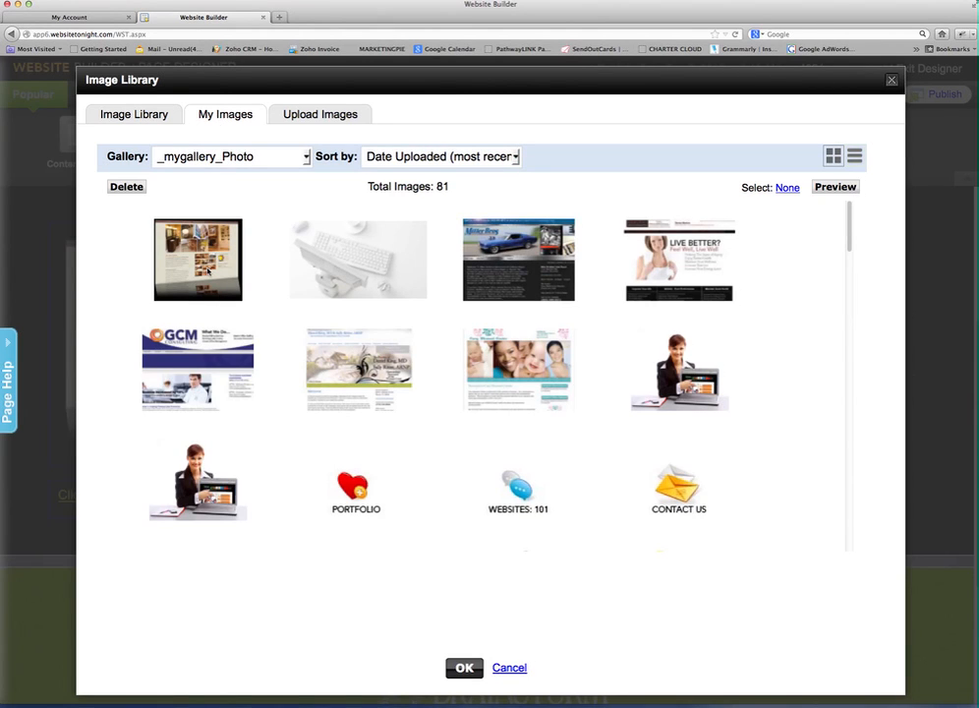
left_click(358, 259)
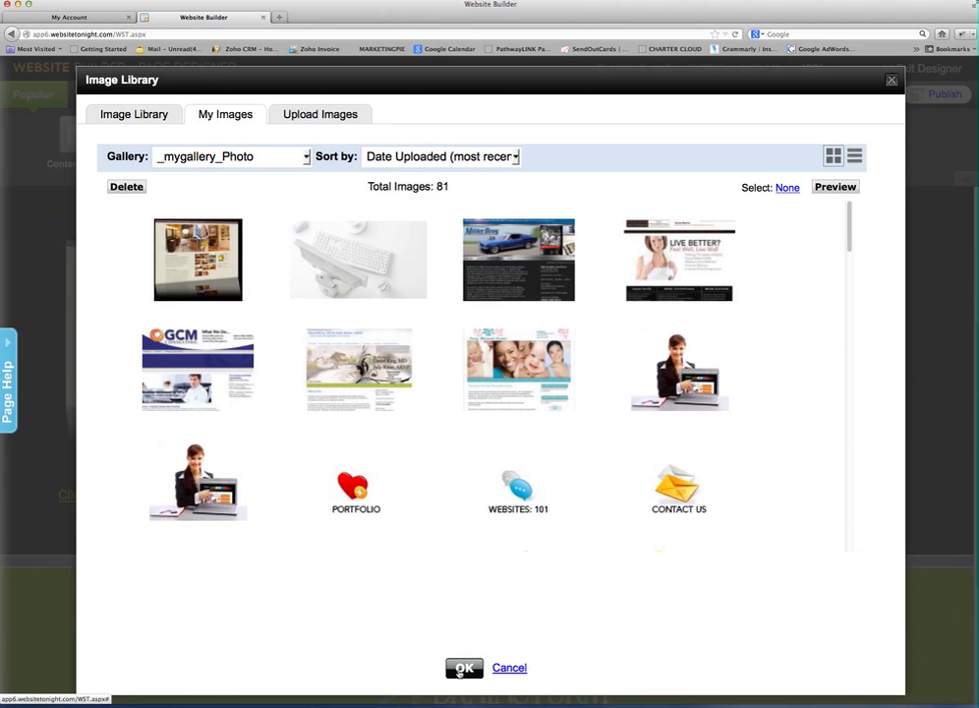
left_click(463, 667)
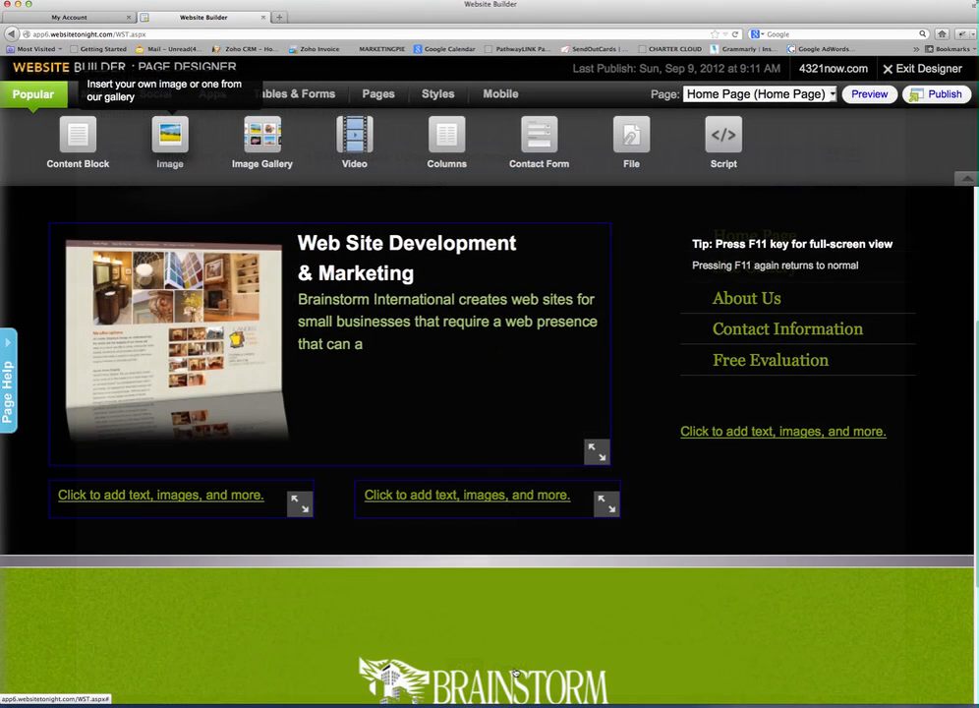
mouse_move(282, 482)
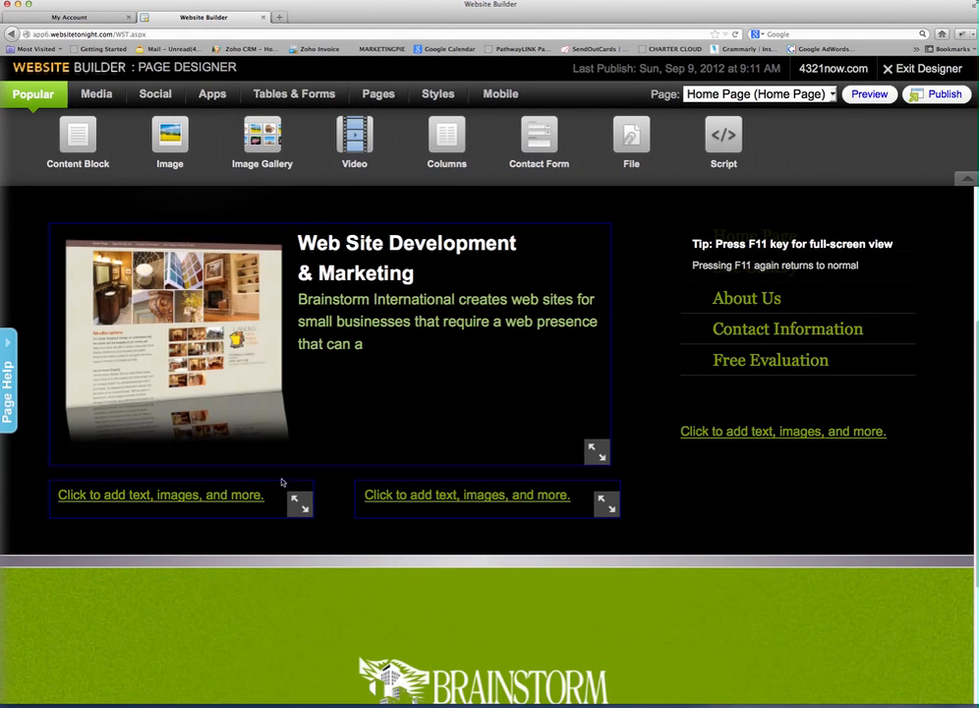
mouse_move(263, 143)
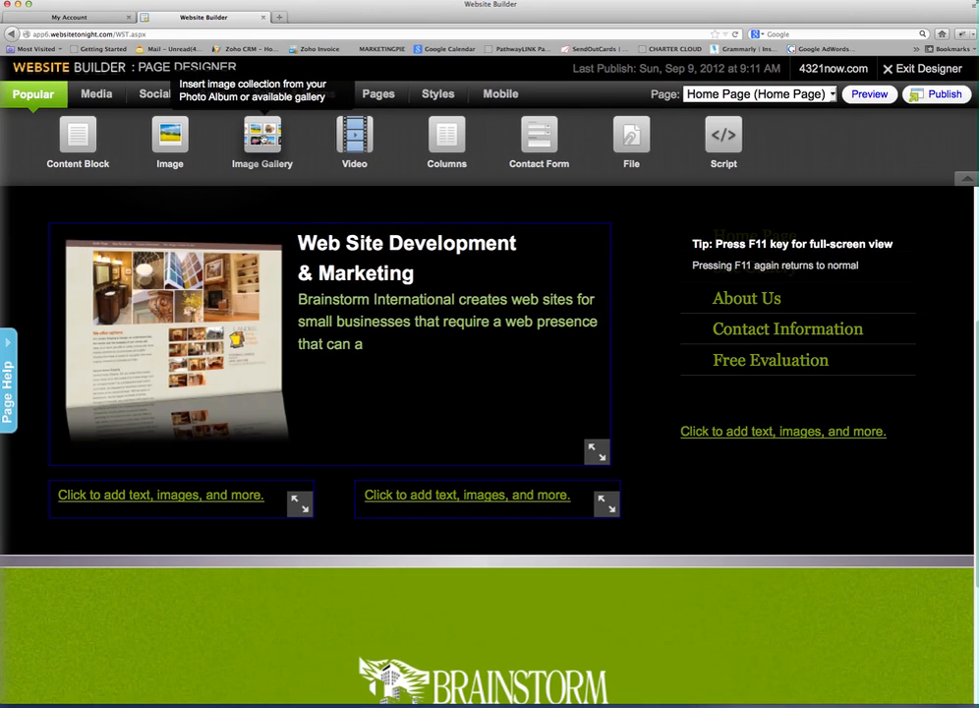
mouse_move(262, 142)
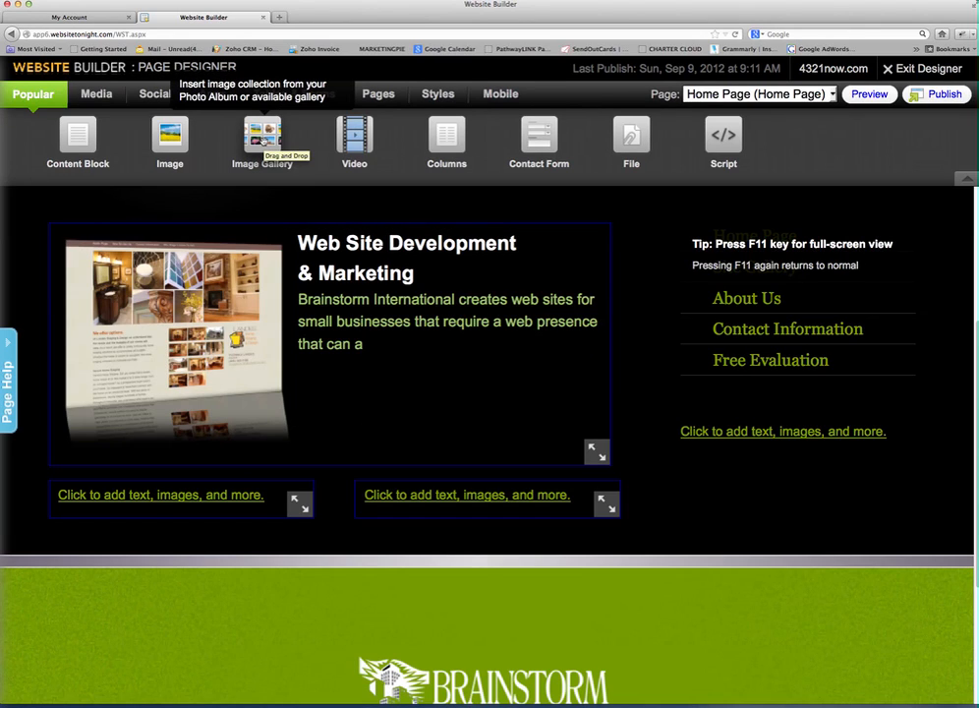
- Insert an Image Gallery and pick the four website screenshots (GCM, Daniel, Cary, bizx2) from My Images
left_click(261, 138)
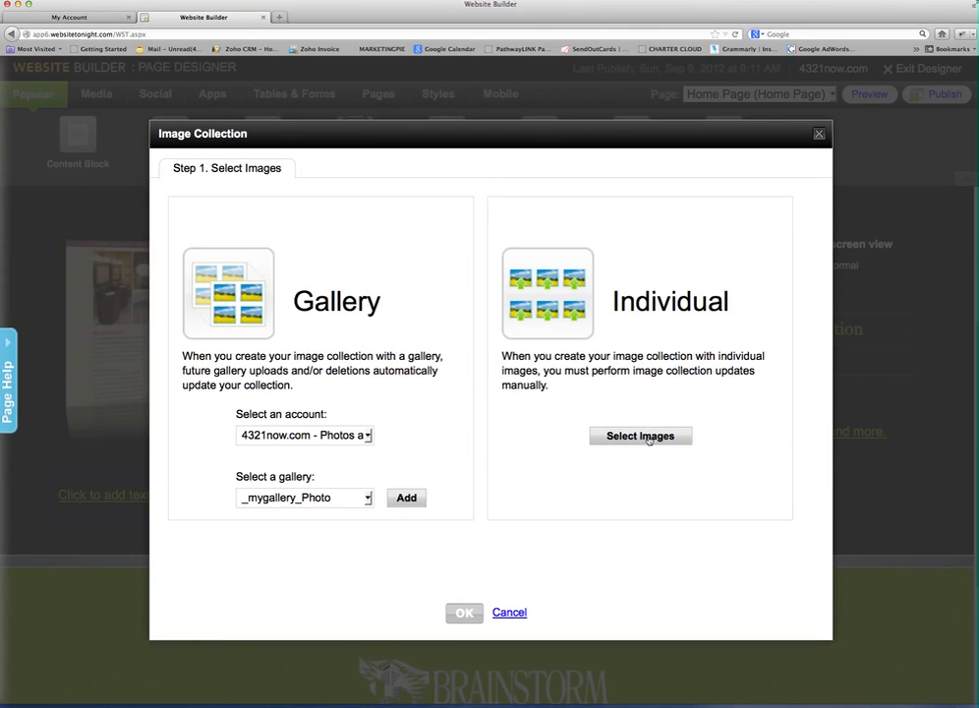
left_click(639, 436)
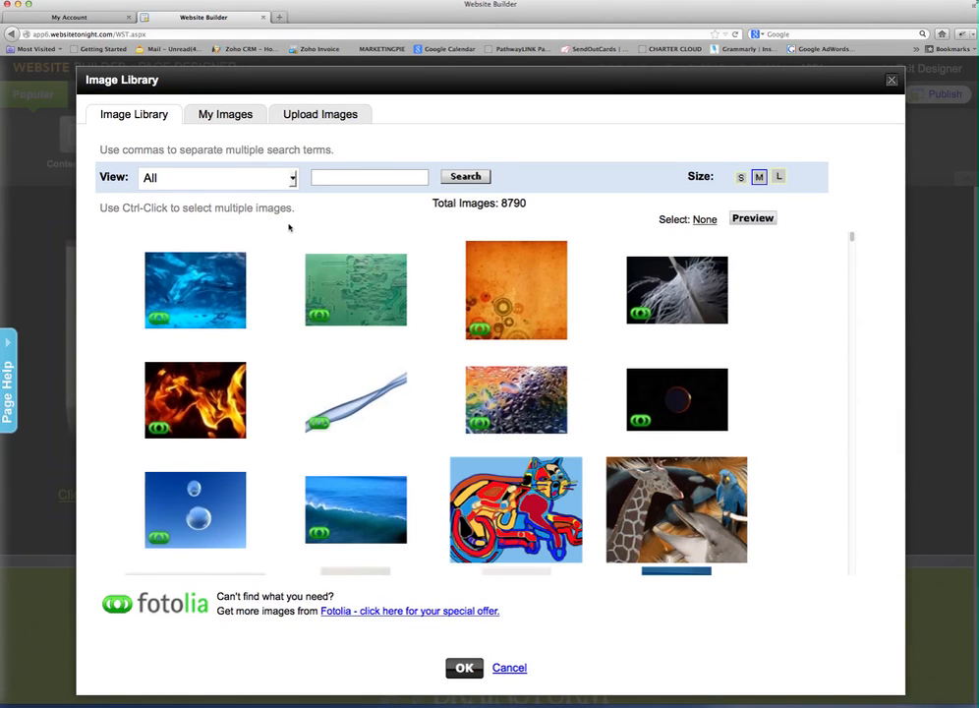
left_click(225, 114)
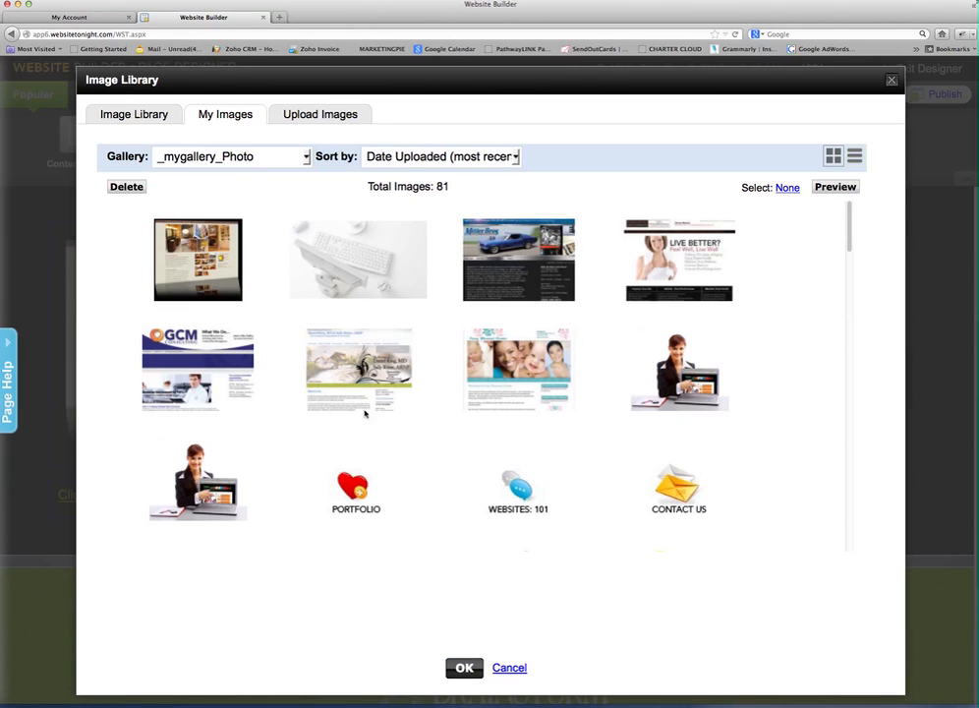
left_click(198, 368)
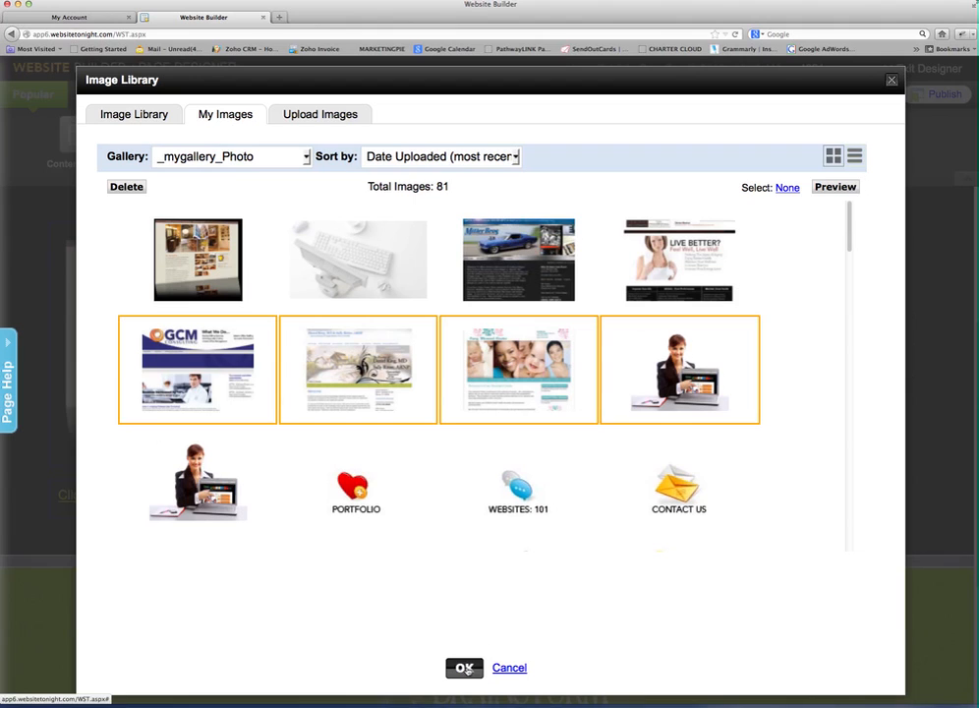
left_click(463, 667)
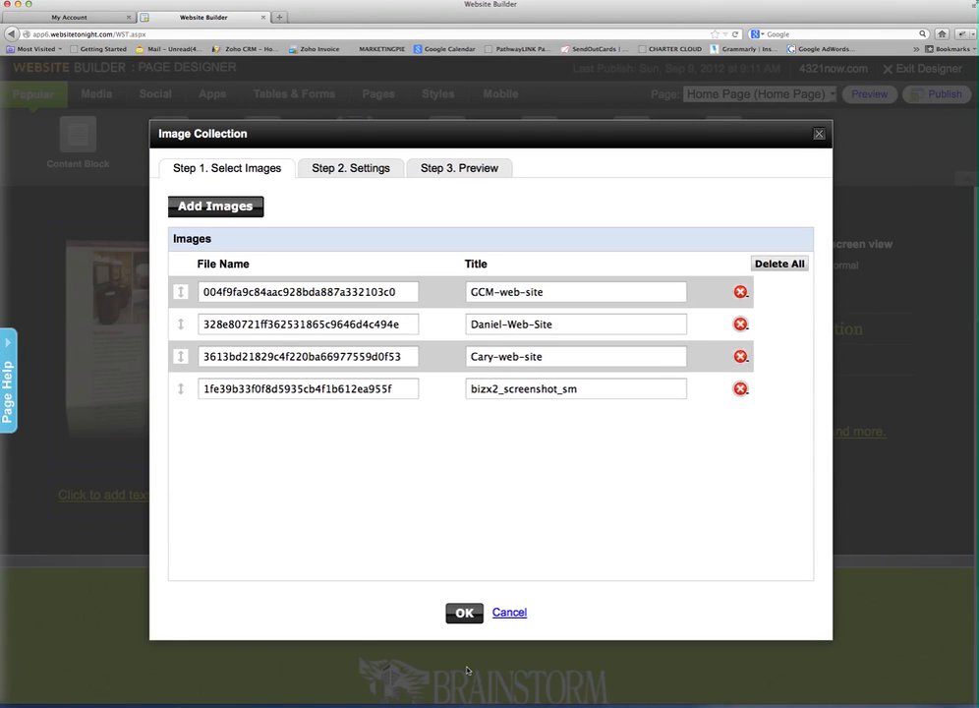
- Title the four images Site One, Site Two, Site Three and Site Four
left_click(576, 291)
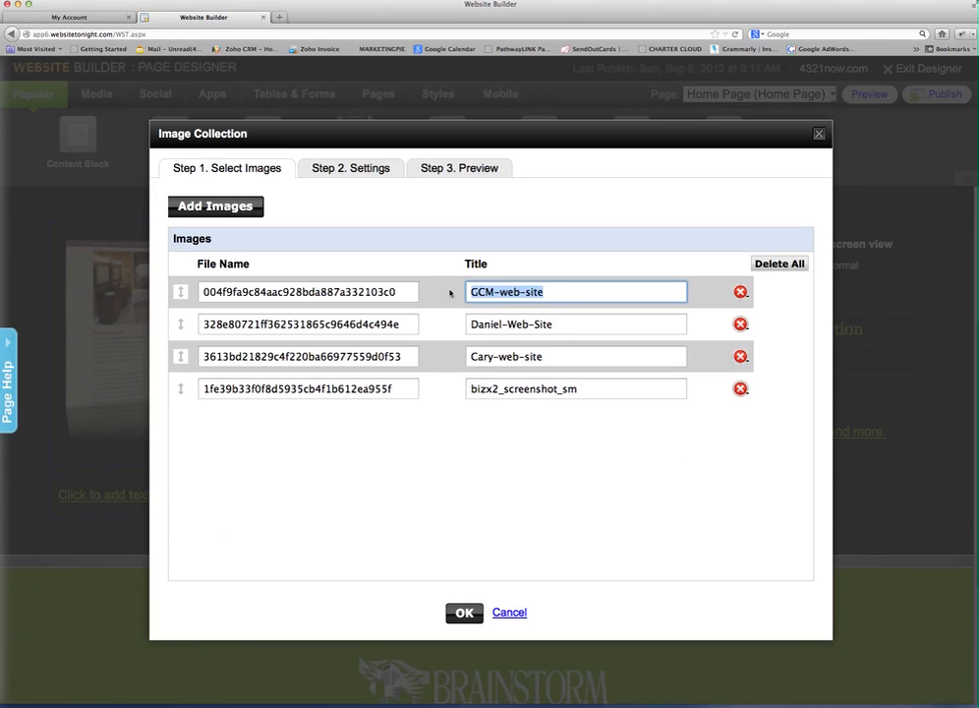
type("Site")
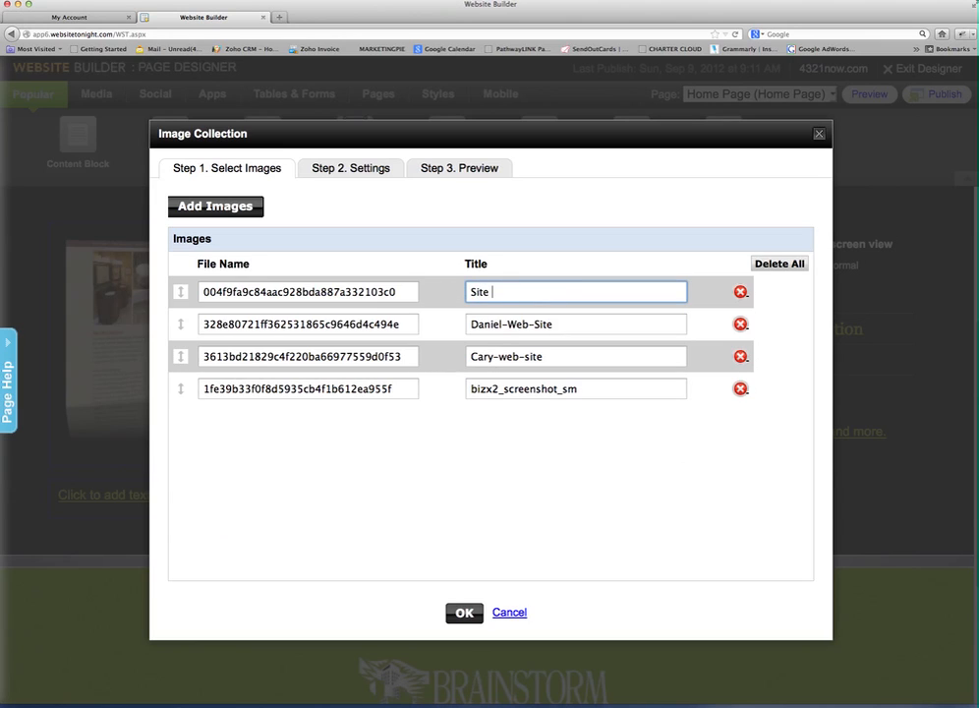
type("One")
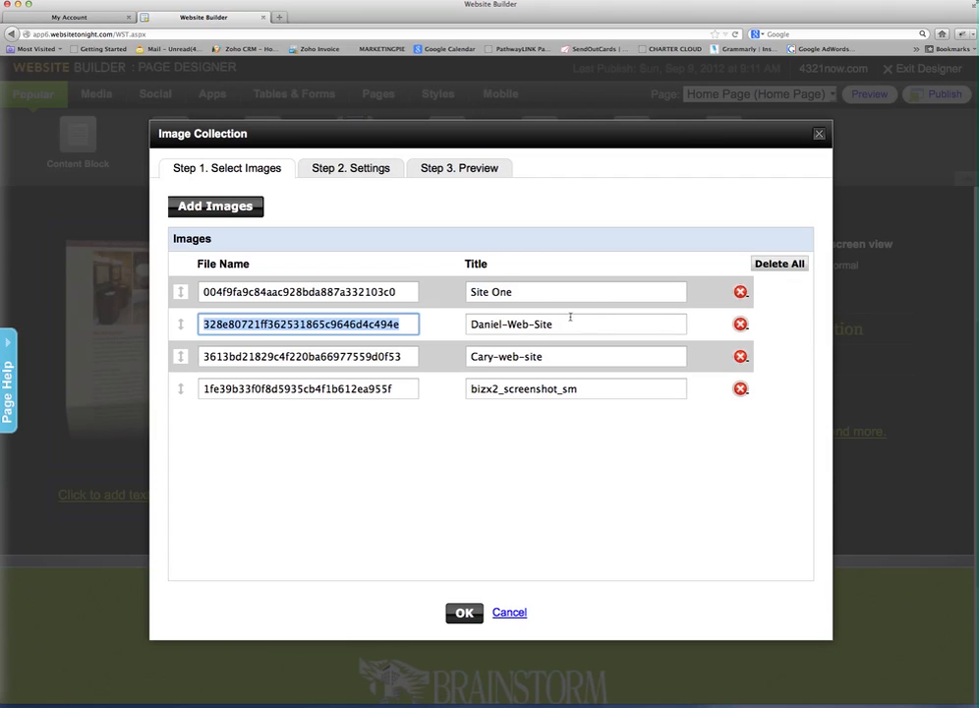
type("Site")
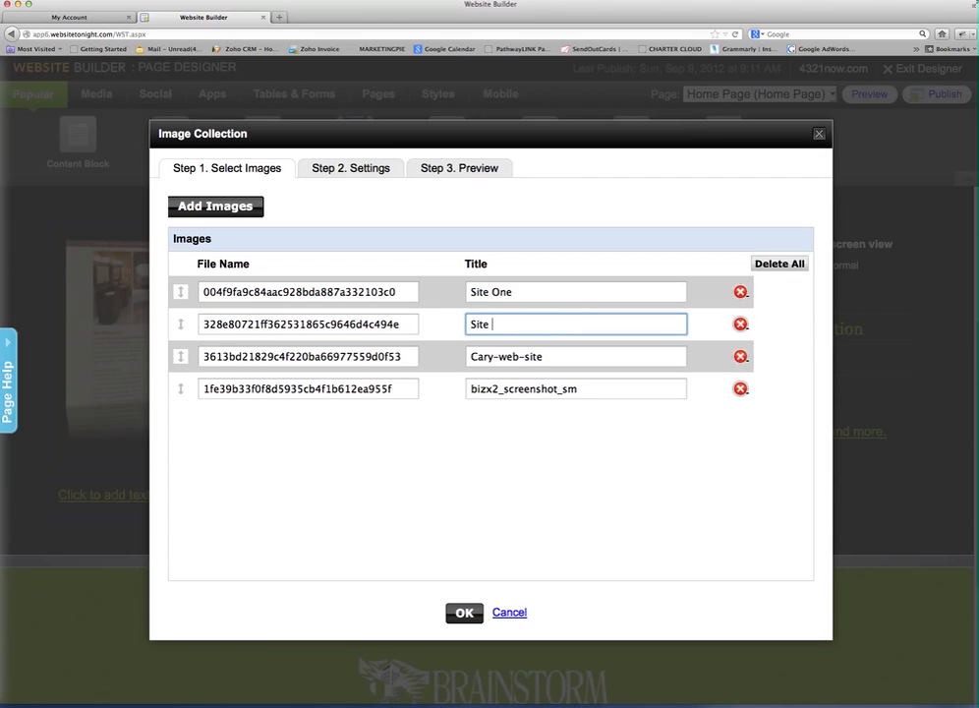
type("Two")
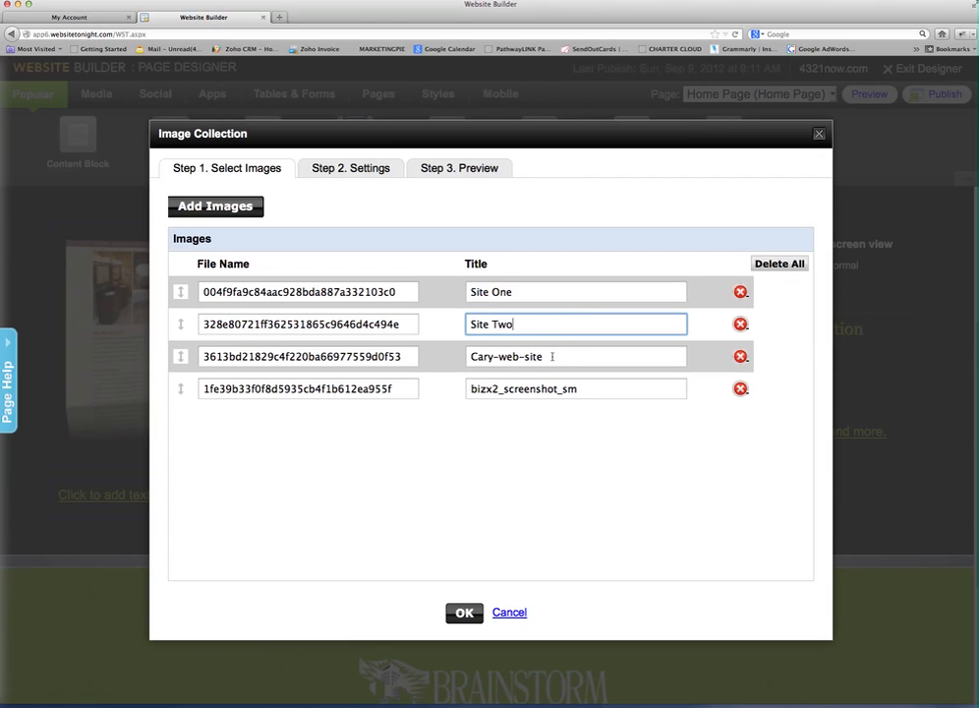
type("Site t")
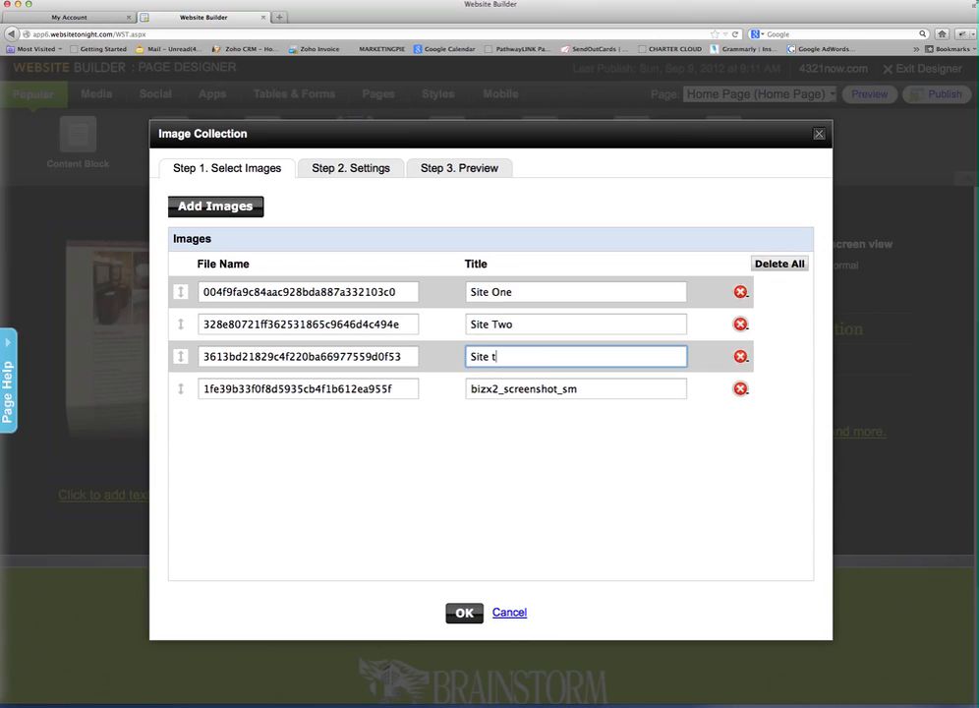
type("hree")
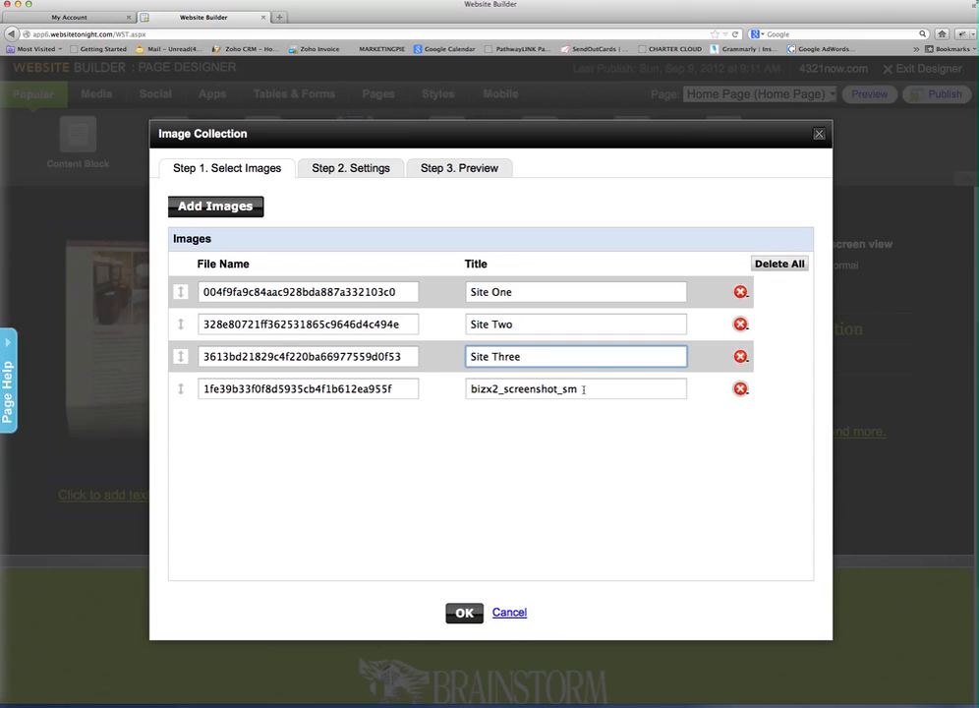
type("Site")
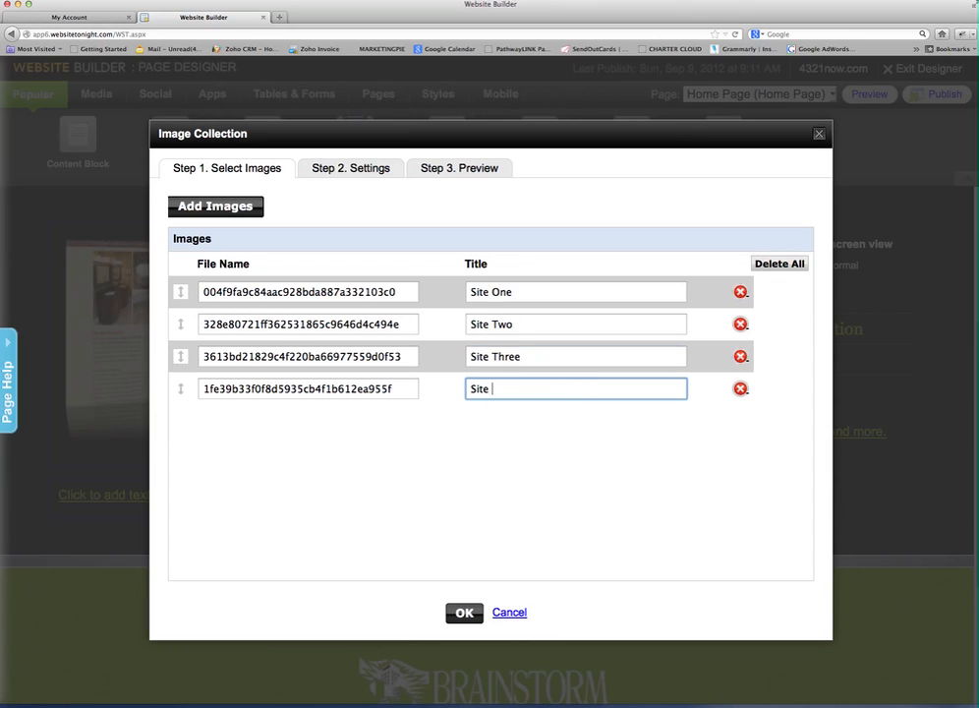
type("Four")
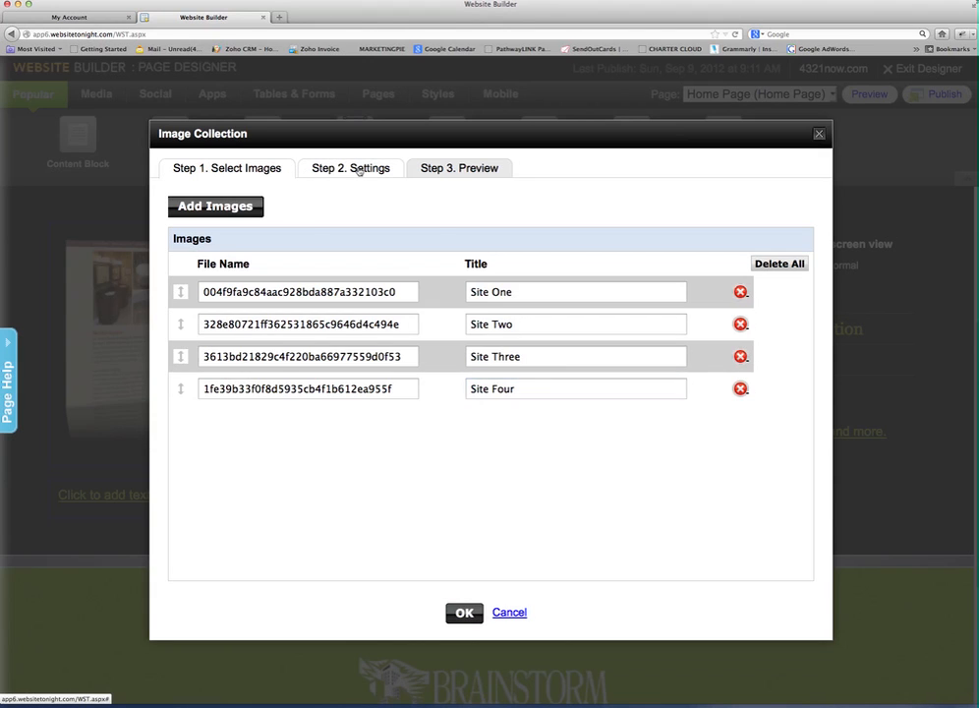
- Set the gallery to 4 columns, 1 row and Square image resizing, checking the preview
left_click(351, 167)
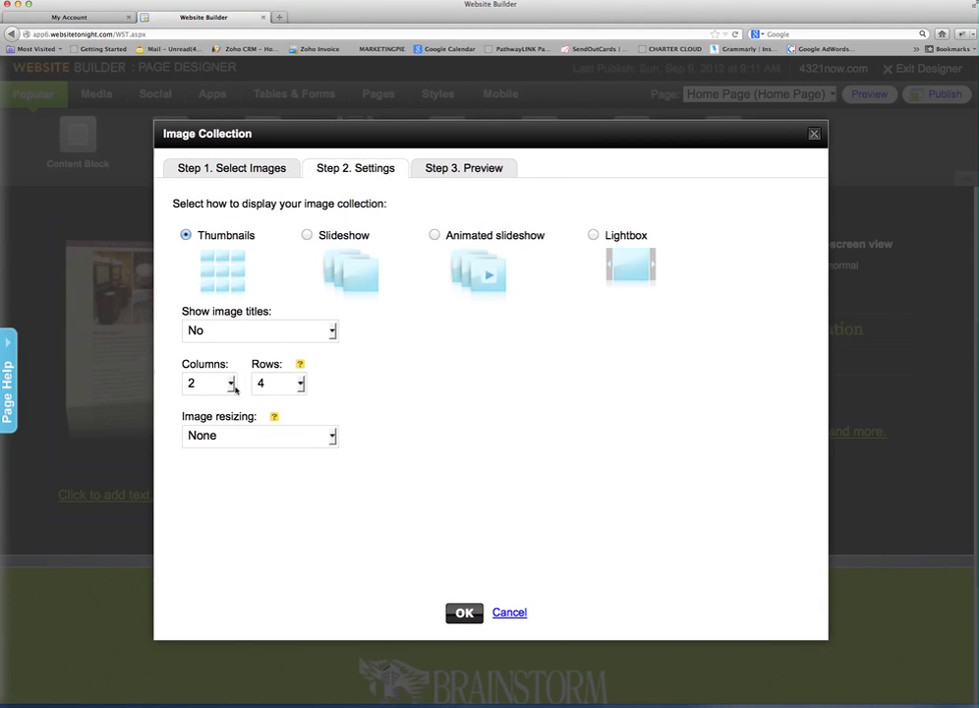
left_click(207, 383)
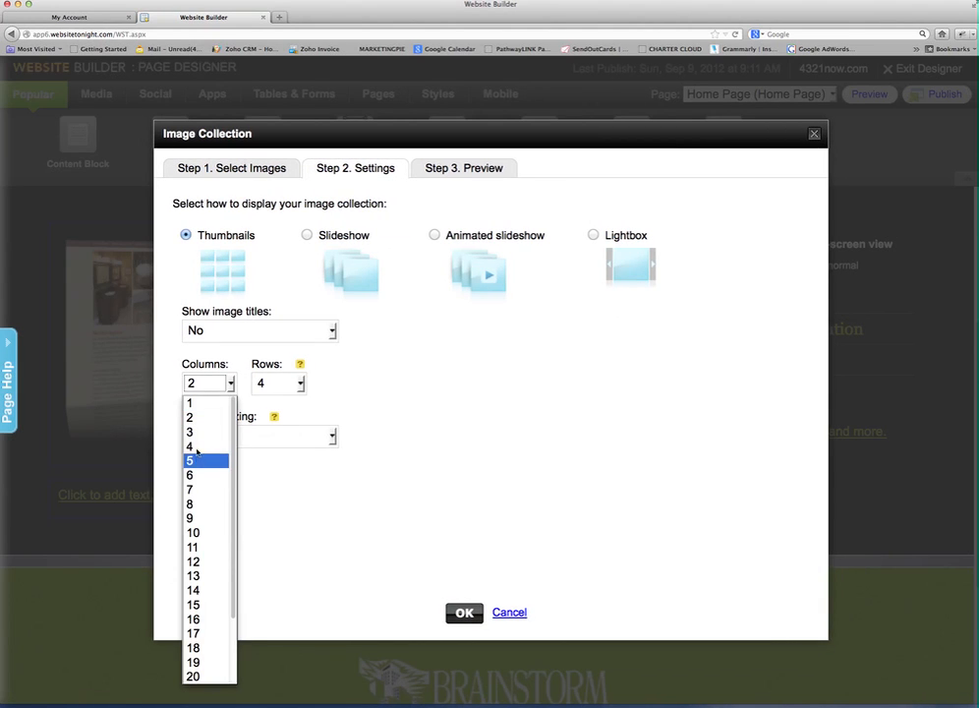
left_click(189, 445)
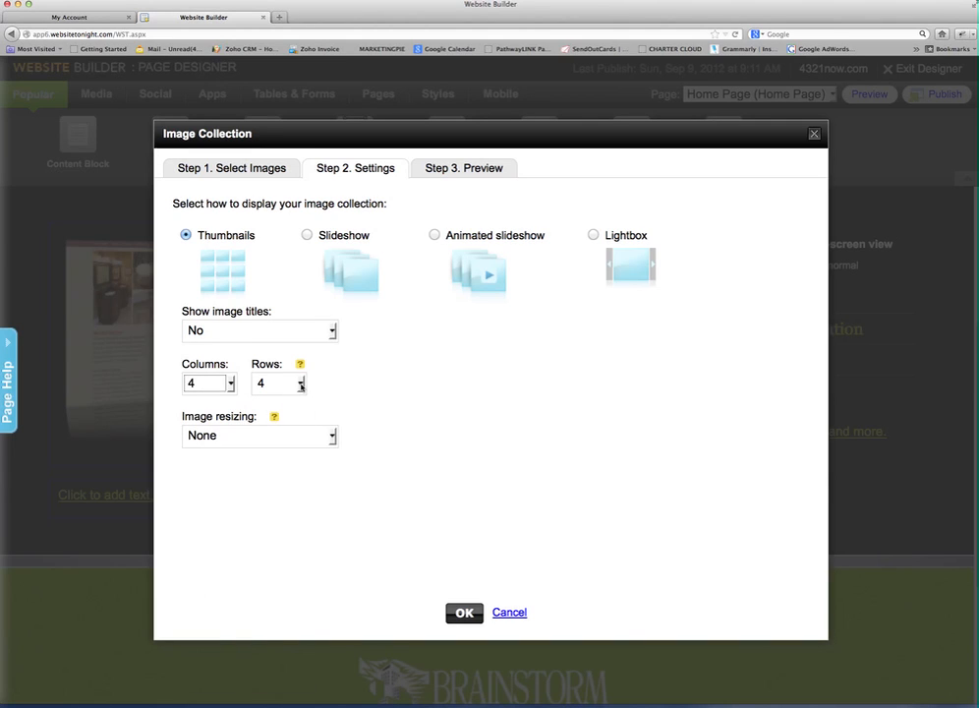
left_click(301, 386)
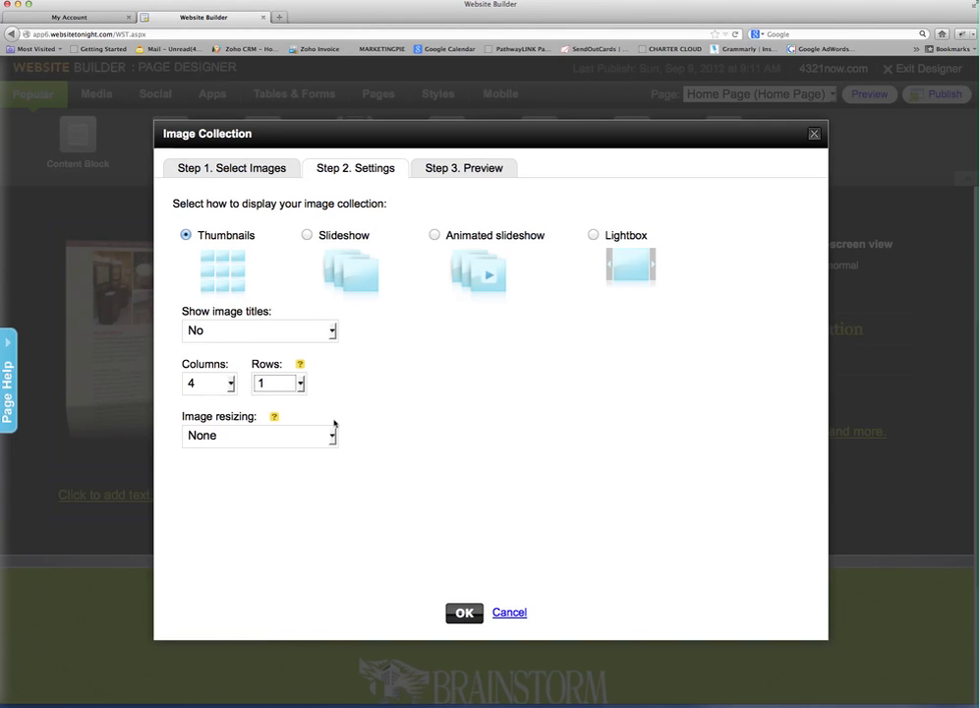
left_click(259, 434)
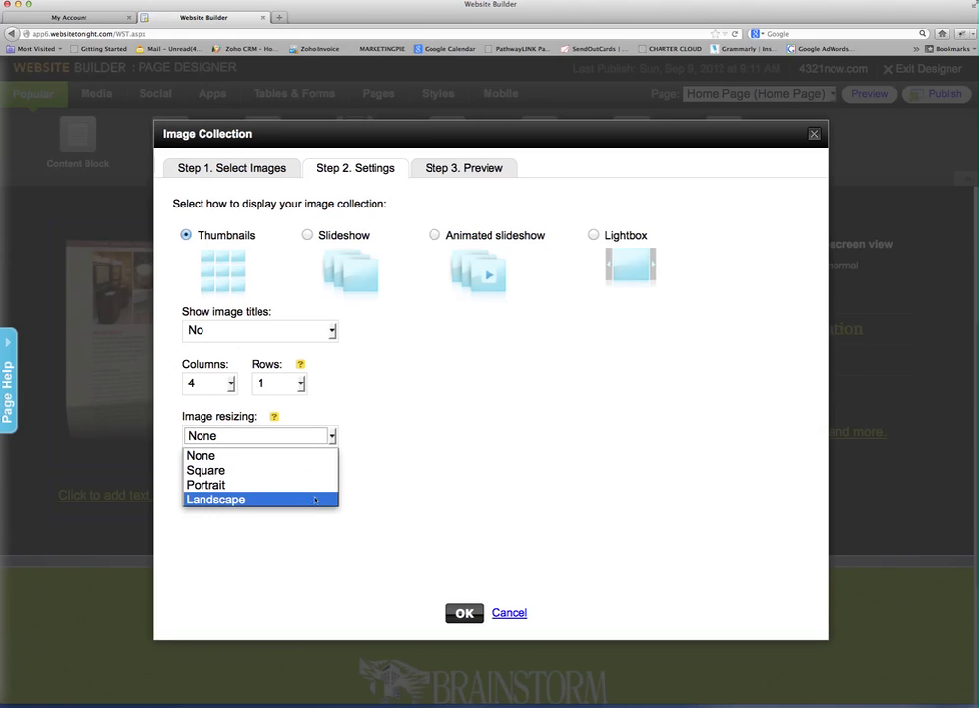
left_click(206, 469)
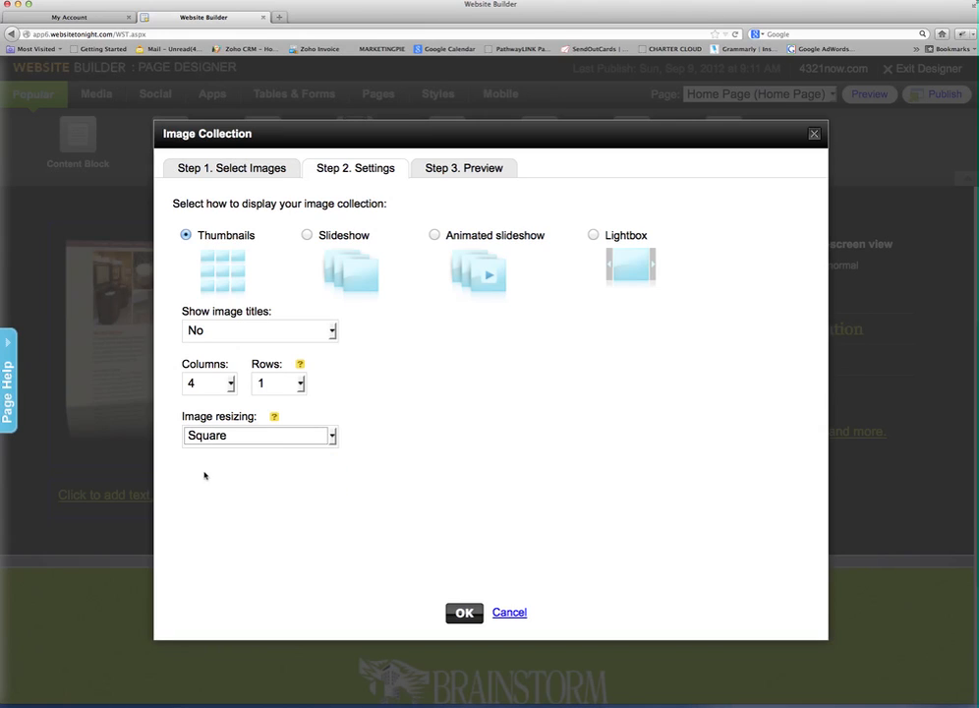
mouse_move(410, 401)
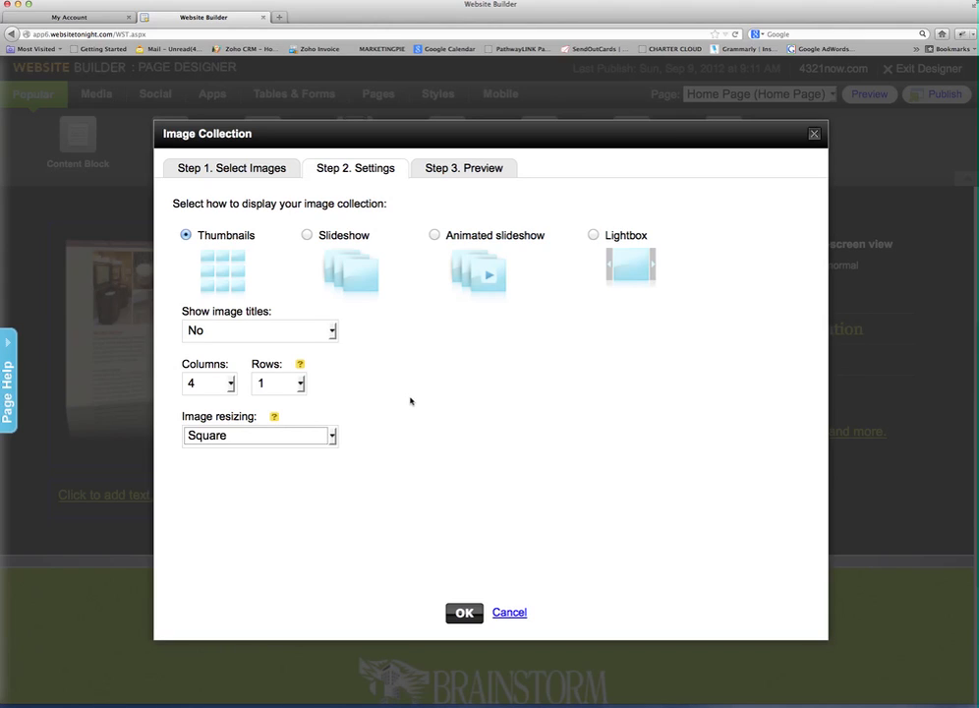
left_click(463, 168)
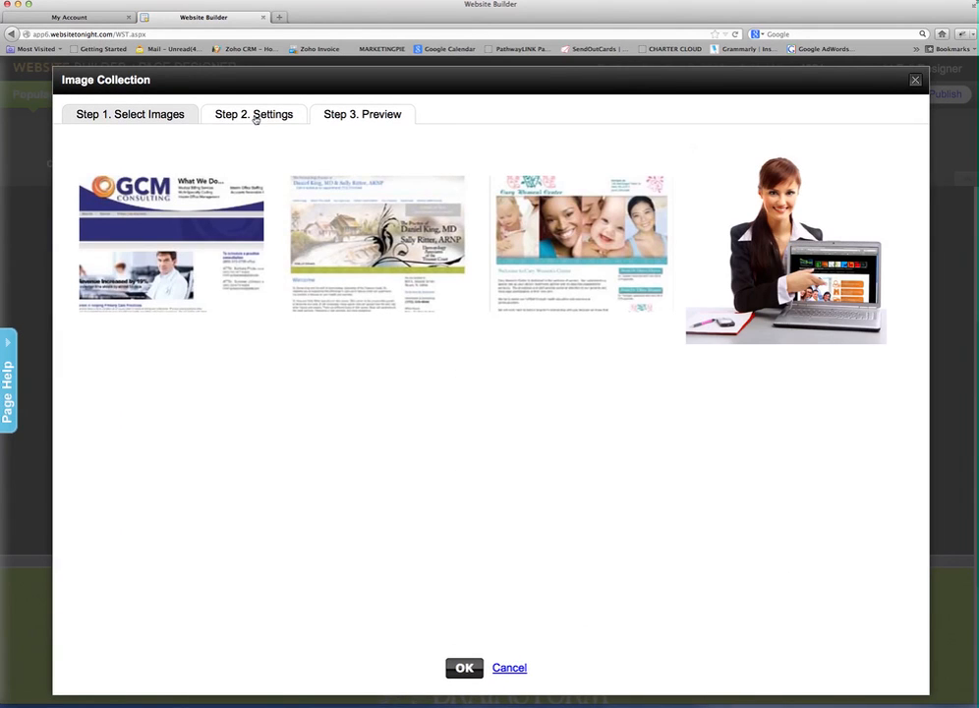
left_click(254, 114)
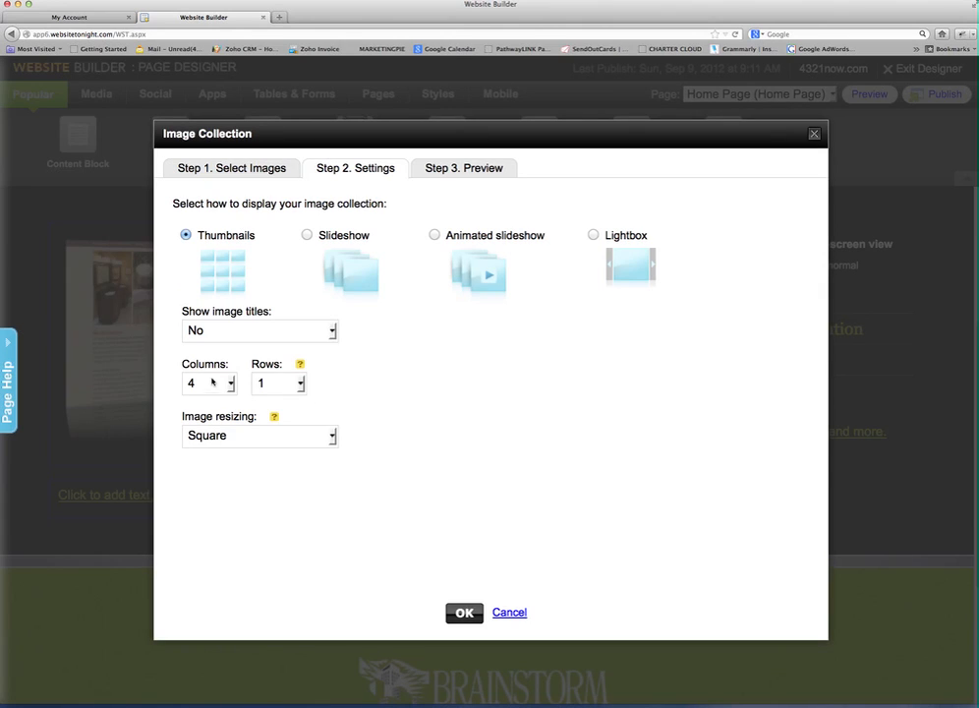
left_click(464, 612)
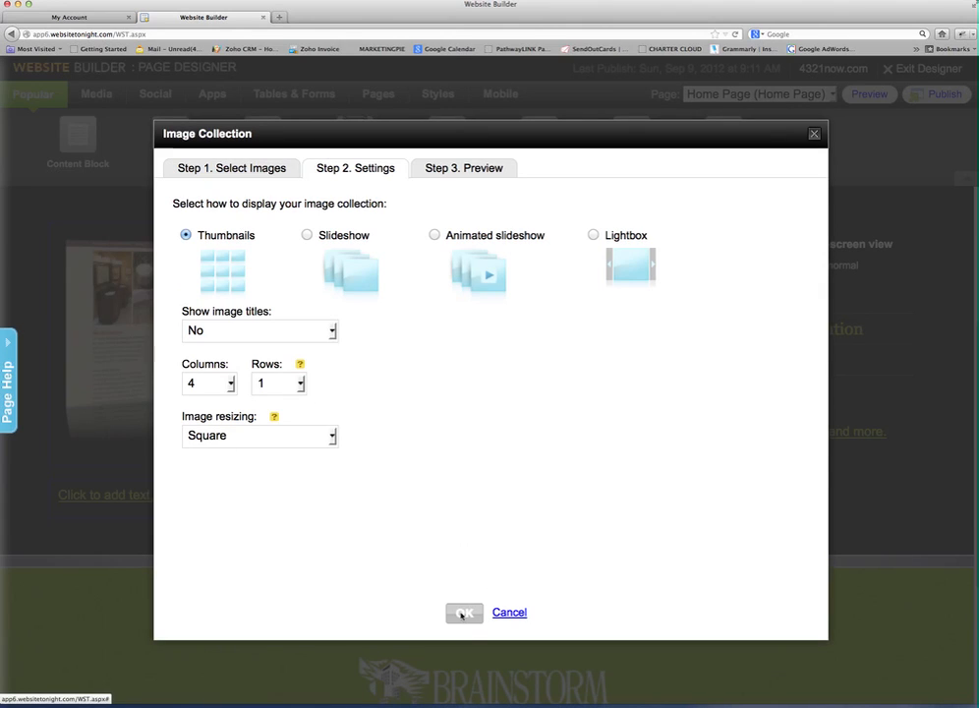
- Confirm the Image Collection dialog to place the four-thumbnail gallery on the page
left_click(464, 611)
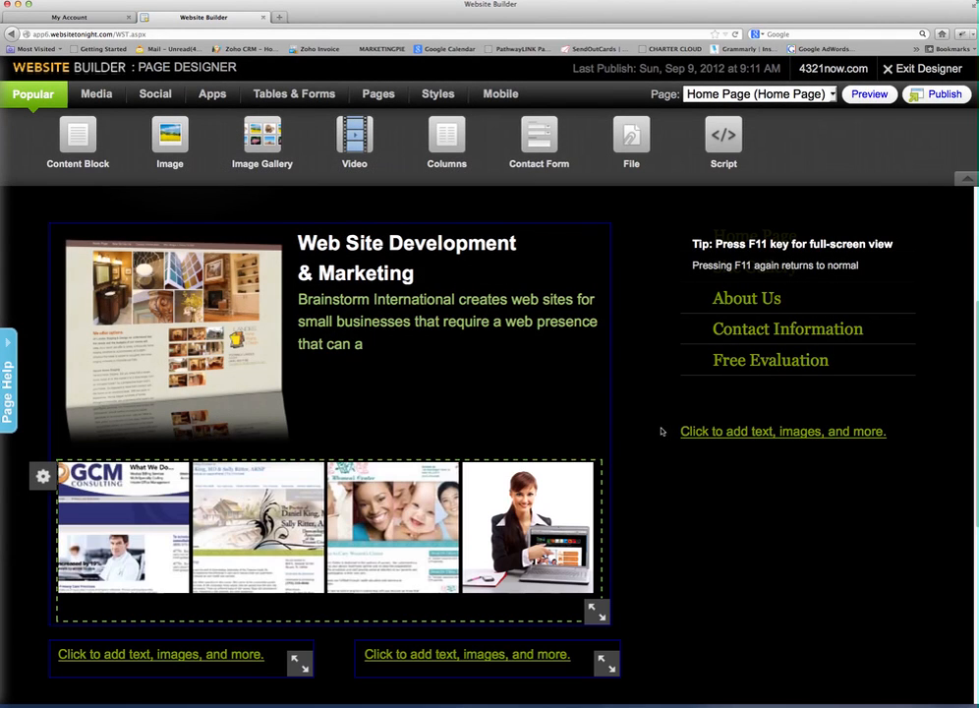
mouse_move(33, 513)
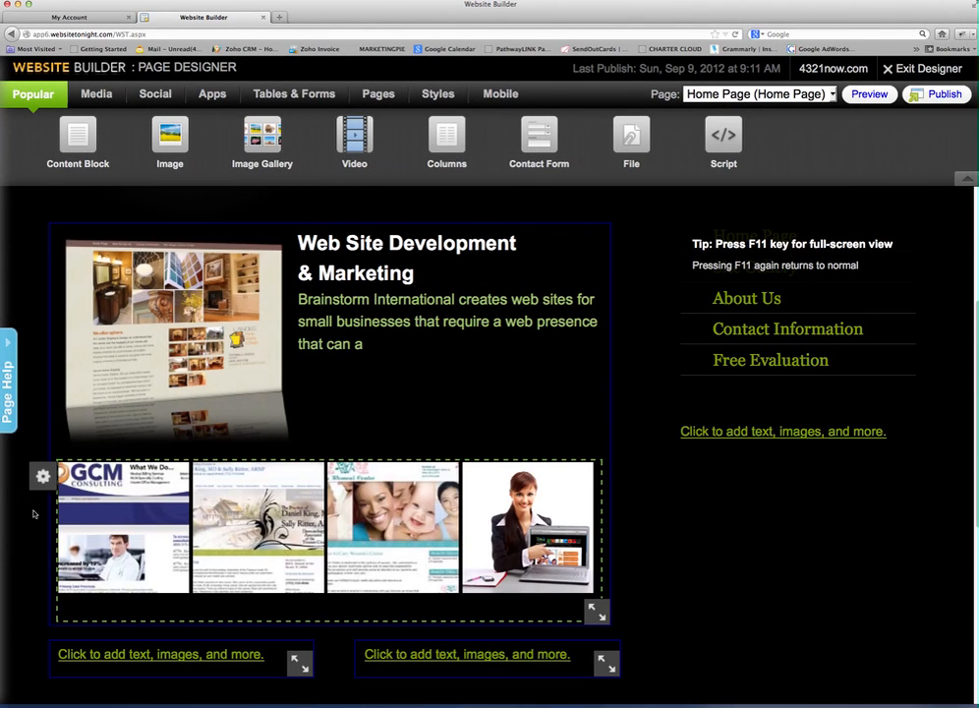
mouse_move(43, 476)
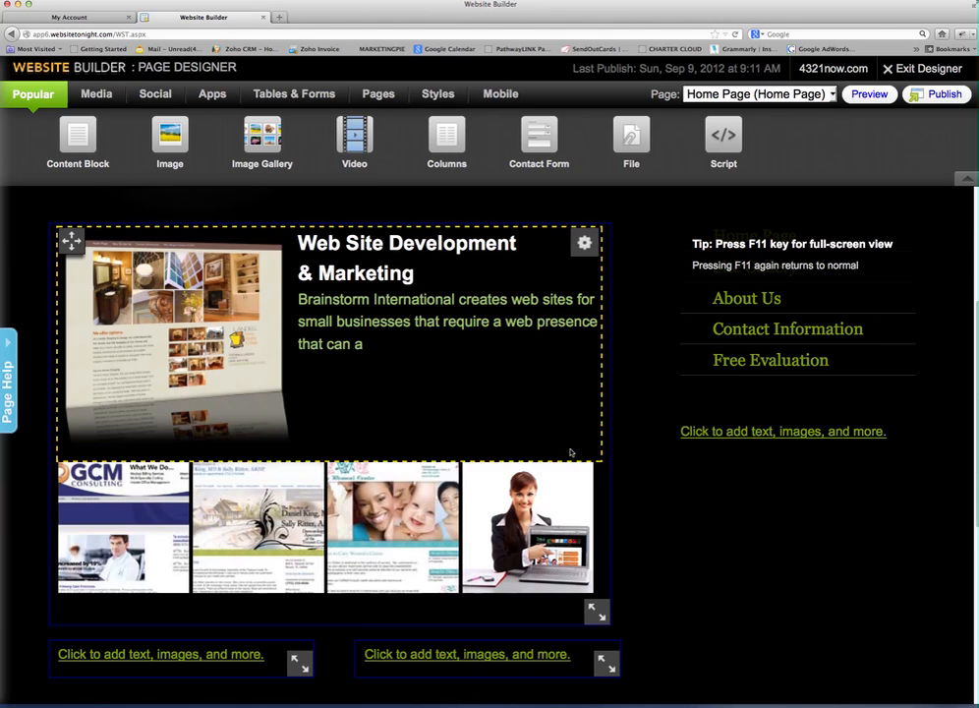
- Delete the gallery block via its gear menu and confirm the removal
left_click(583, 476)
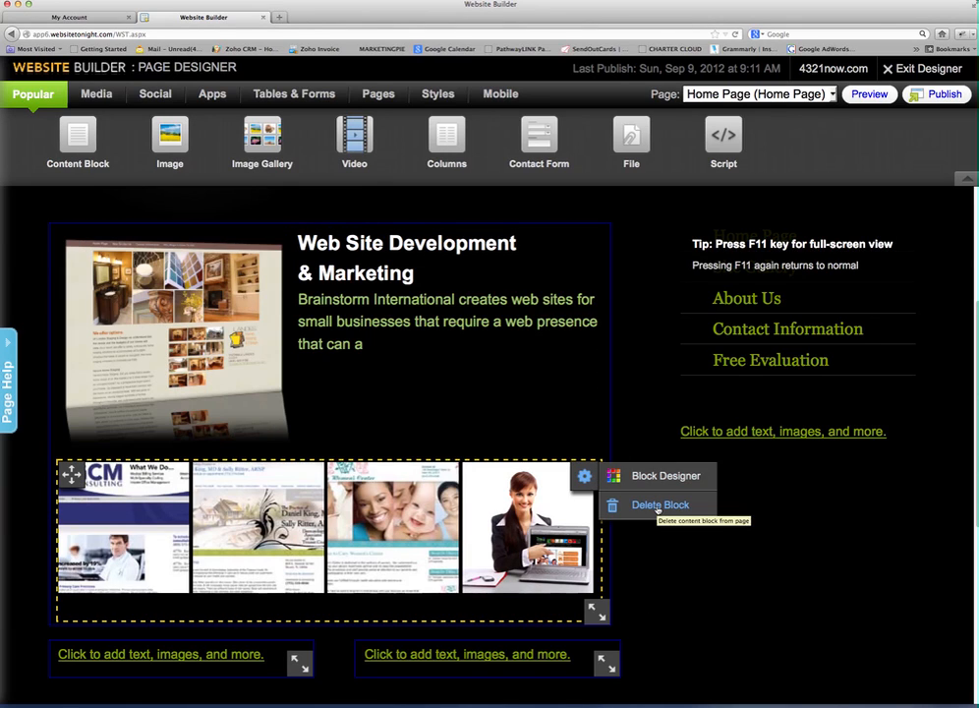
left_click(659, 504)
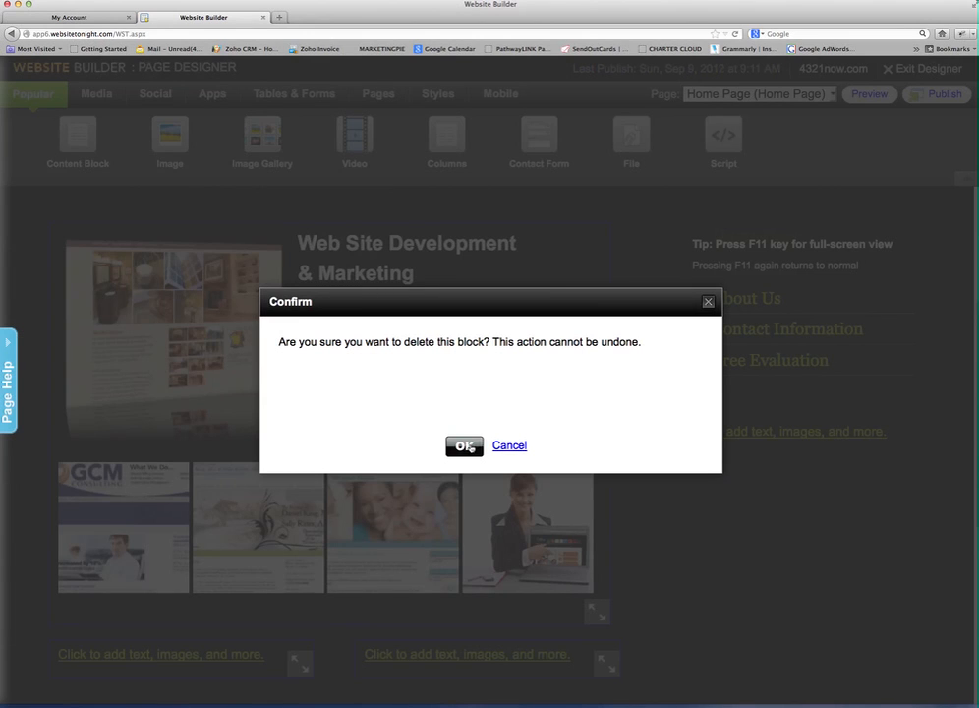
left_click(510, 445)
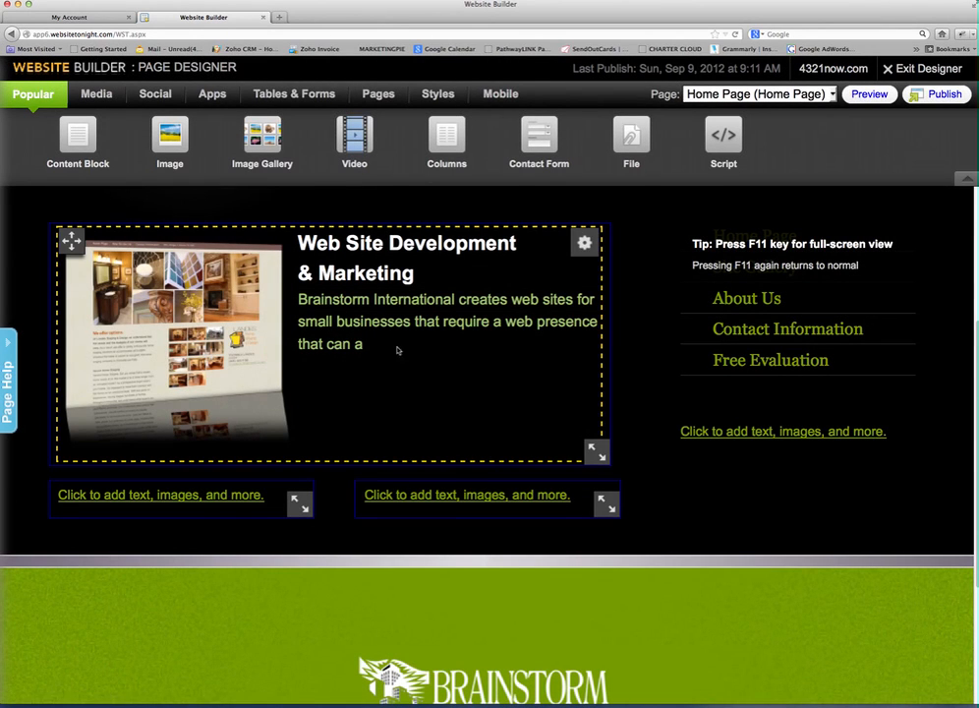
mouse_move(354, 138)
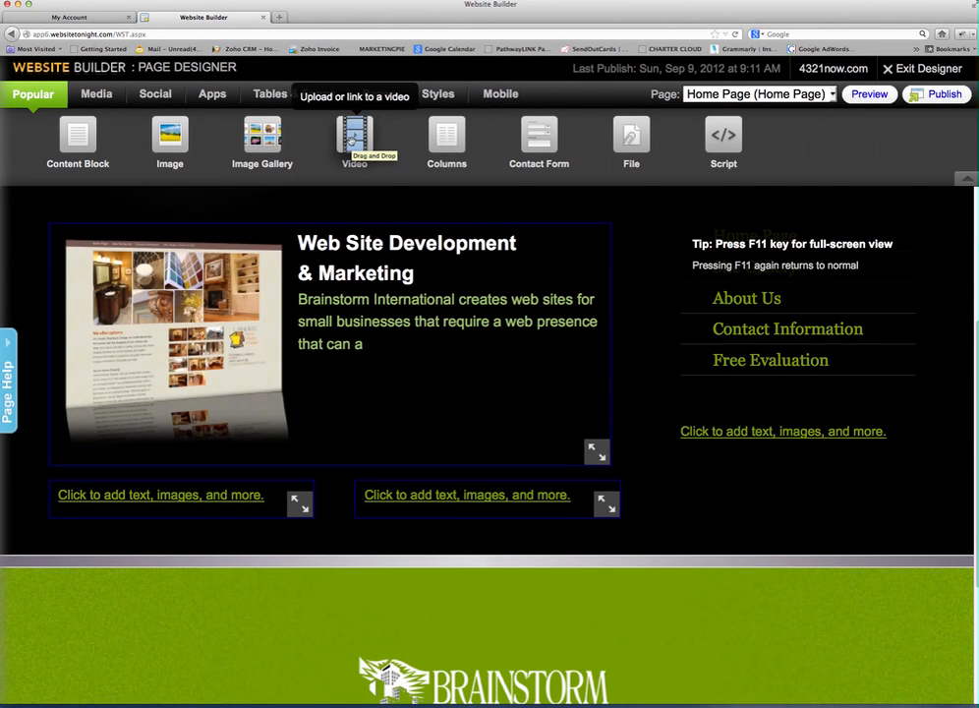
mouse_move(446, 142)
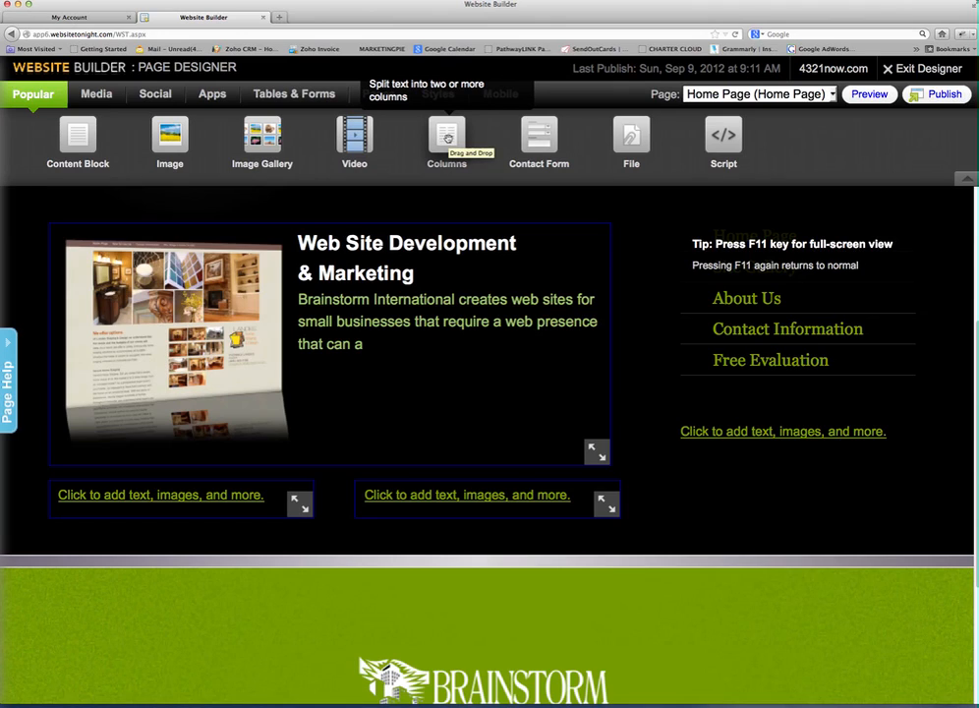
left_click(446, 138)
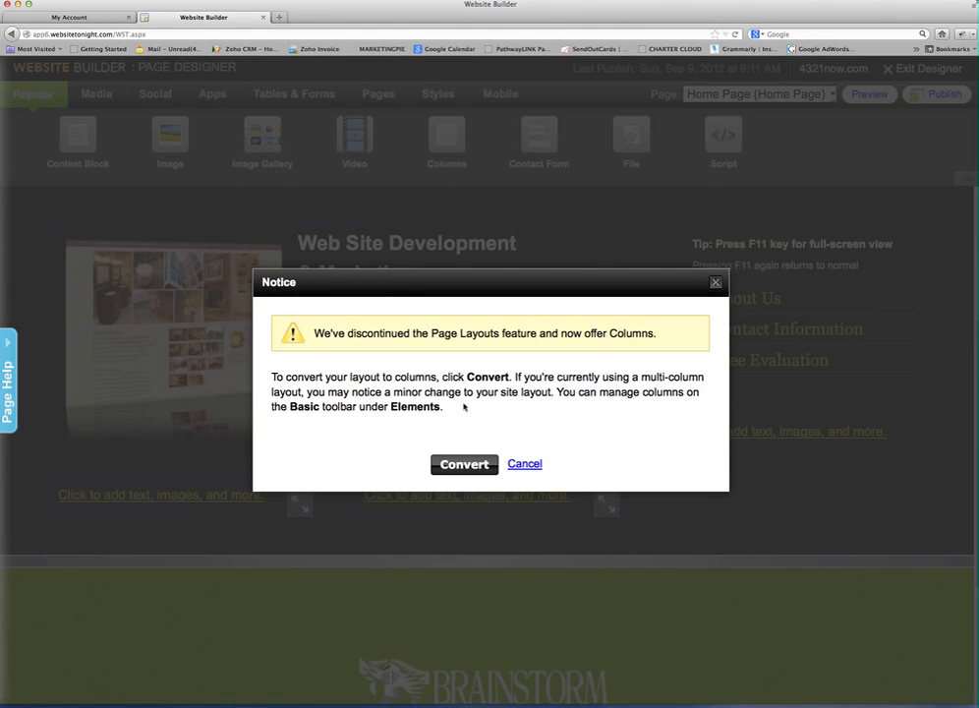
left_click(464, 464)
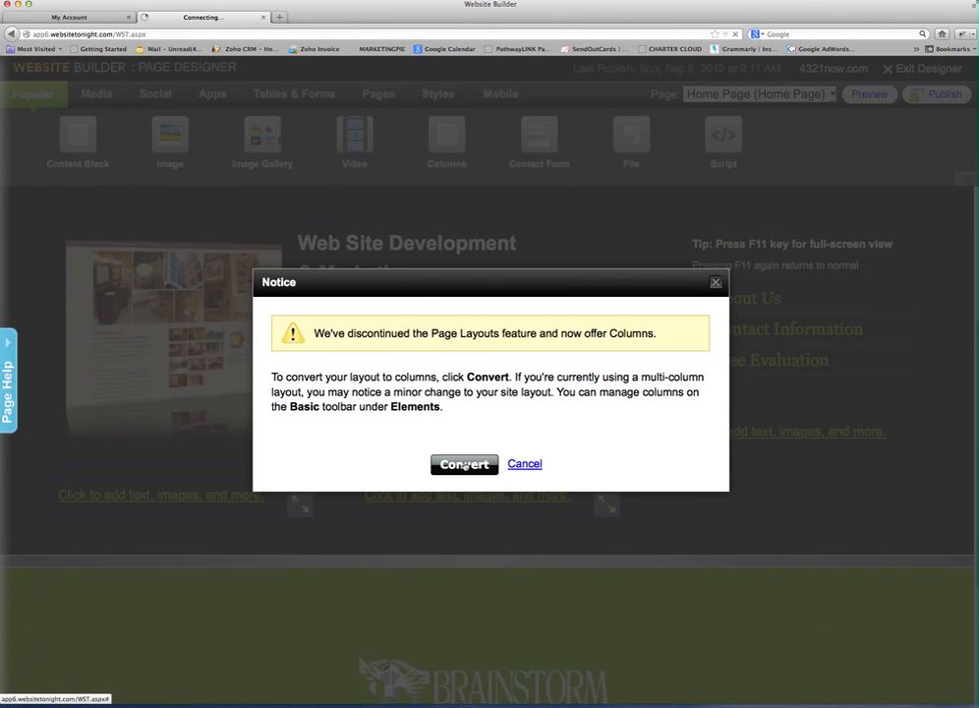
left_click(463, 463)
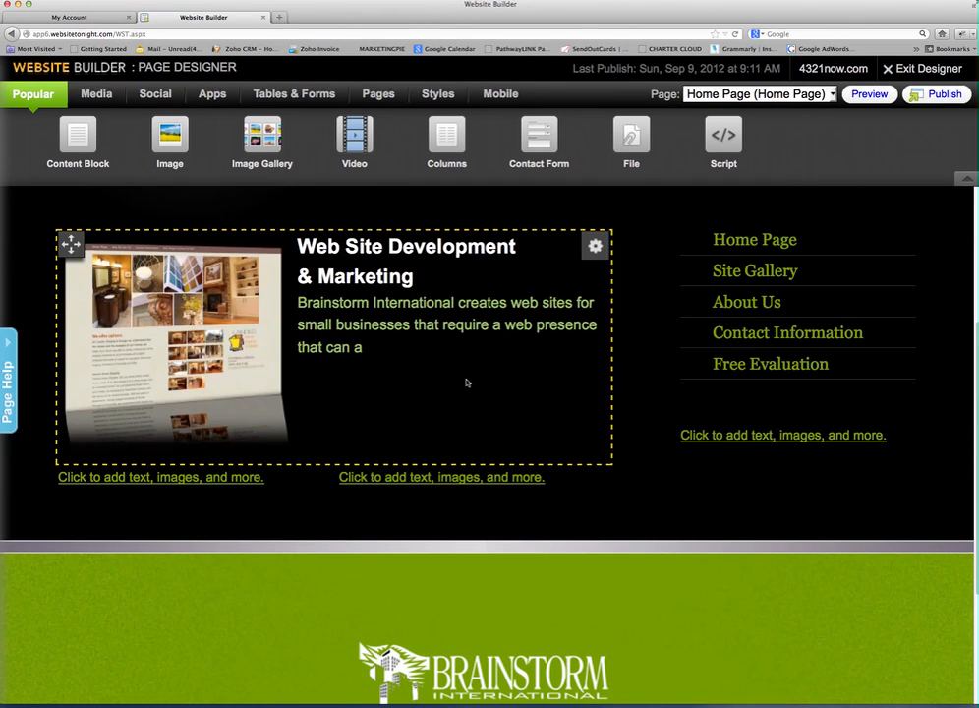
mouse_move(446, 143)
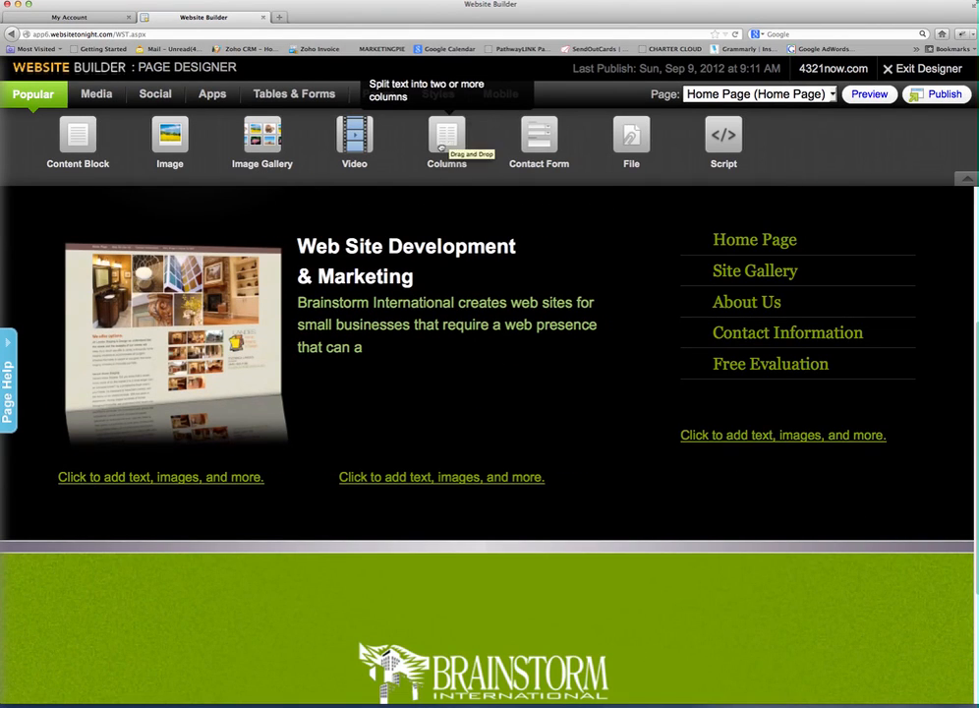
left_click_drag(446, 135, 341, 492)
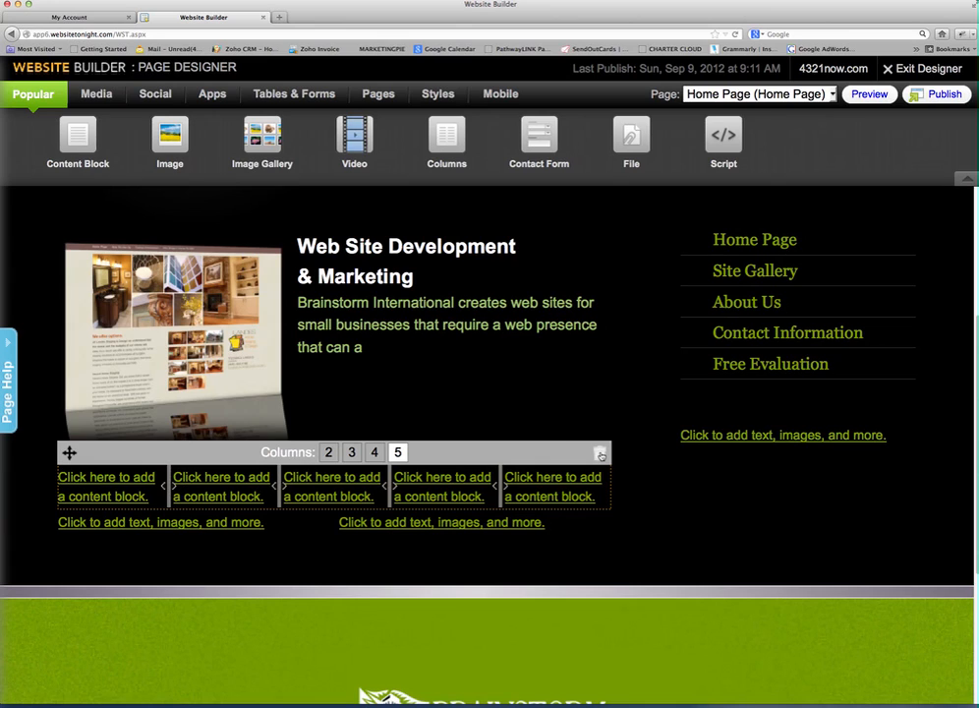
left_click(600, 453)
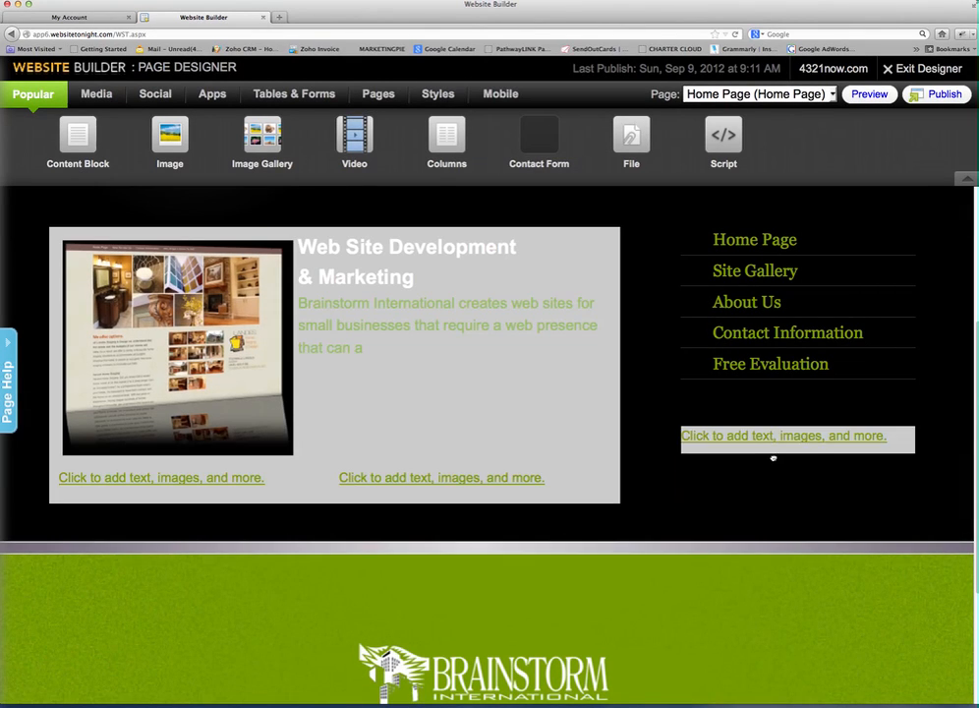
left_click(786, 467)
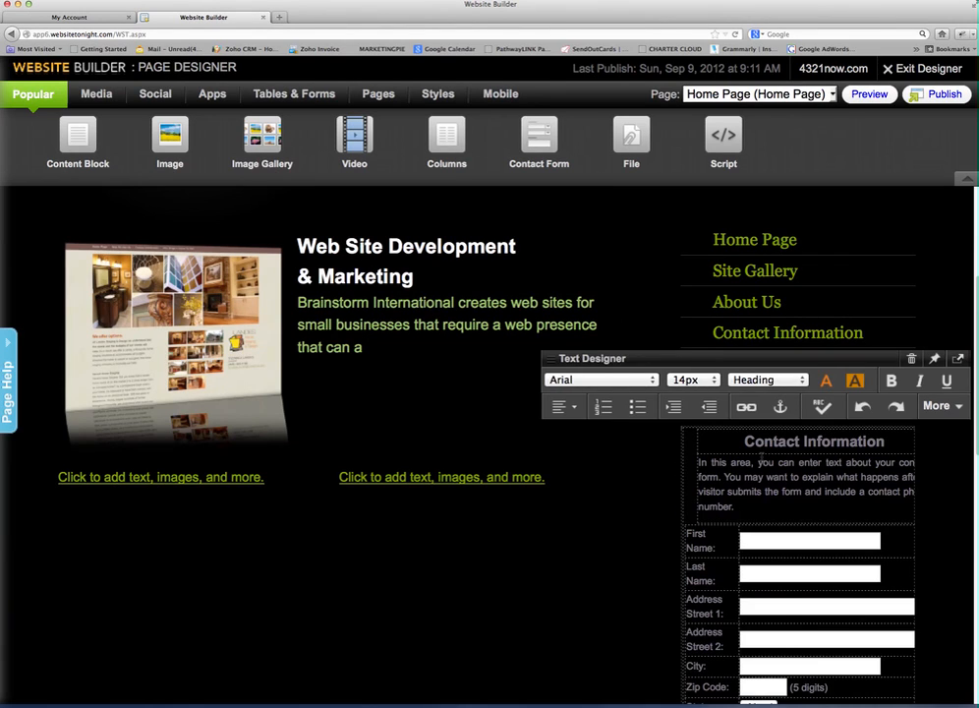
scroll("down", 3)
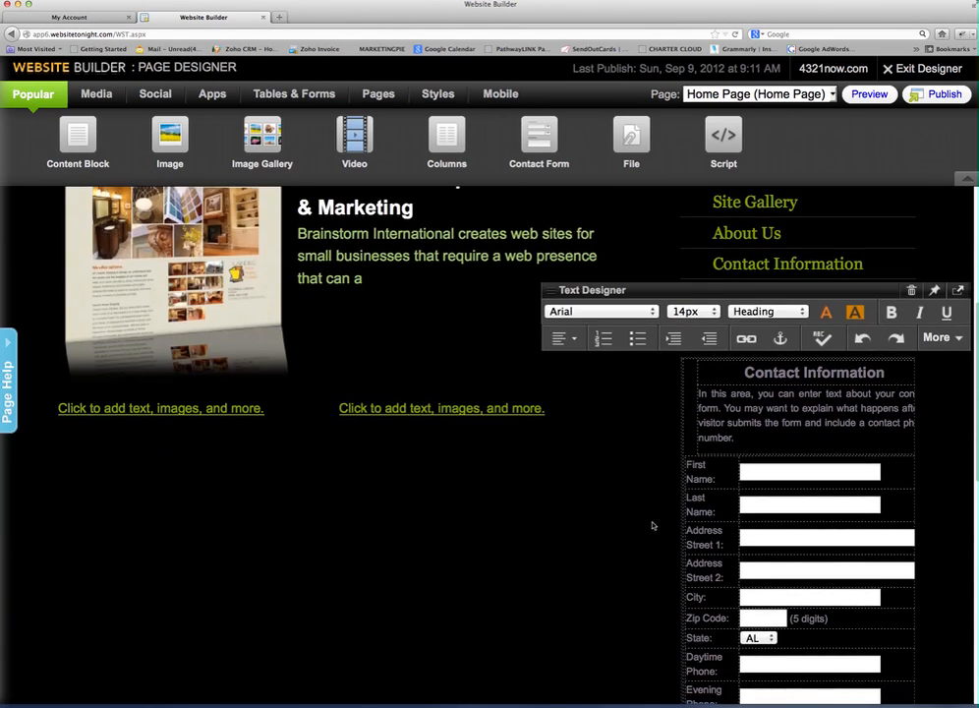
scroll("down", 3)
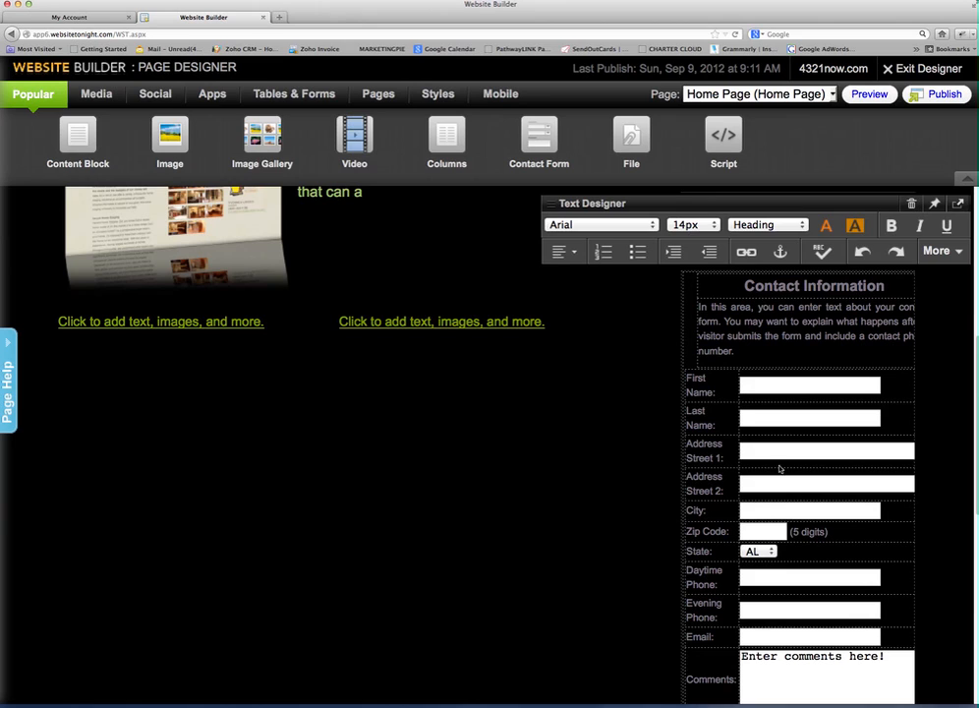
scroll("down", 3)
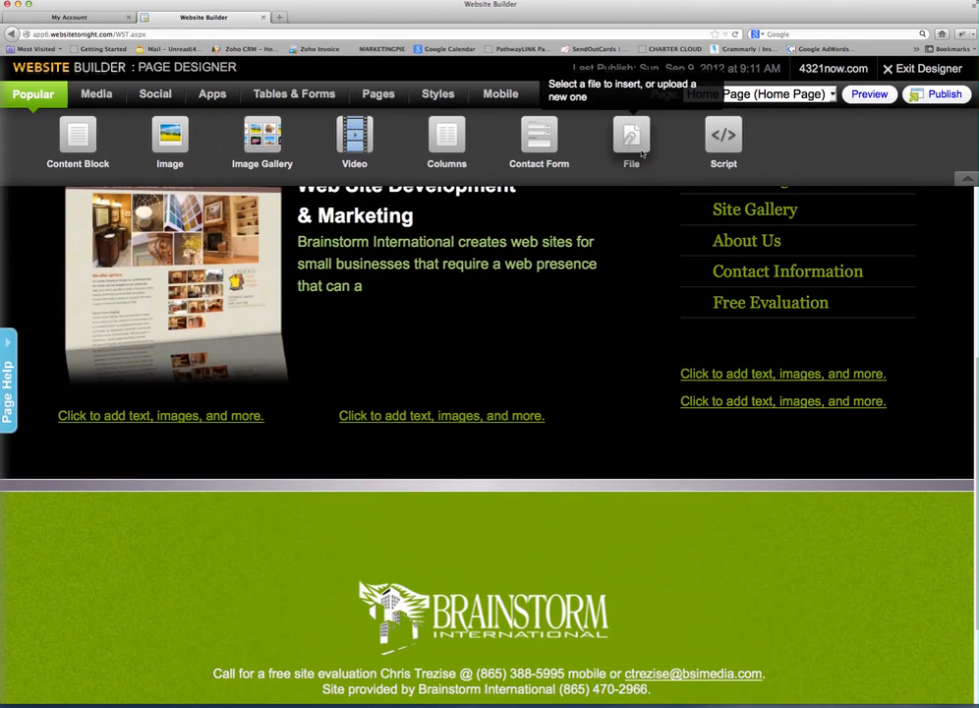
mouse_move(631, 142)
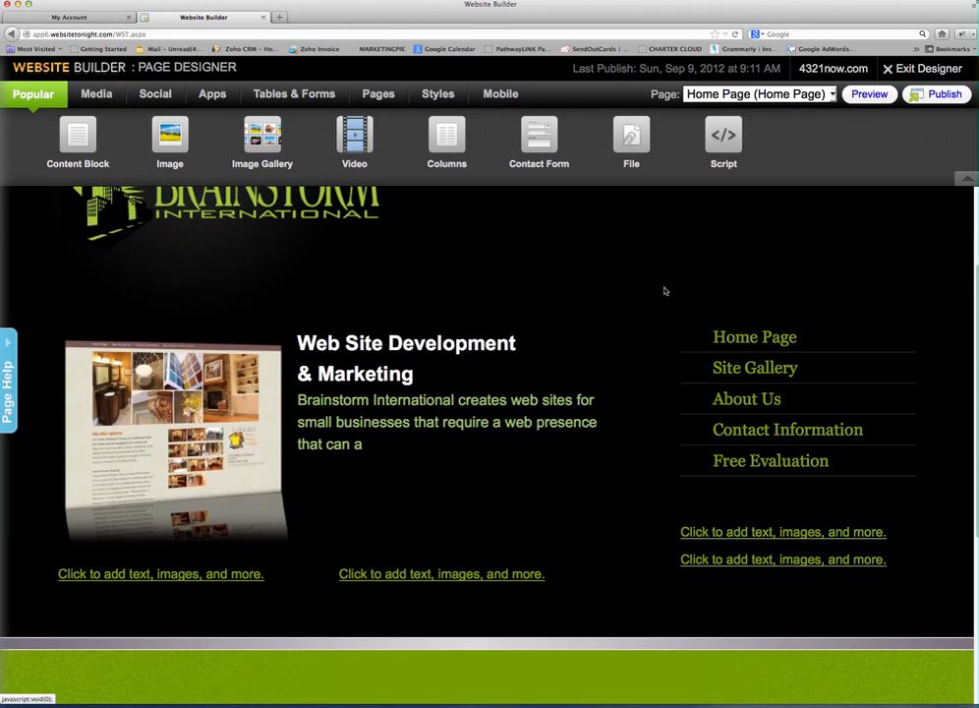
mouse_move(723, 135)
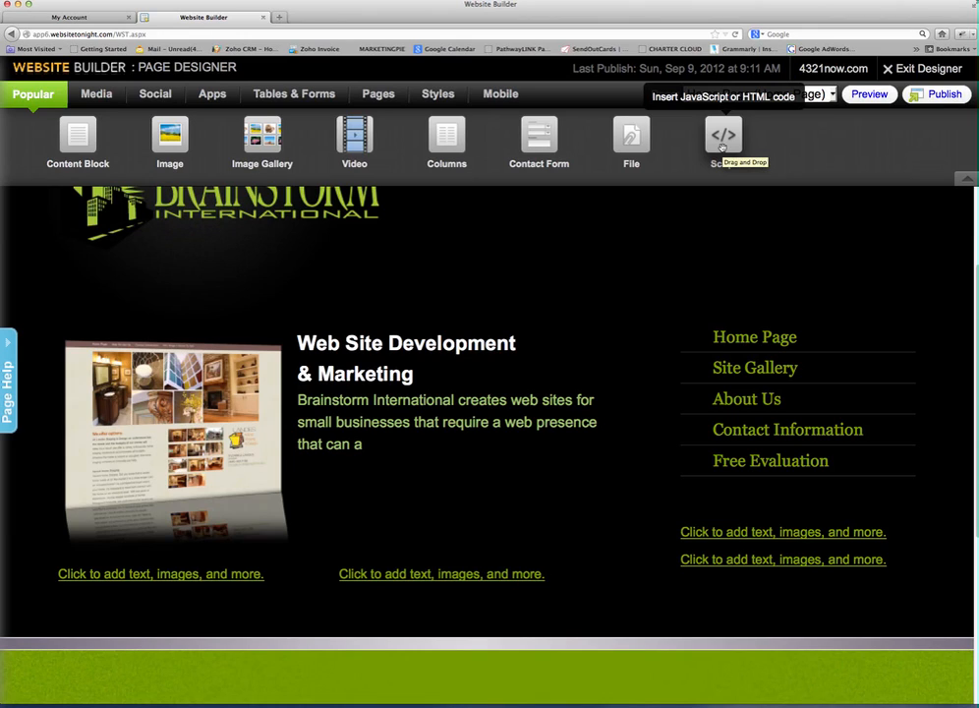
mouse_move(622, 217)
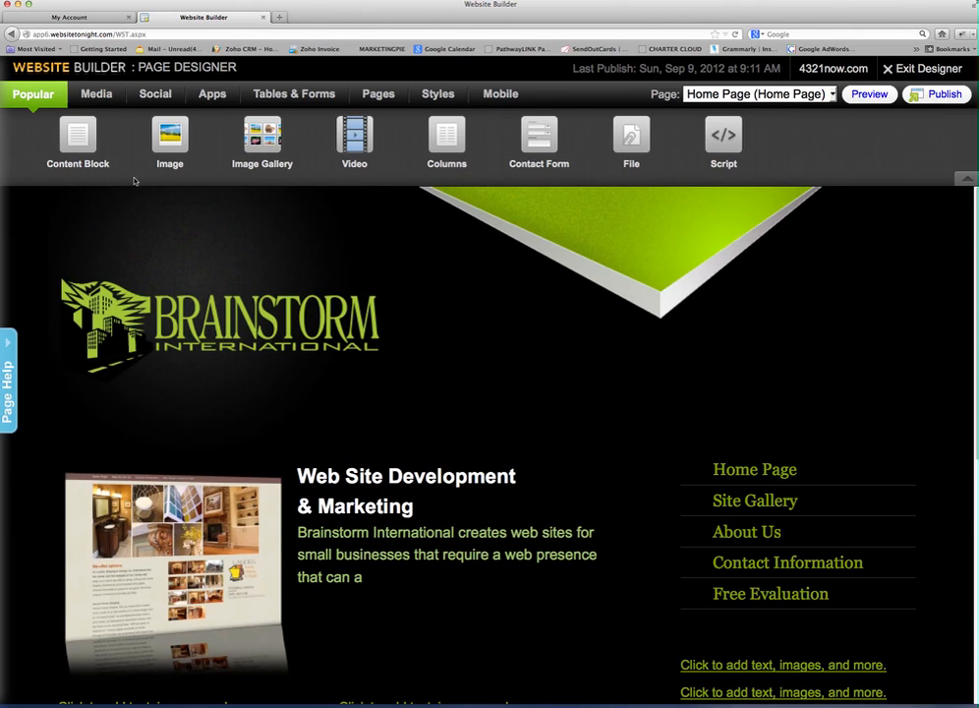
mouse_move(82, 205)
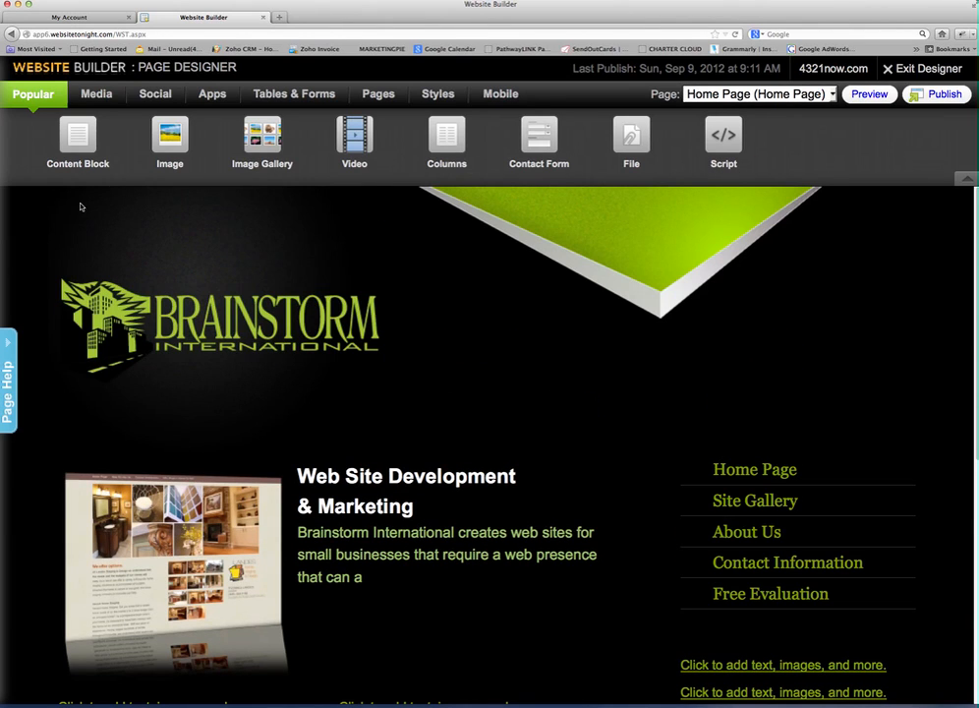
mouse_move(141, 241)
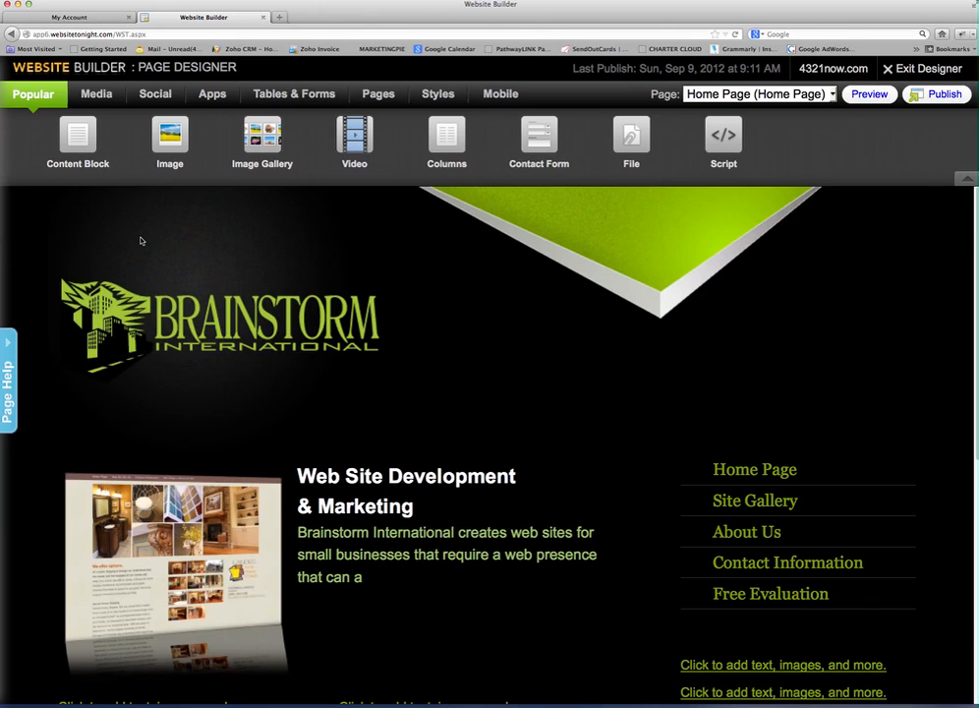
mouse_move(71, 200)
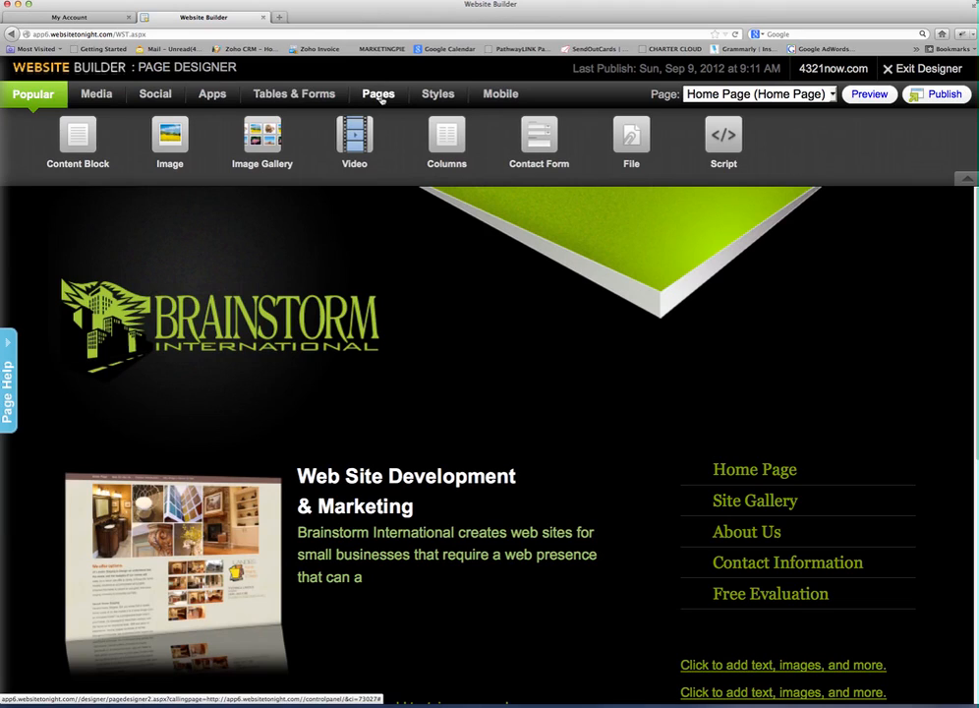
- Look through the Pages and Styles tools, then view the Mobile site preview
left_click(378, 94)
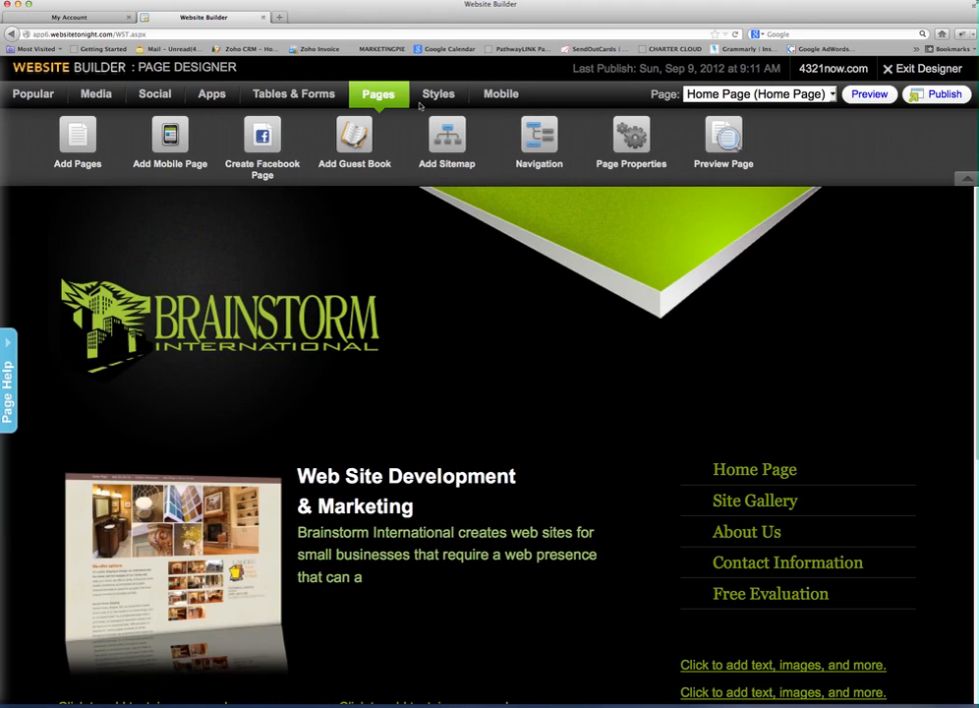
left_click(438, 93)
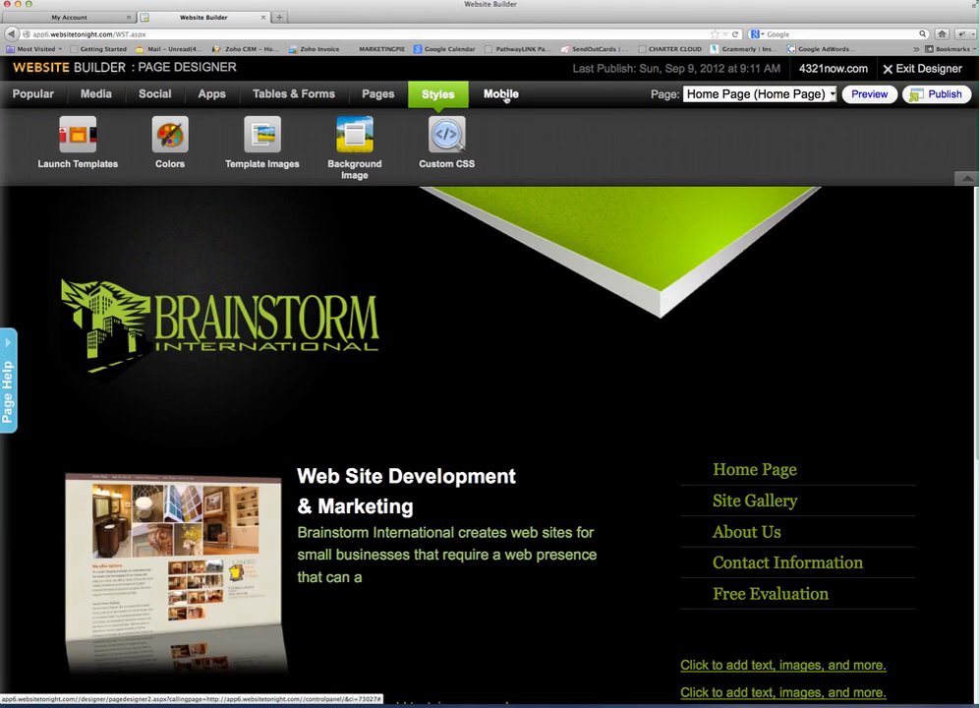
left_click(500, 93)
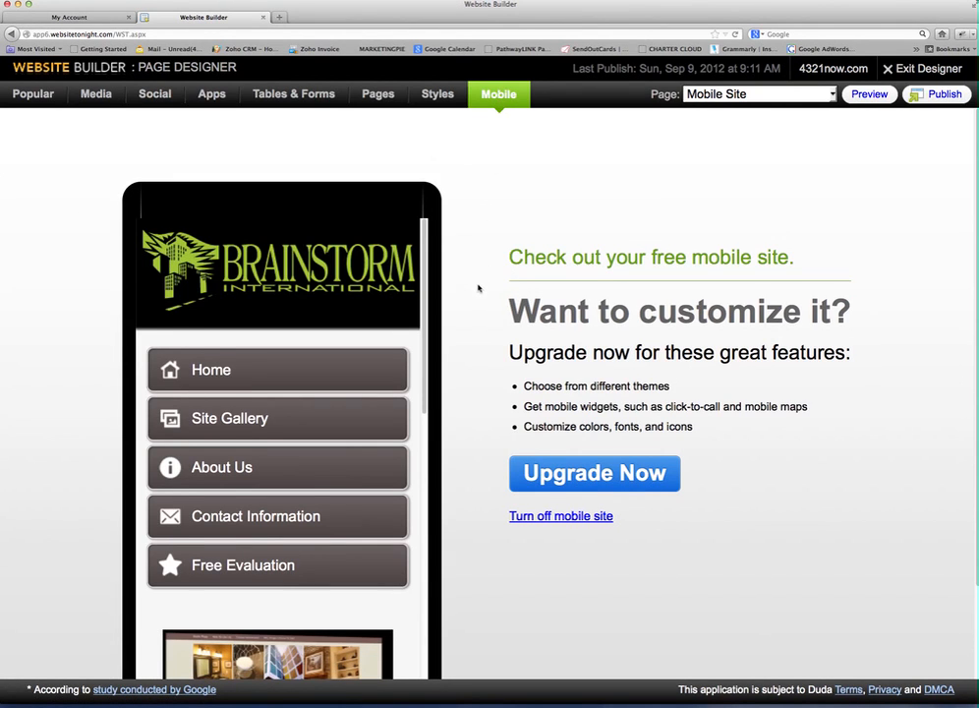
- Scroll through the mobile preview, return to the Popular designer and show the Pages tools
scroll("down", 3)
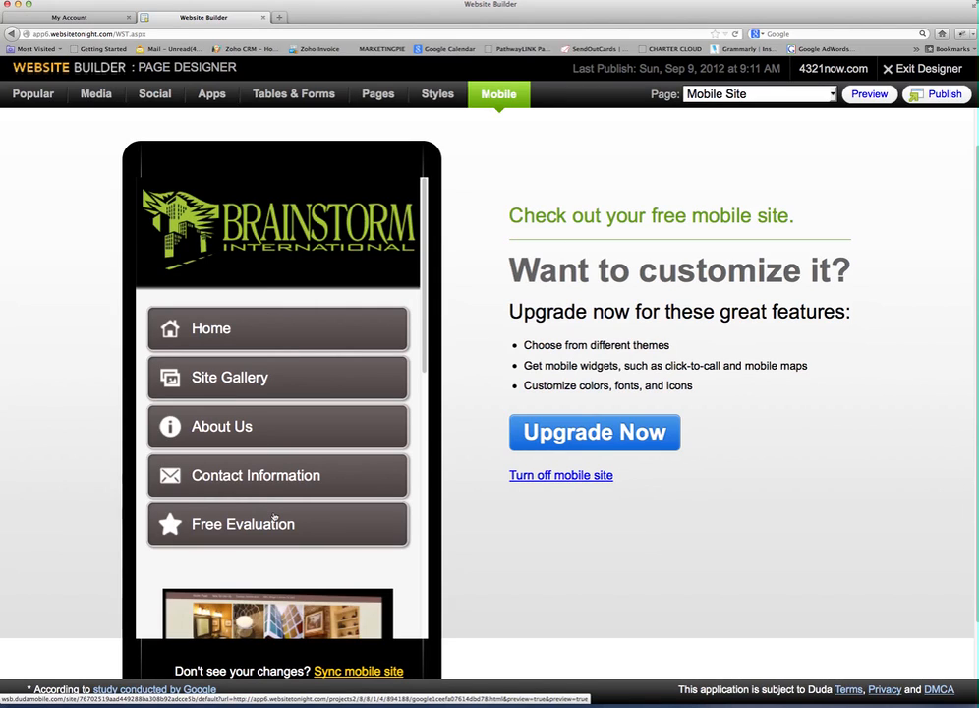
mouse_move(85, 455)
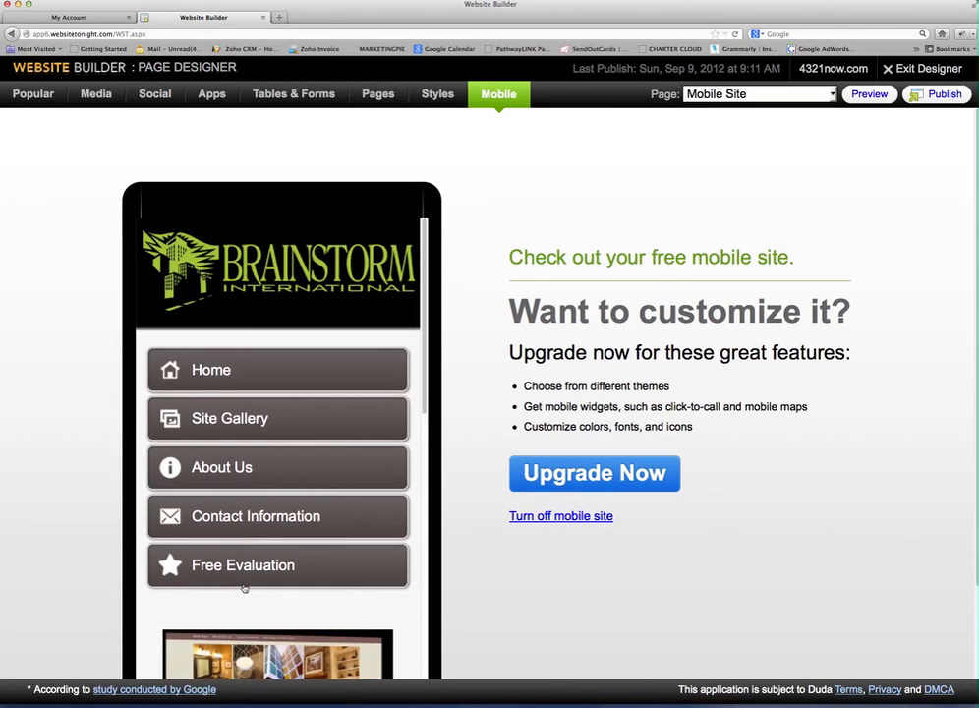
scroll("down", 3)
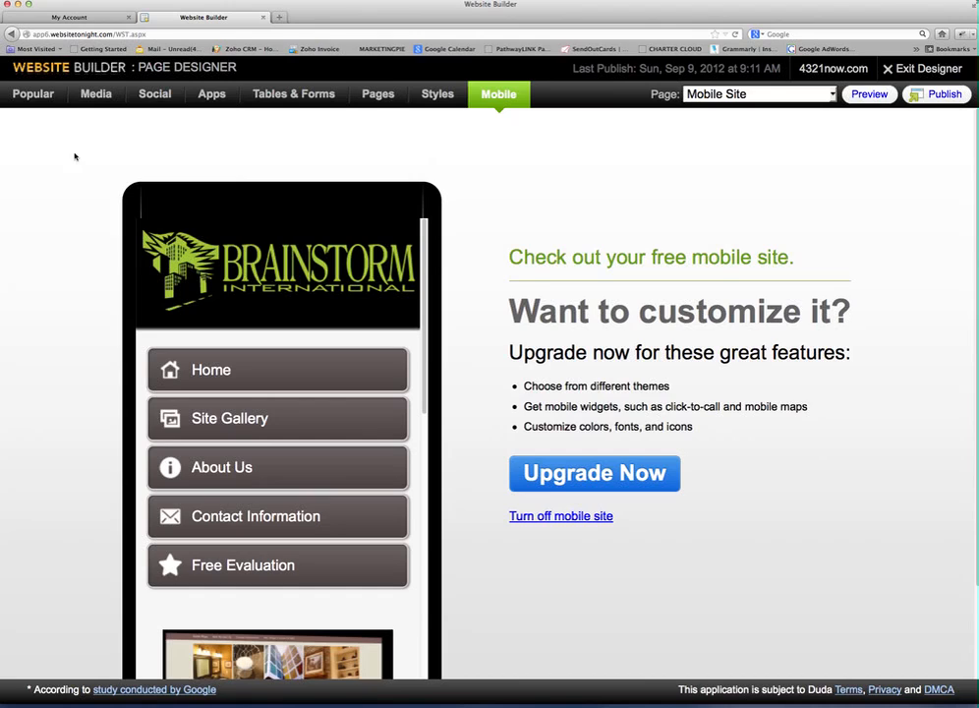
left_click(32, 93)
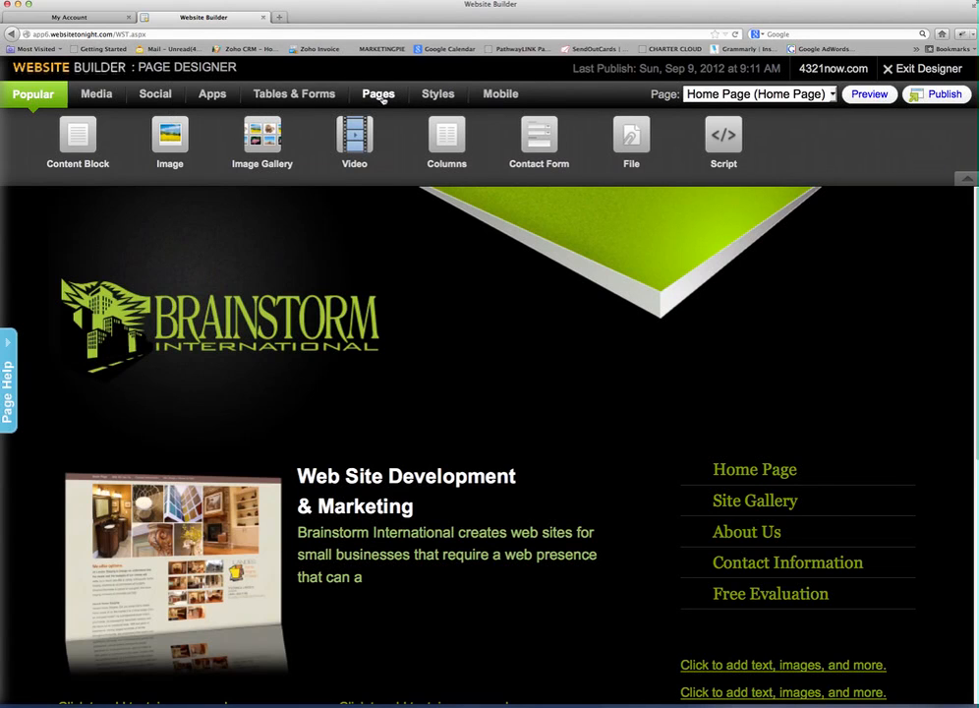
left_click(379, 93)
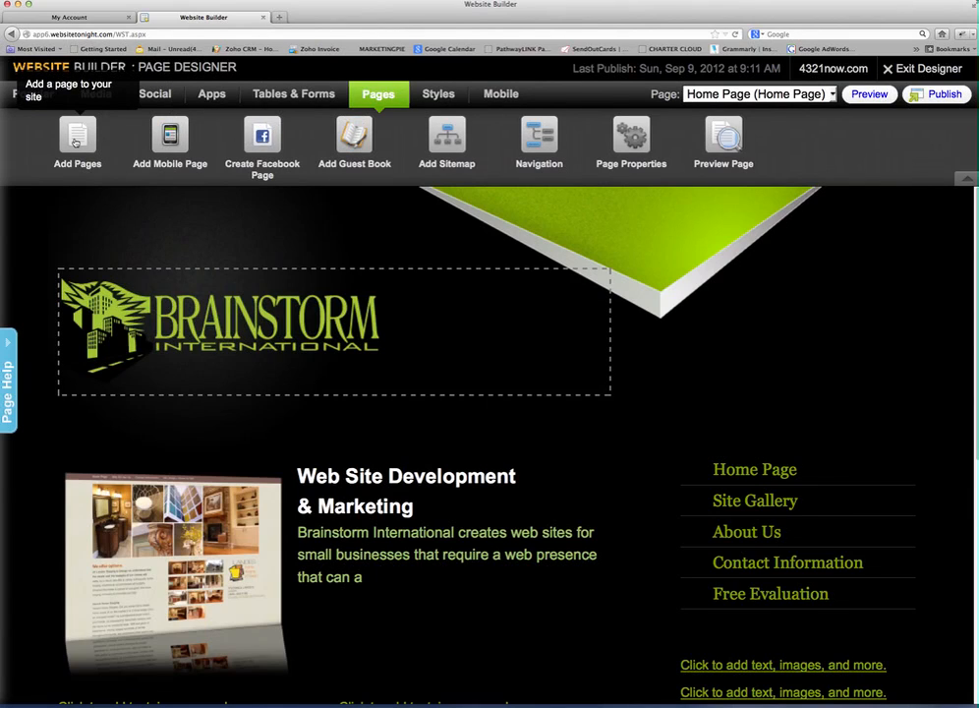
mouse_move(539, 137)
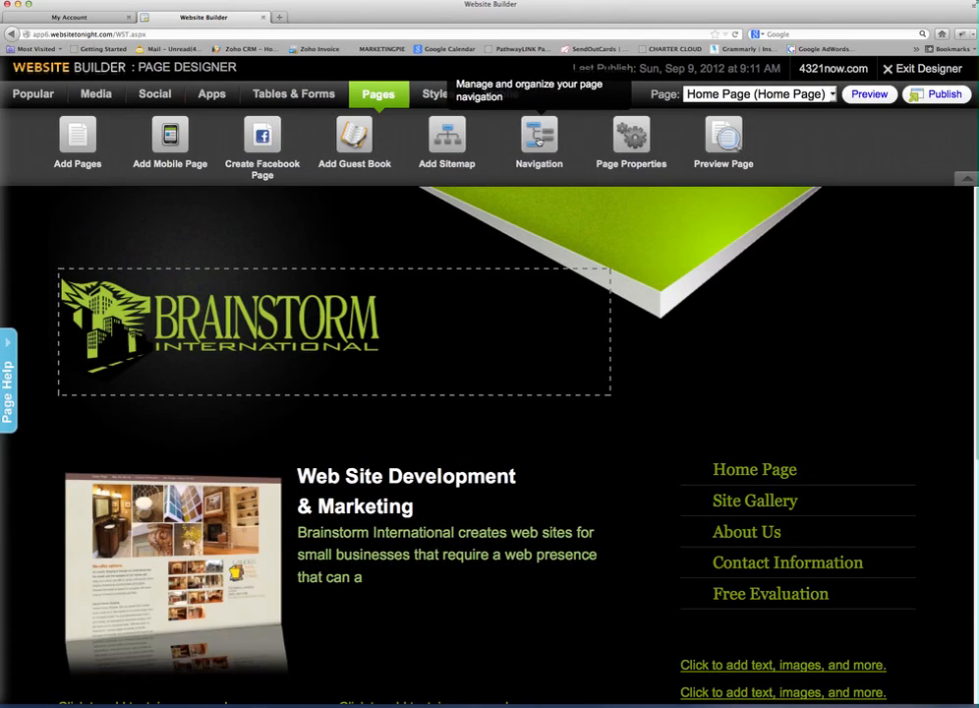
- Open Navigation from the Pages tools to edit the site menu
left_click(538, 138)
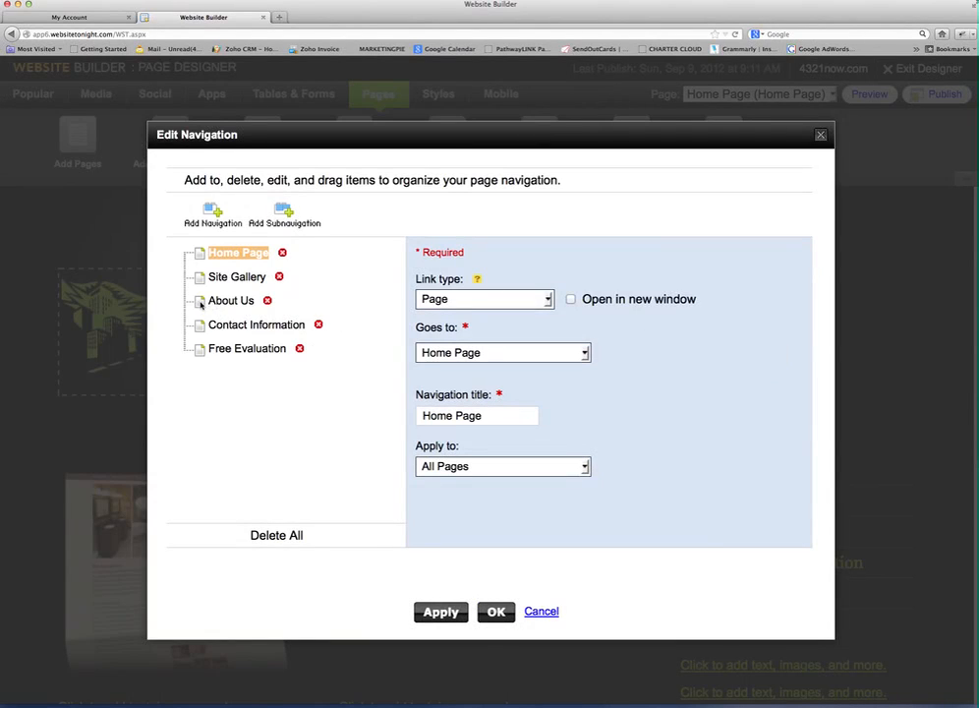
- Add a navigation entry that goes to Contact Information
left_click(236, 276)
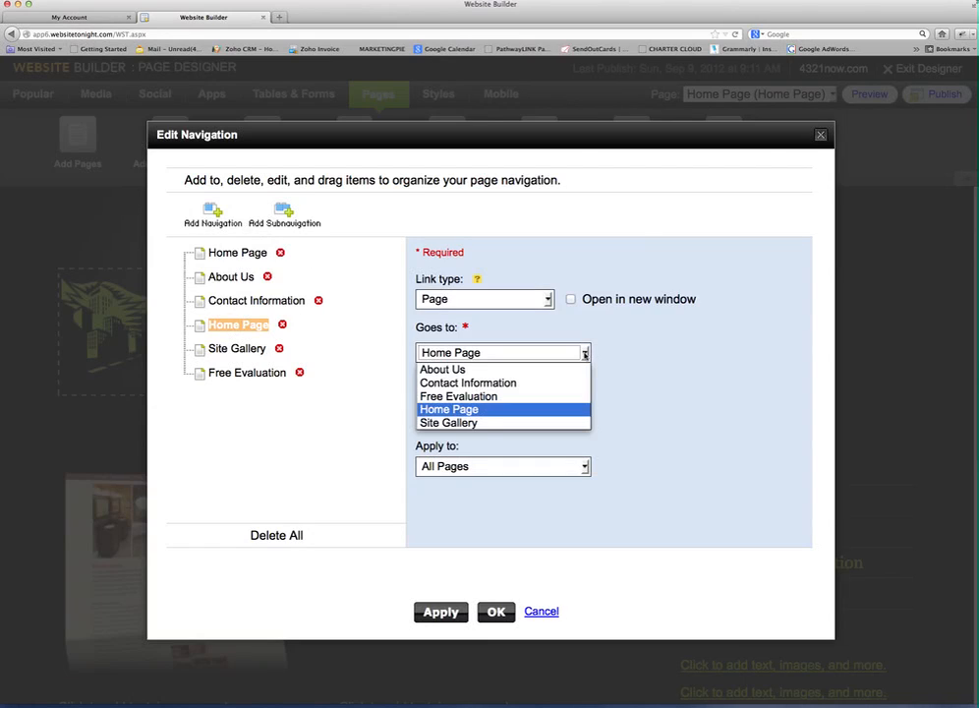
left_click(467, 383)
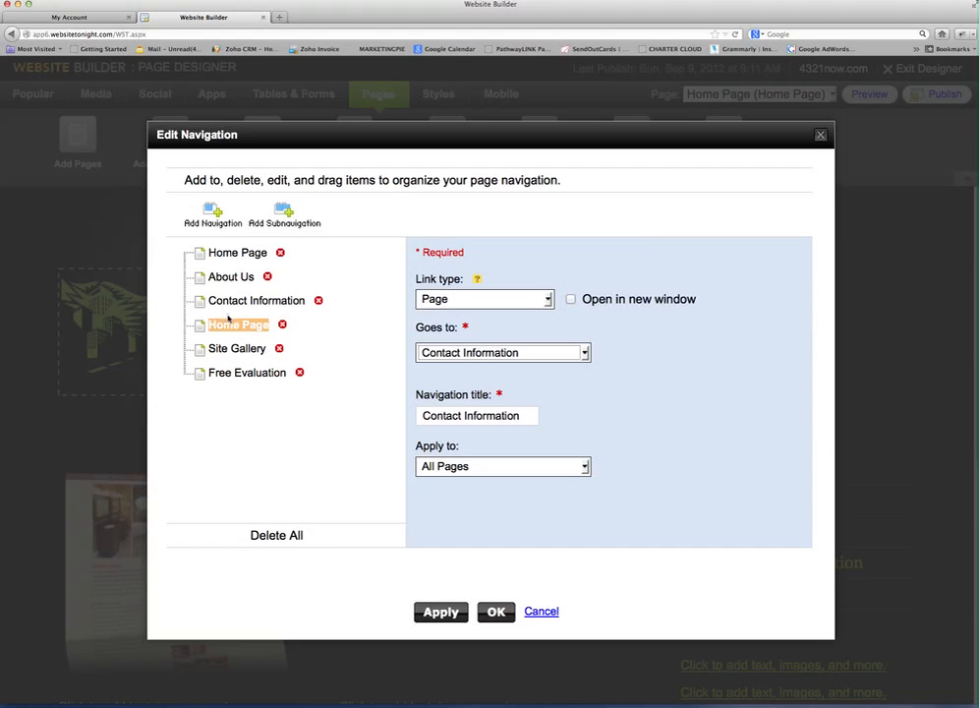
left_click(441, 610)
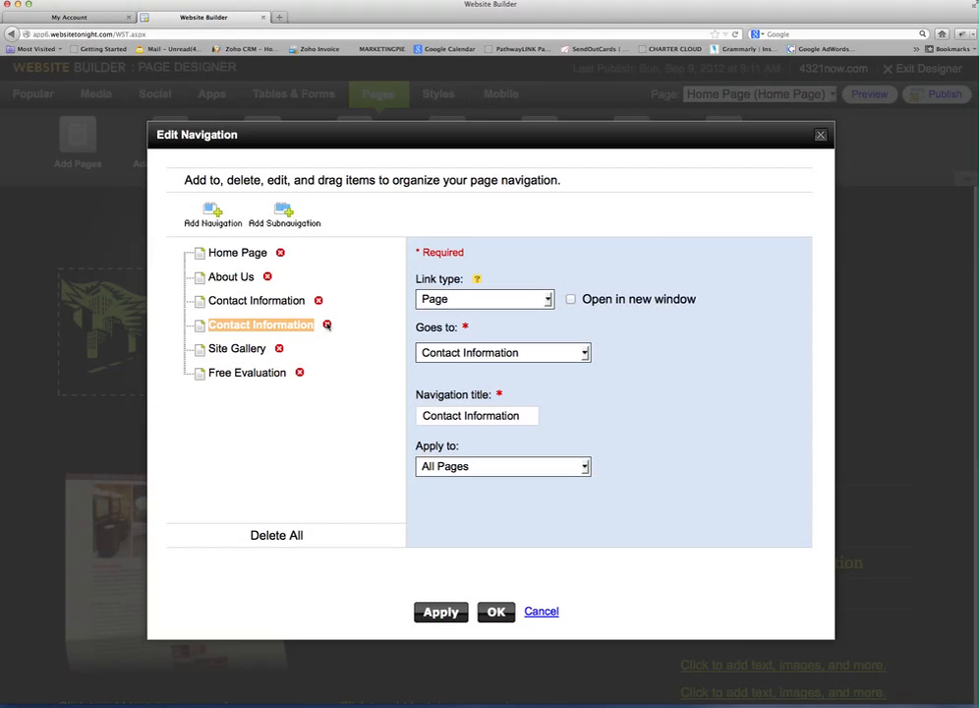
- Delete the duplicate Contact Information entry and confirm the removal
left_click(327, 325)
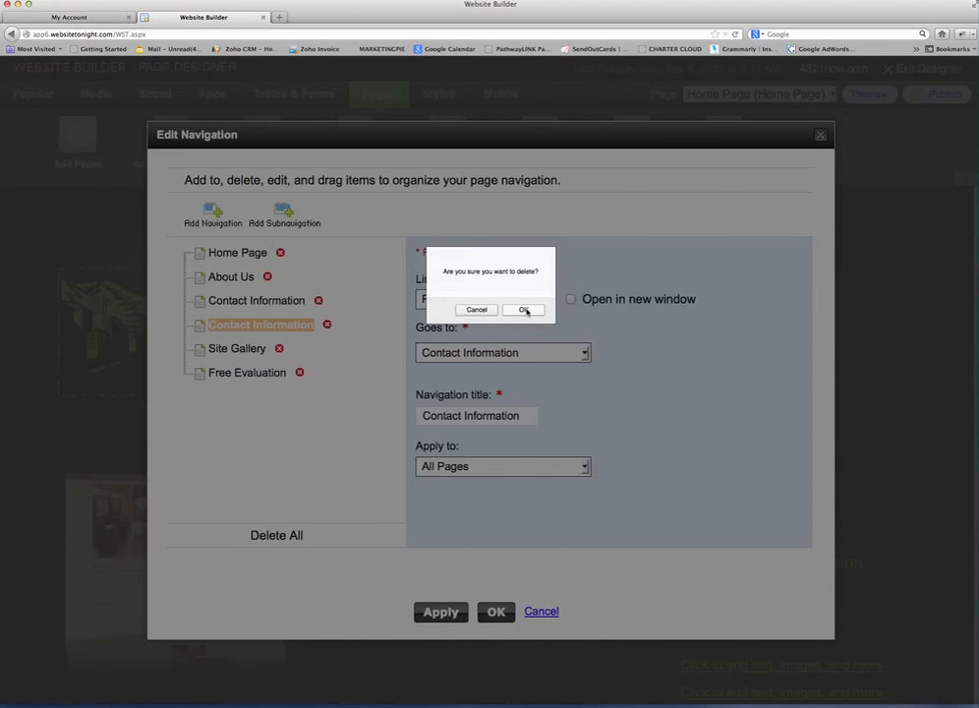
left_click(523, 309)
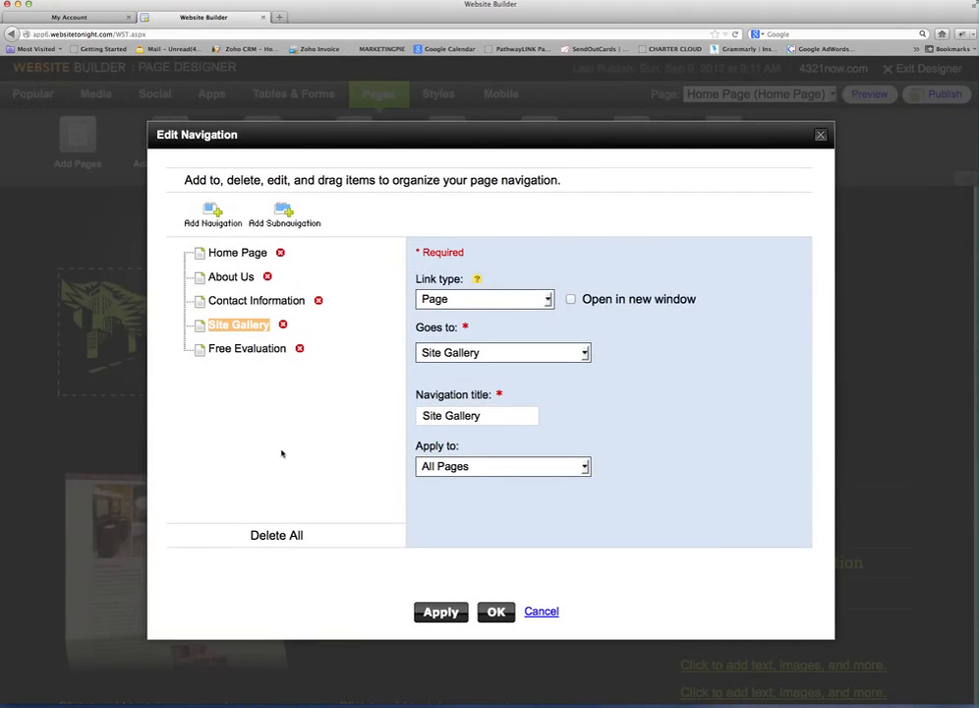
mouse_move(273, 389)
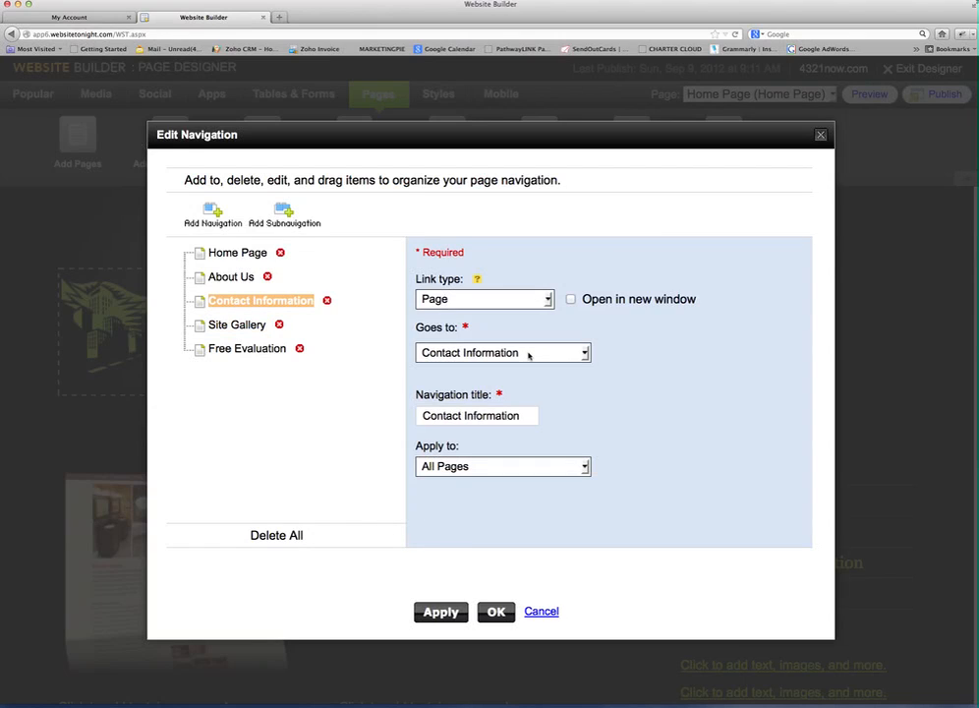
- Shorten the title to Contact, check the link types, then cancel so no navigation edits are kept
left_click(477, 415)
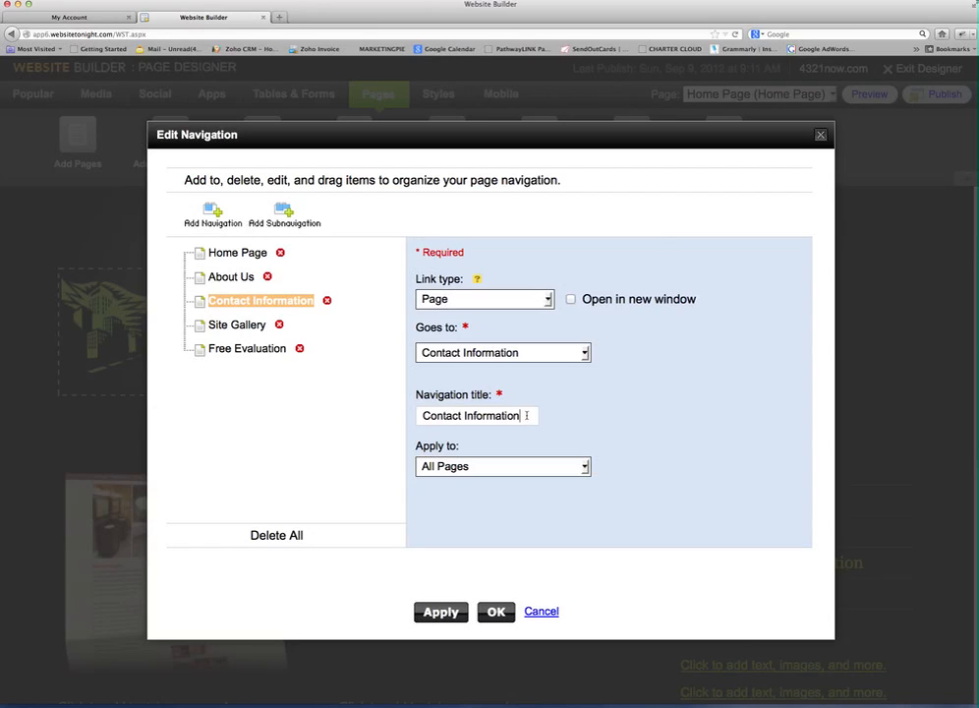
double_click(489, 415)
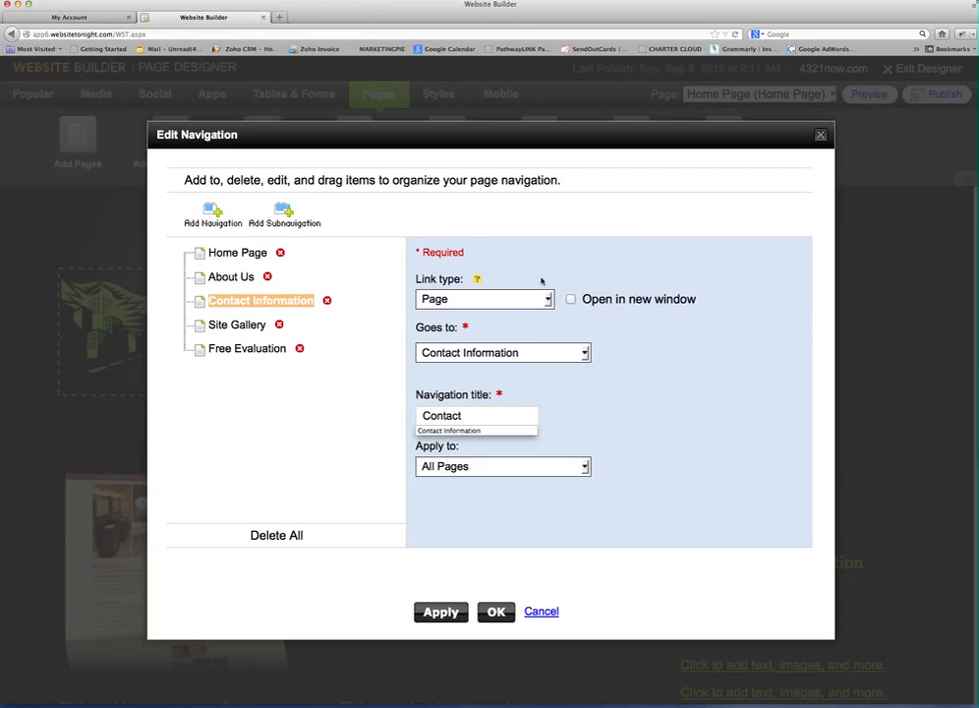
left_click(483, 298)
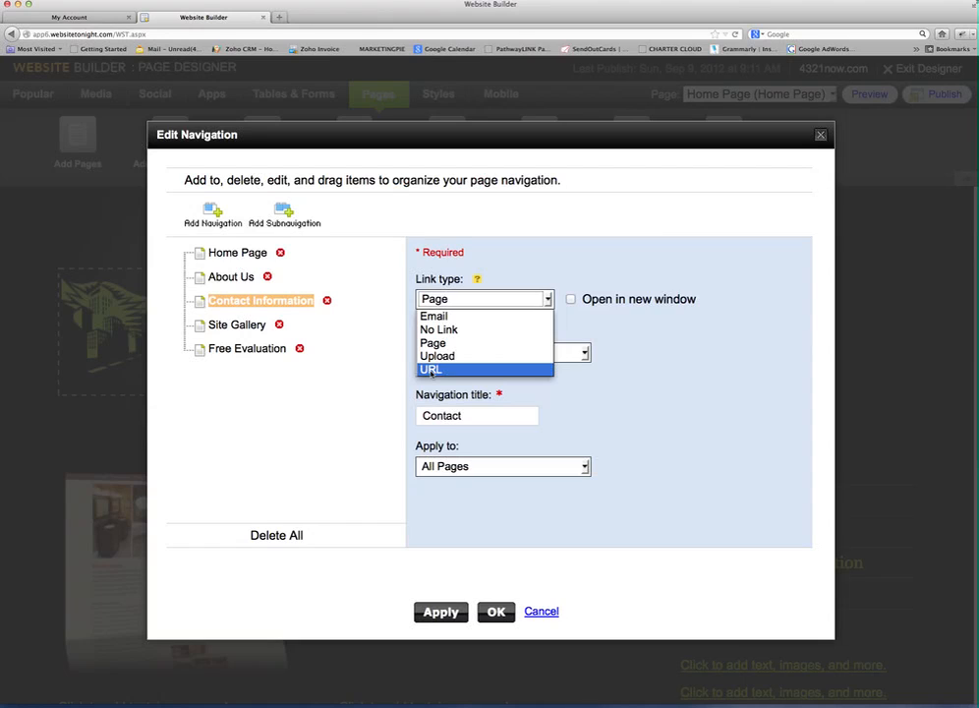
mouse_move(439, 330)
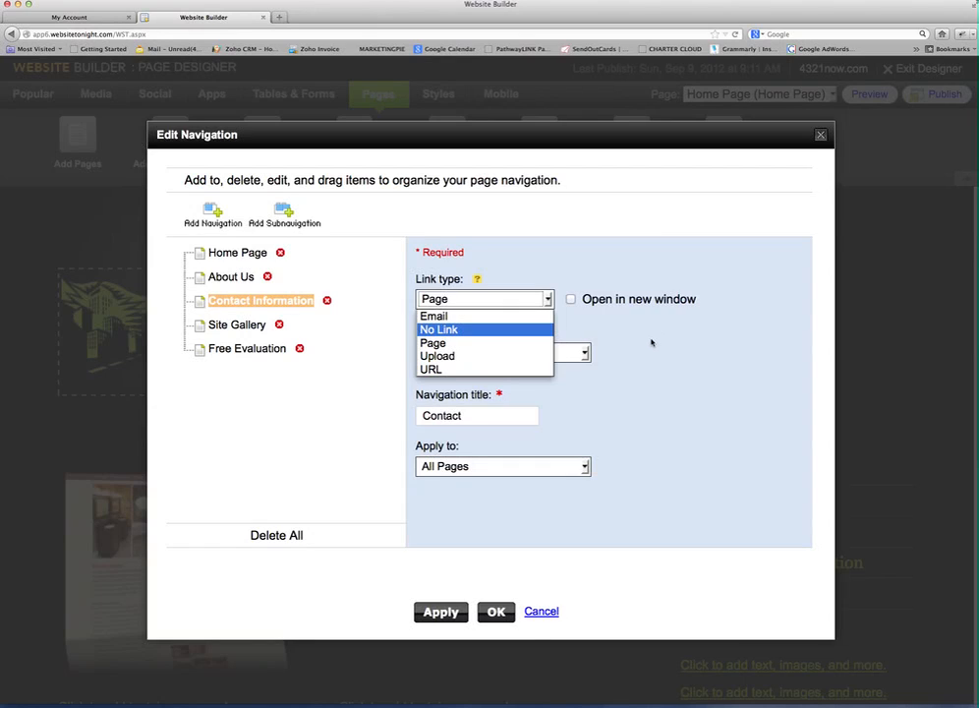
mouse_move(367, 522)
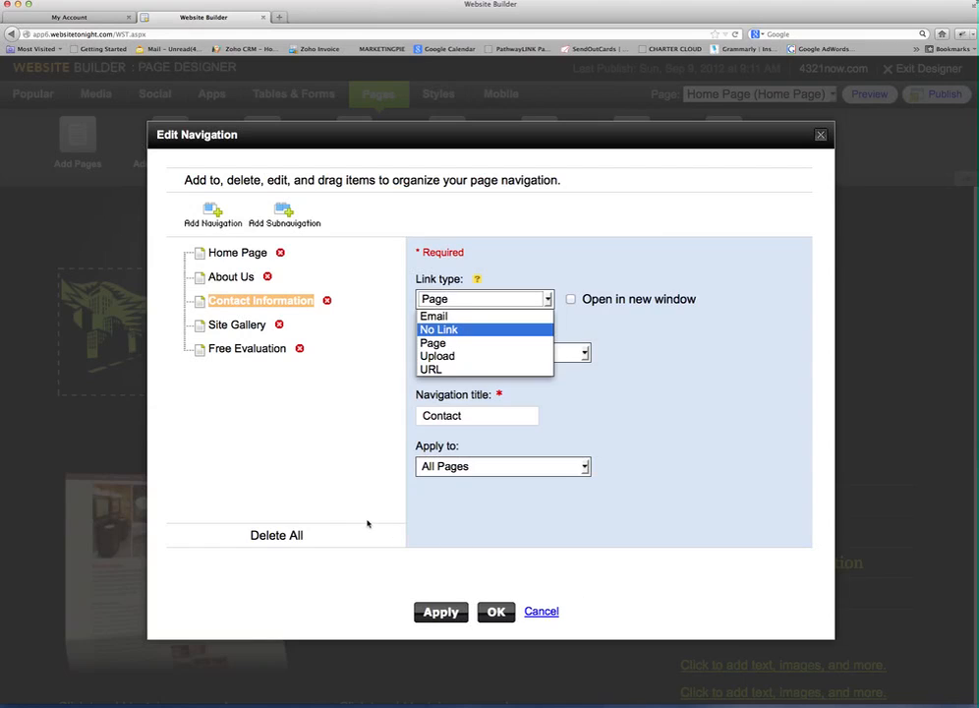
left_click(432, 342)
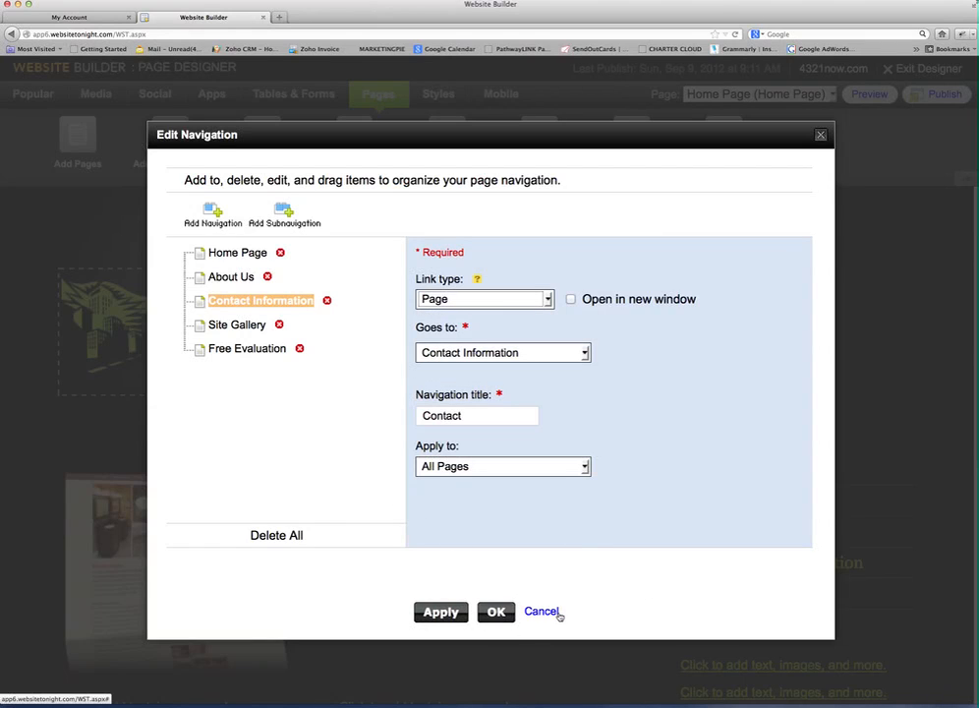
left_click(540, 610)
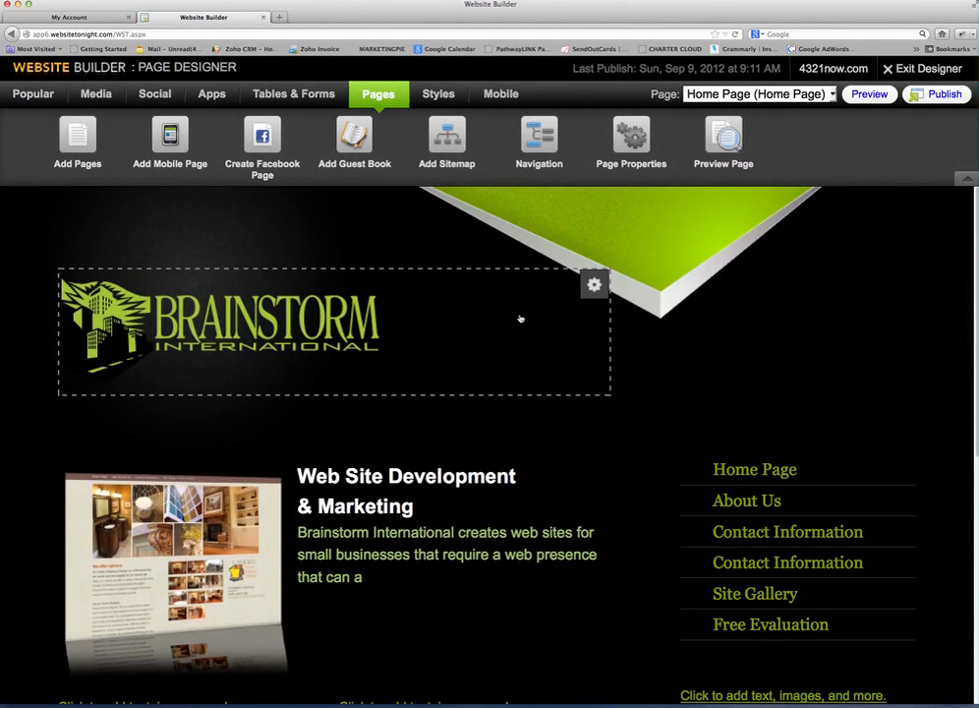
scroll("down", 3)
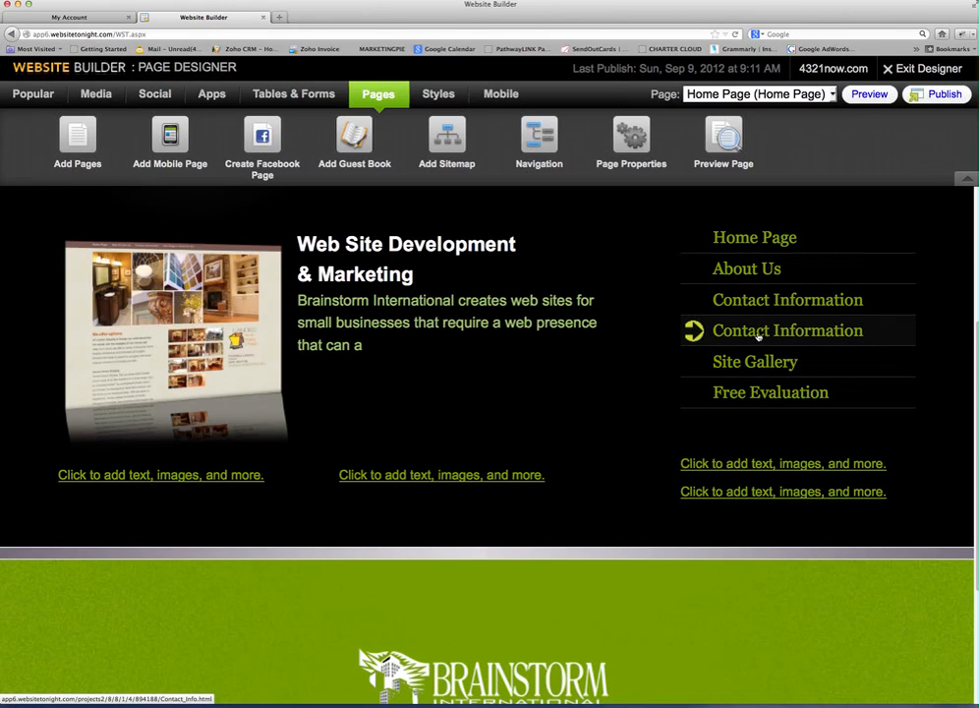
mouse_move(539, 137)
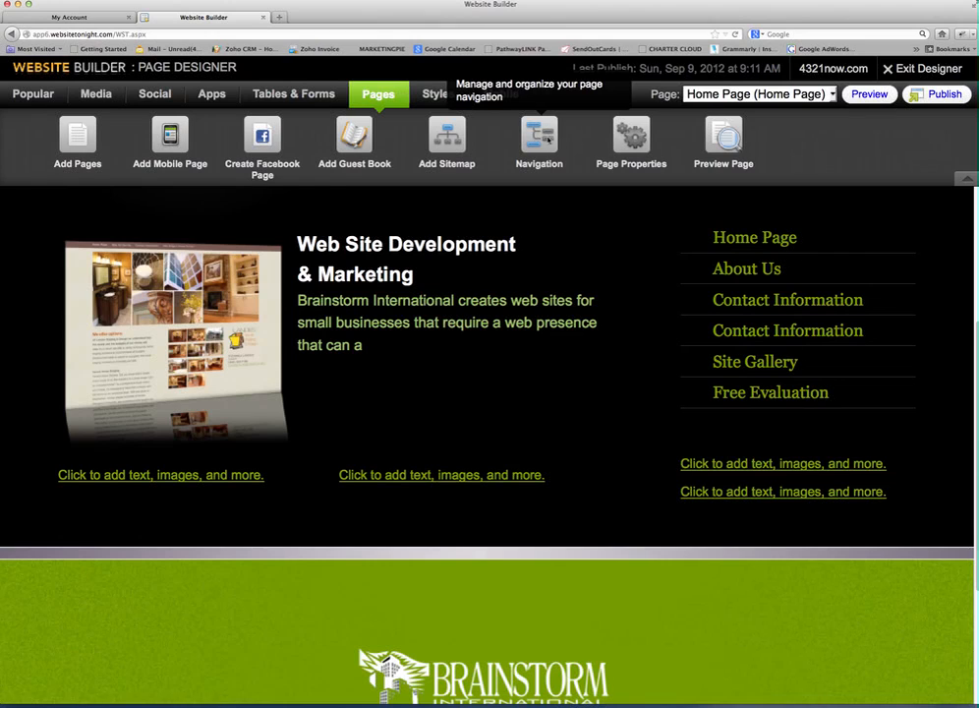
left_click(537, 137)
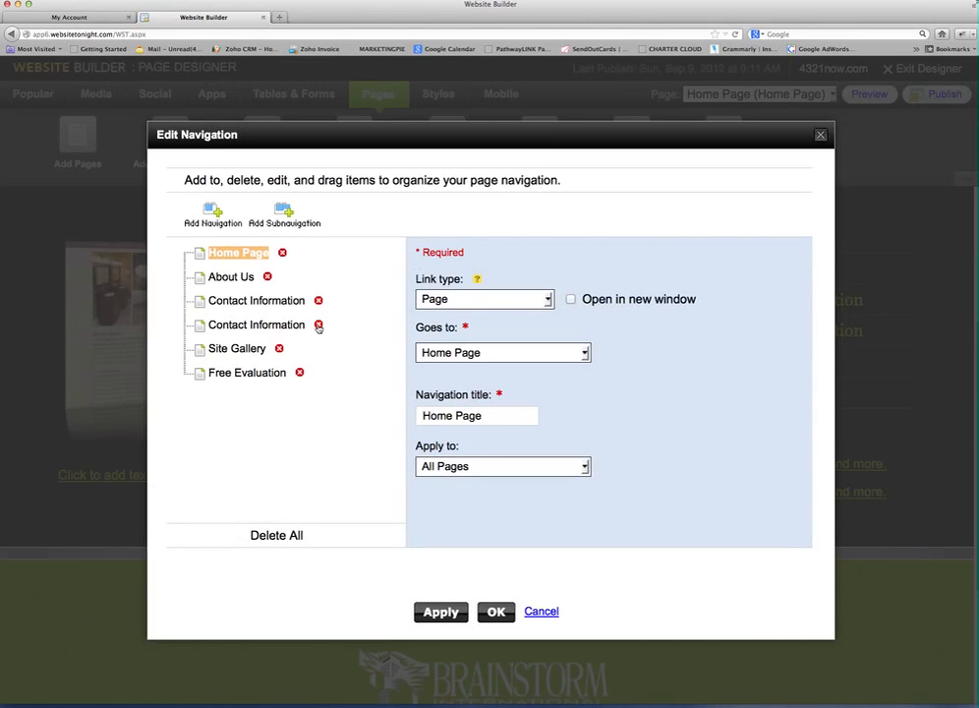
- Delete the second Contact Information entry and save the five-item navigation menu
left_click(319, 325)
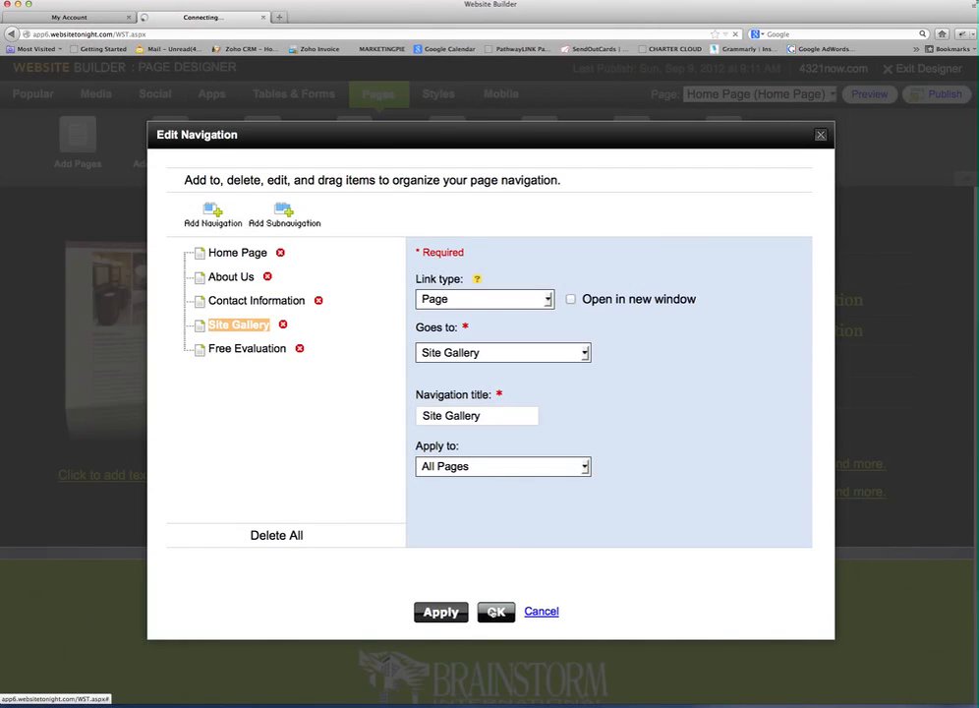
left_click(495, 611)
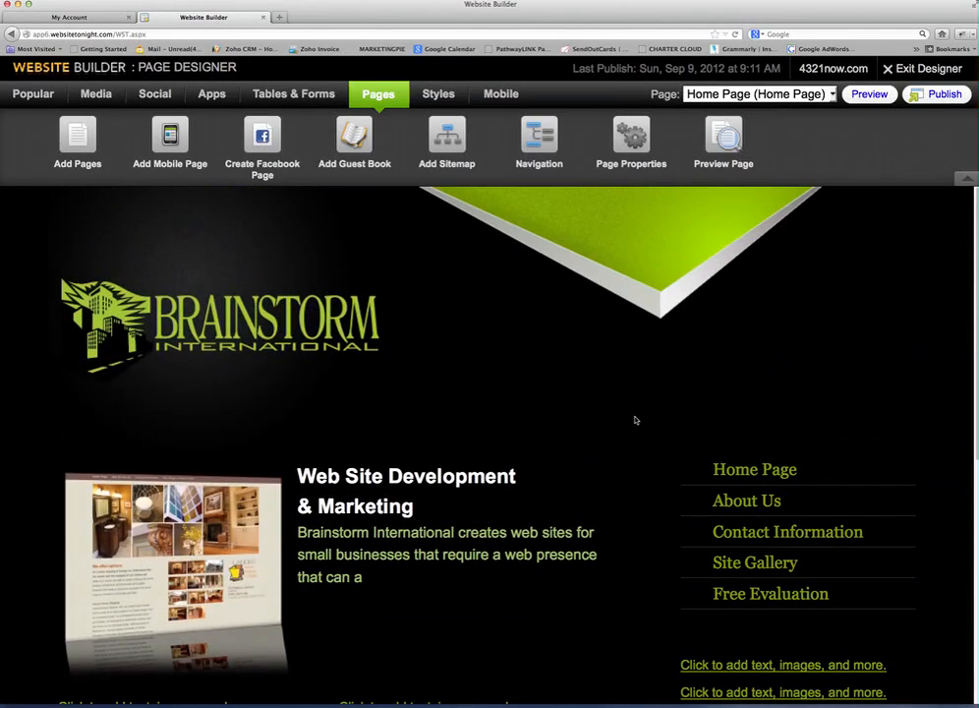
- Preview the web version of the site in a new tab
left_click(216, 324)
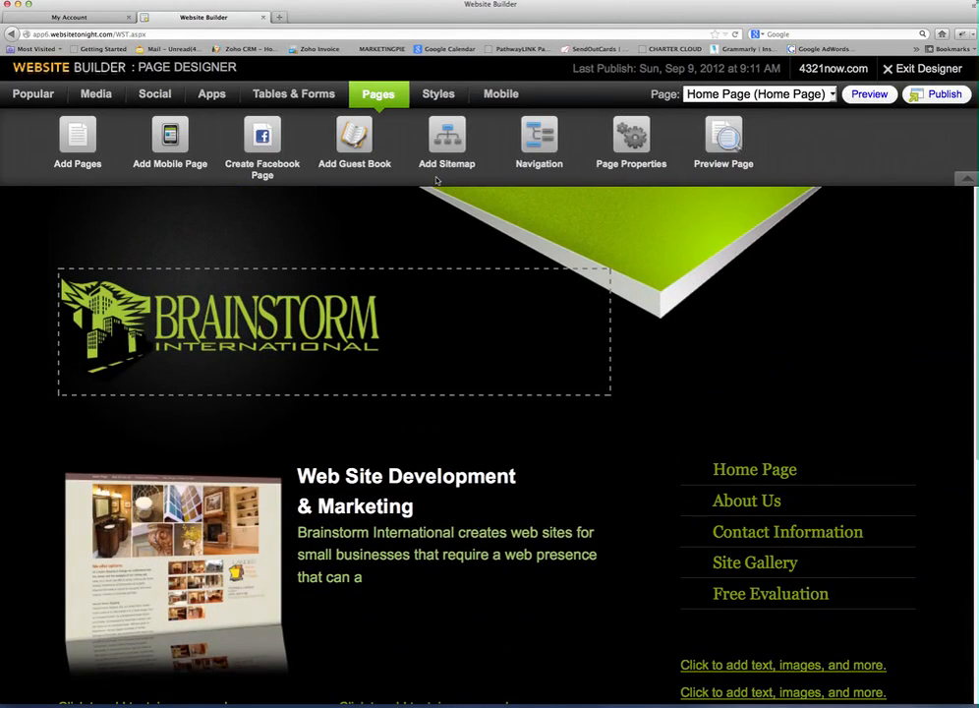
mouse_move(447, 143)
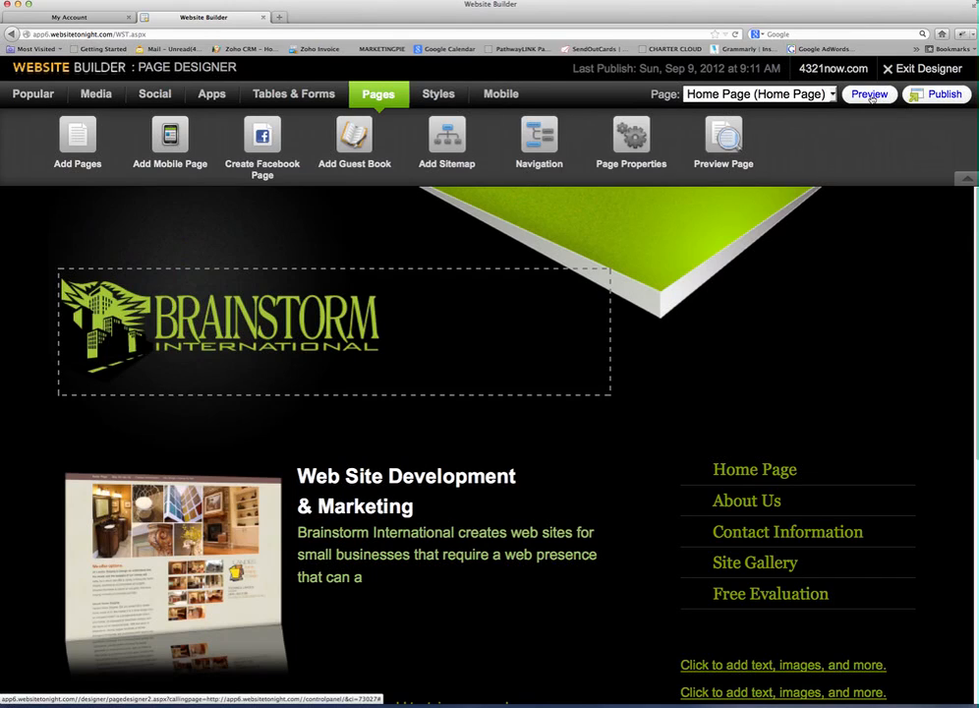
left_click(868, 94)
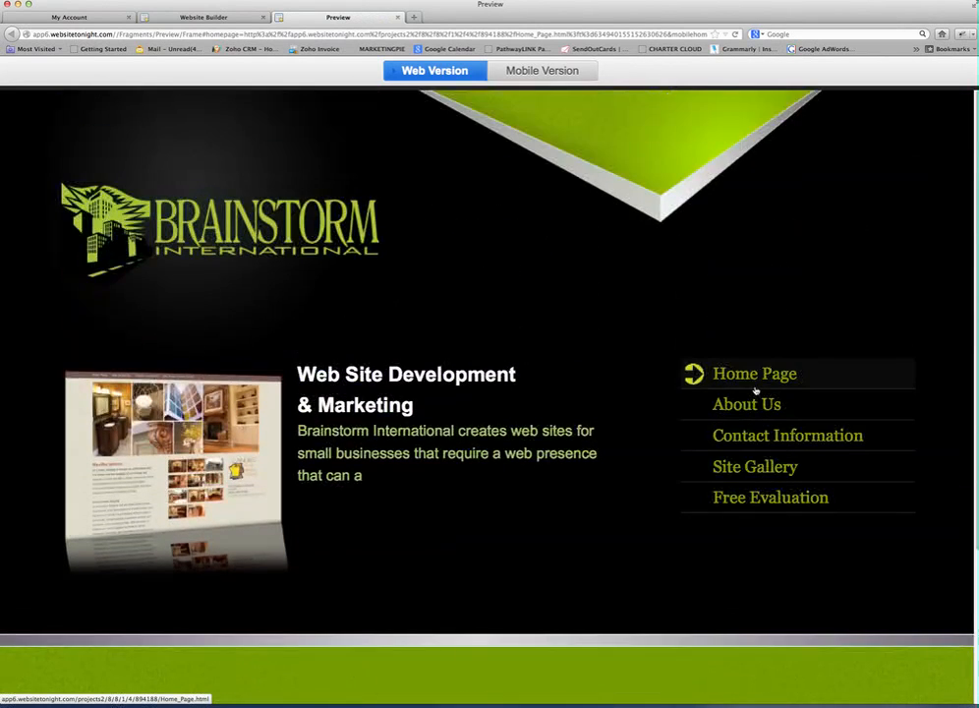
left_click(746, 404)
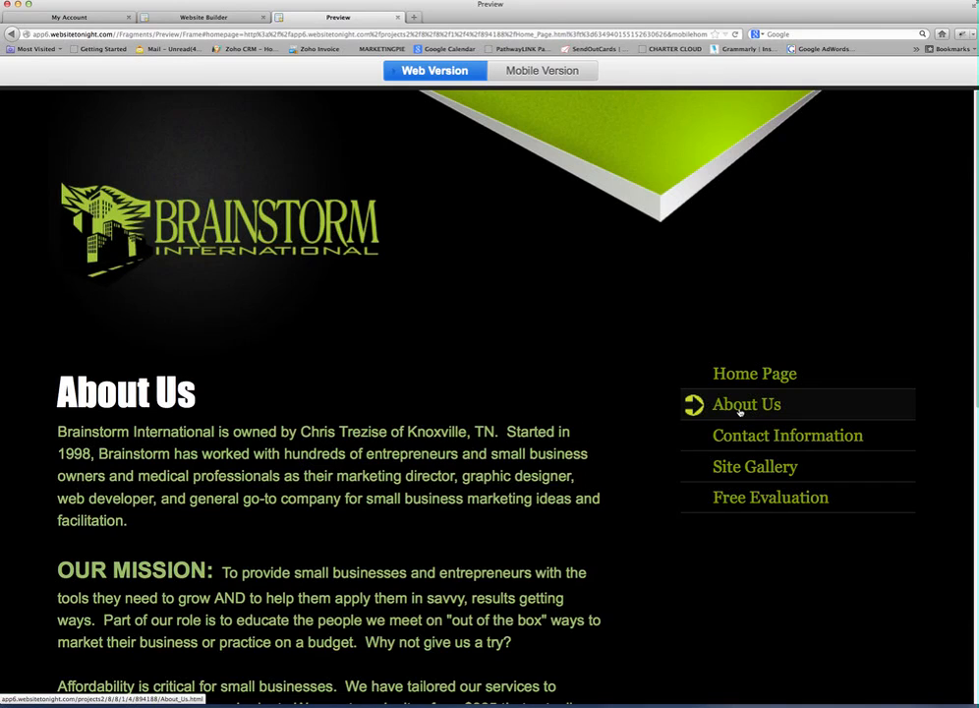
left_click(787, 435)
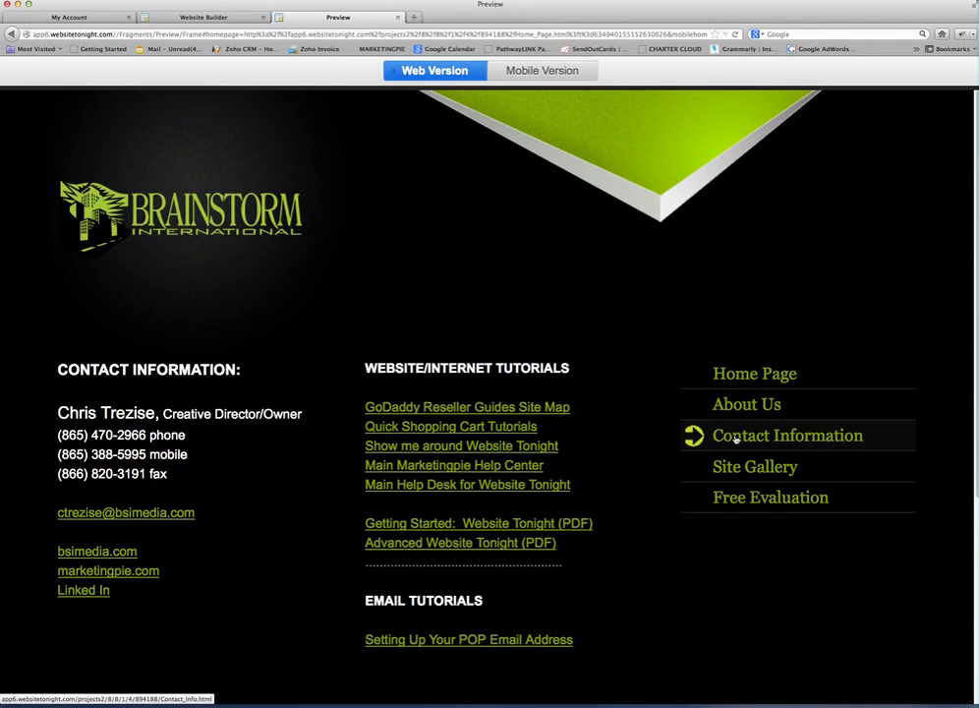
left_click(755, 465)
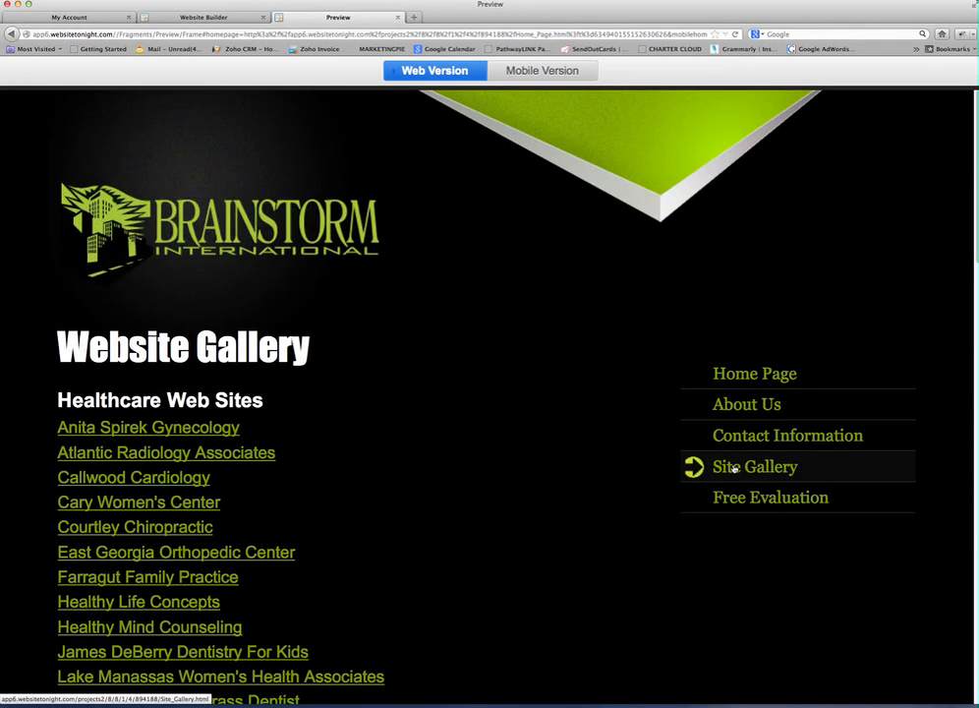
left_click(770, 497)
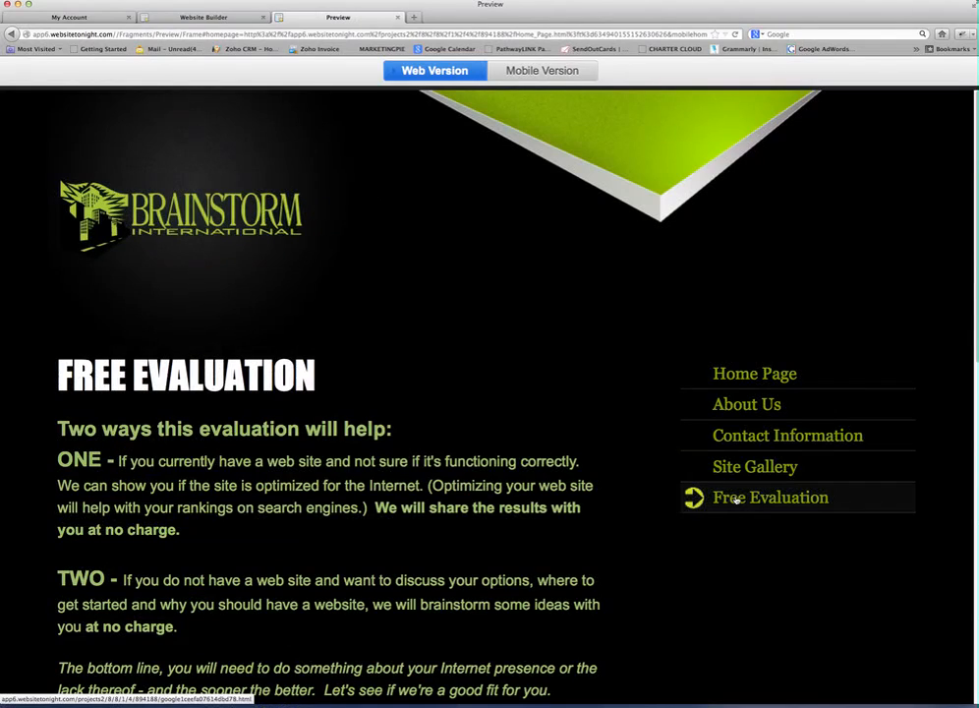
left_click(754, 373)
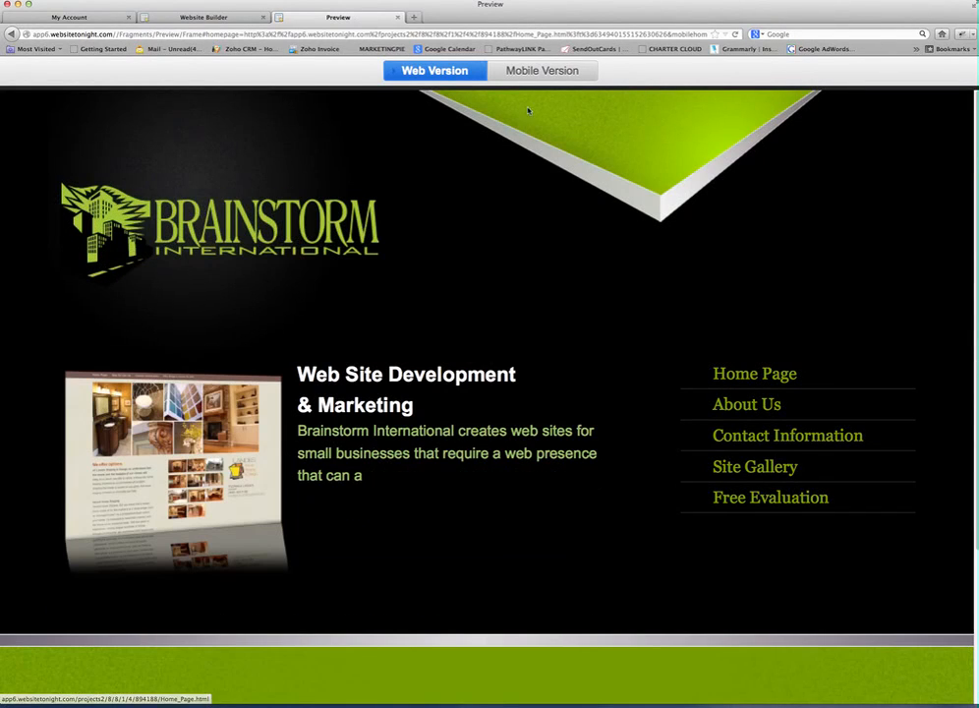
left_click(541, 69)
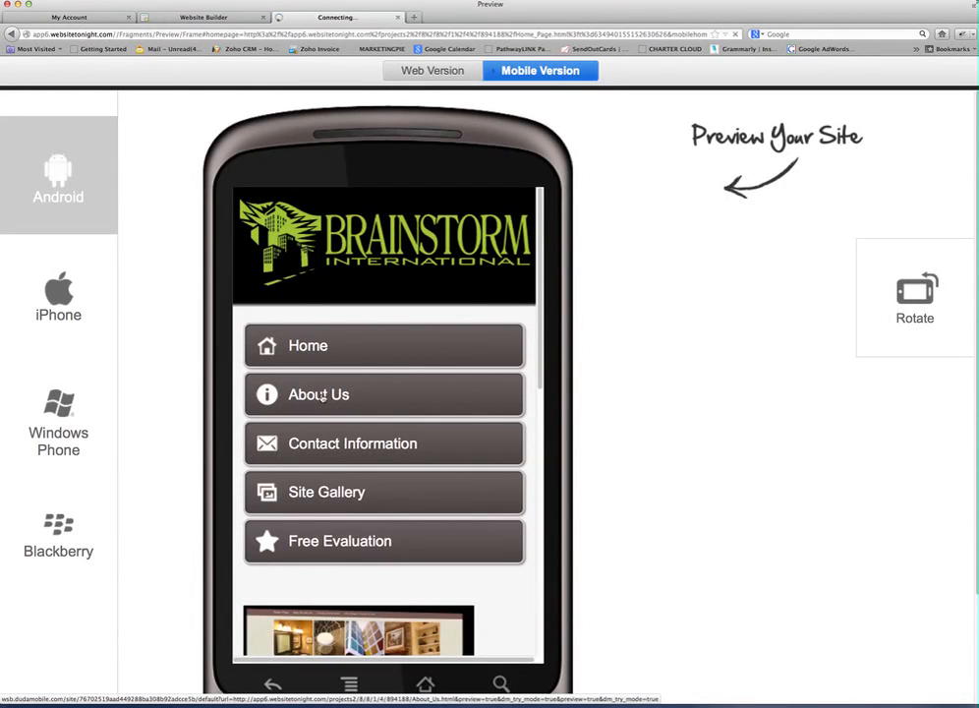
- View the Android mobile preview, then return to the web version
left_click(384, 394)
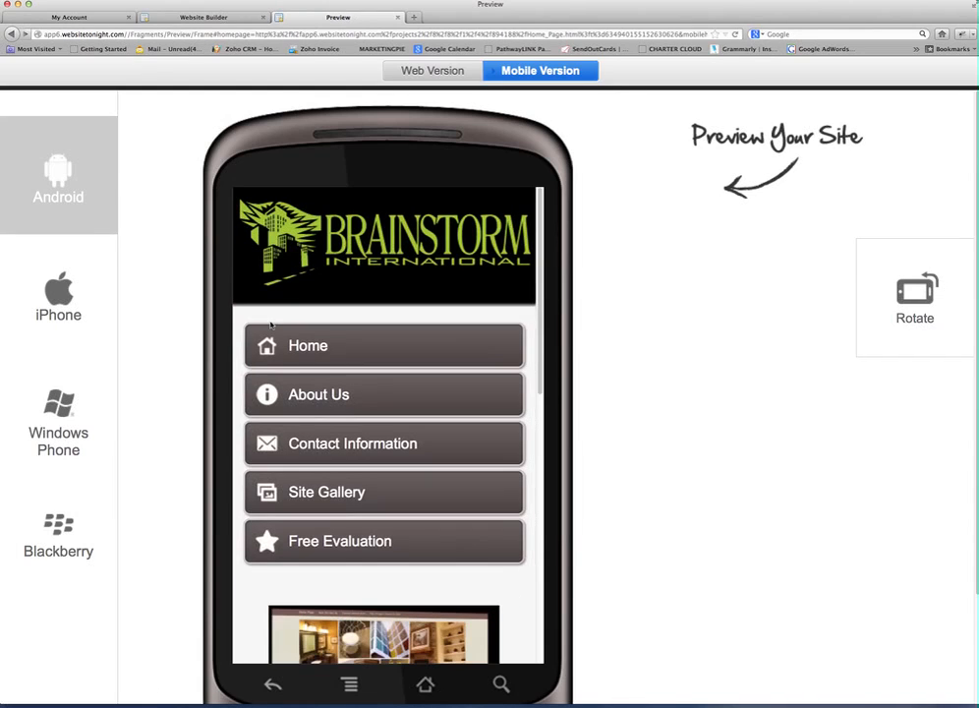
left_click(433, 70)
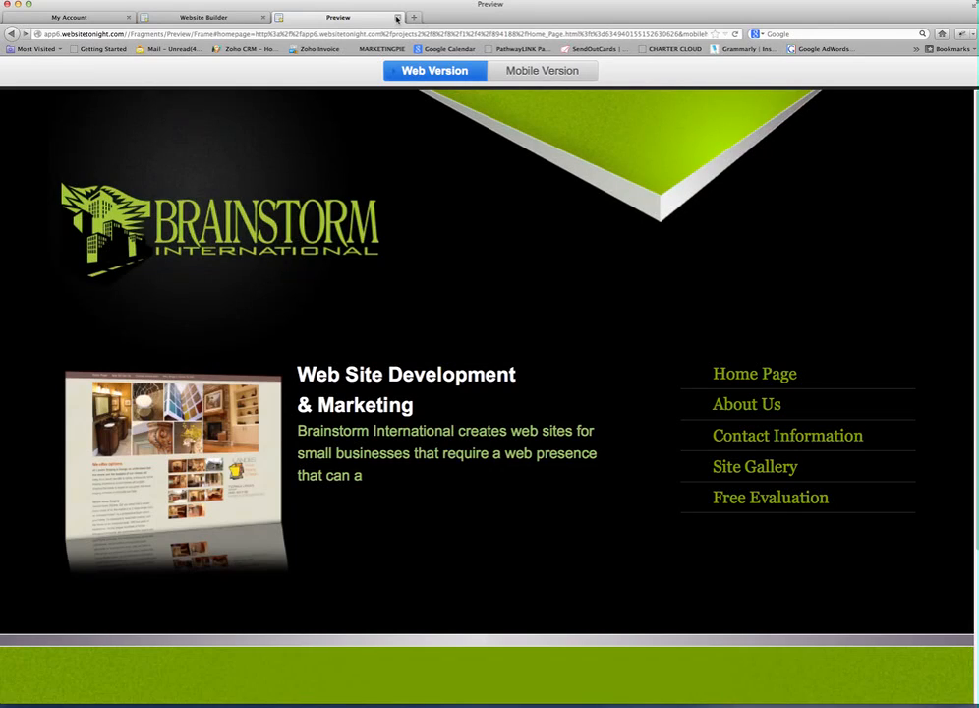
mouse_move(398, 19)
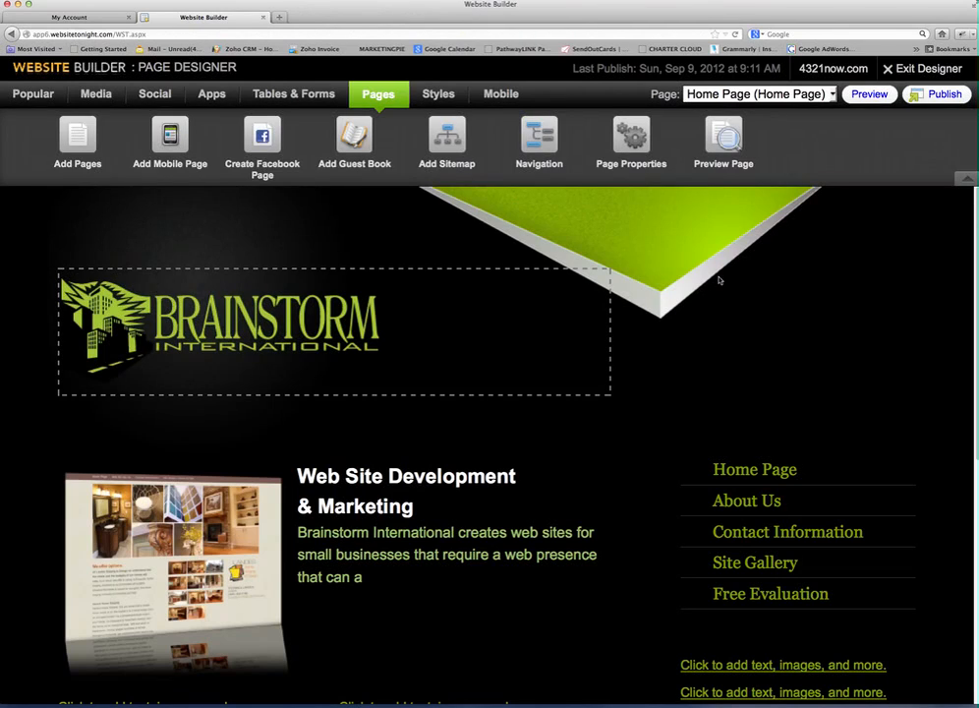
- Scroll the Page Designer down past the home page's main block
scroll("down", 3)
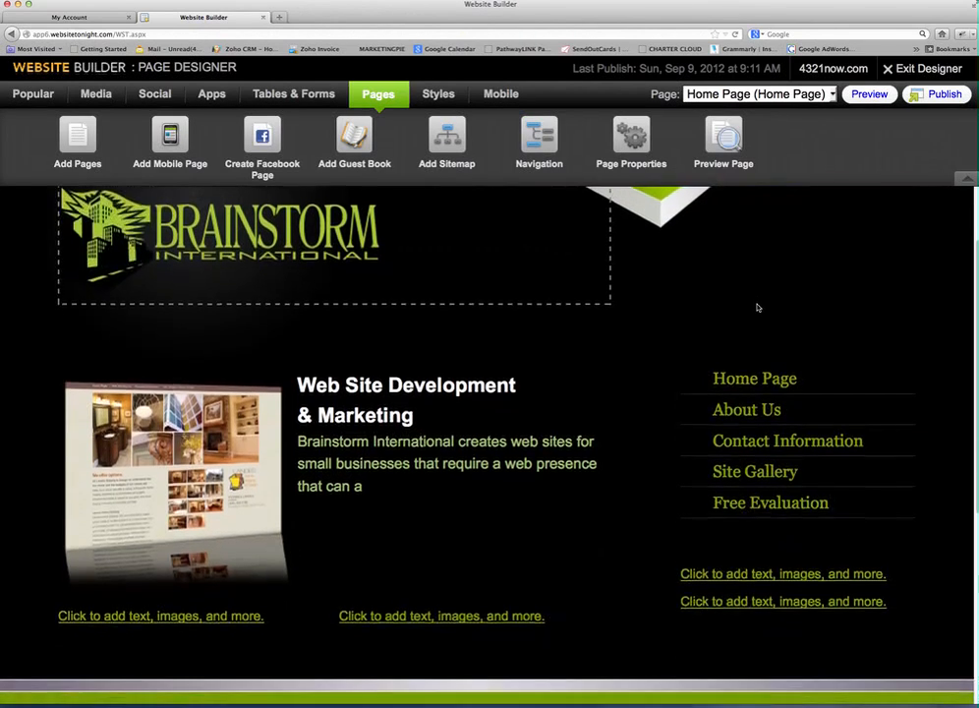